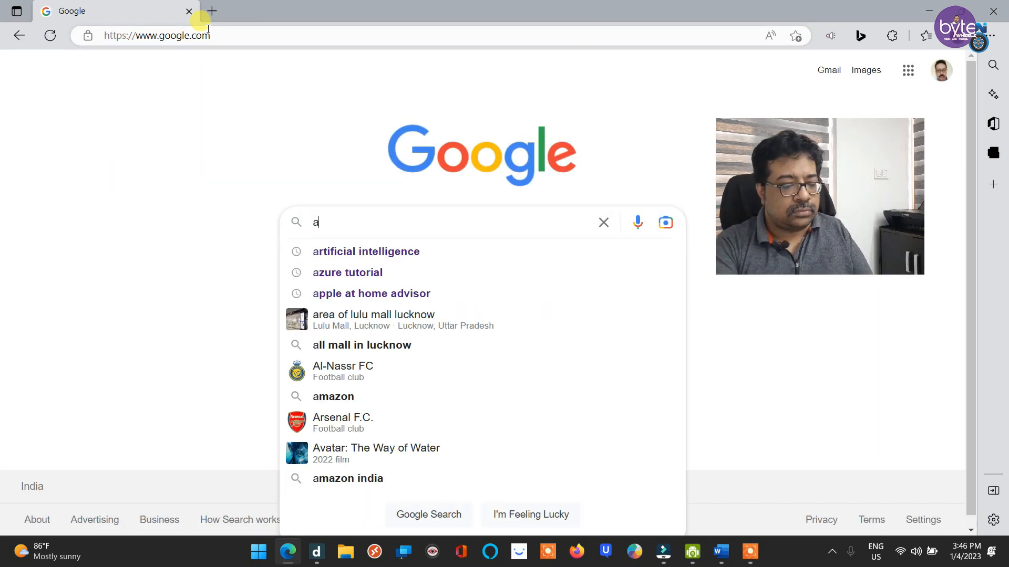
Search Google for aomei backupper and open the official ubackup.com result
{"action": "type", "text": "oemi"}
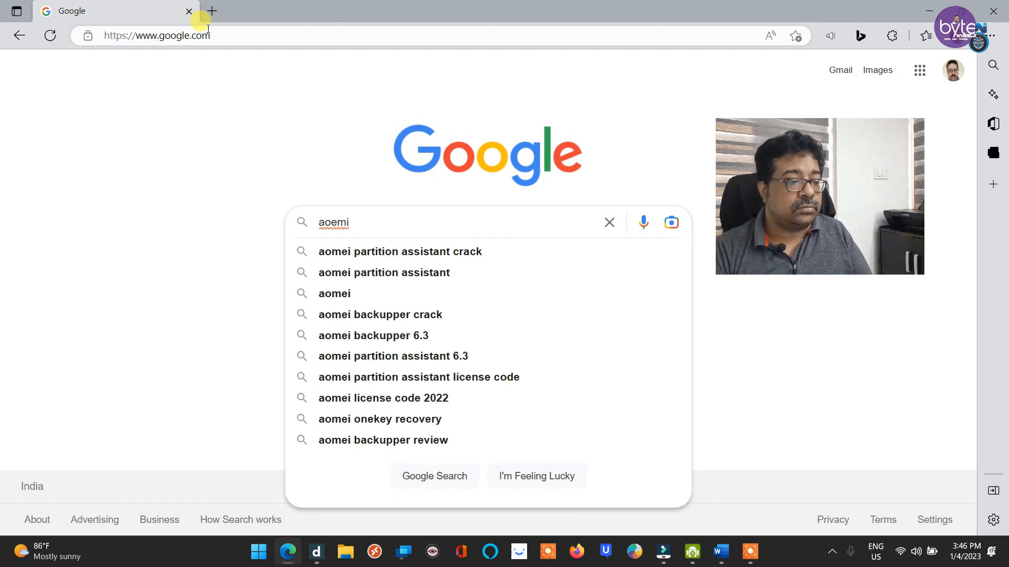
{"action": "key", "text": "Backspace"}
{"action": "type", "text": "mei backupper"}
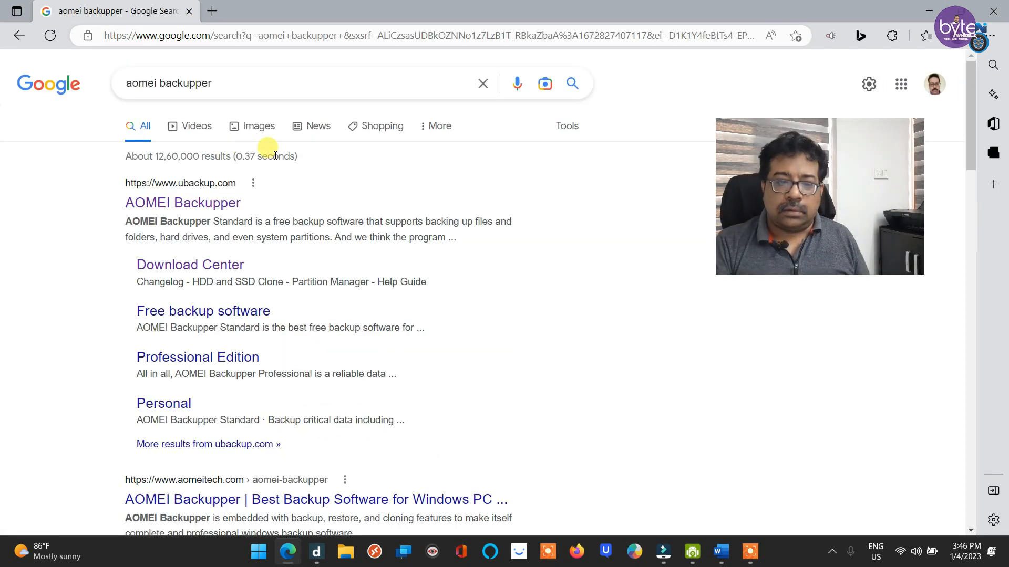
{"action": "left_click", "coordinate": [183, 203]}
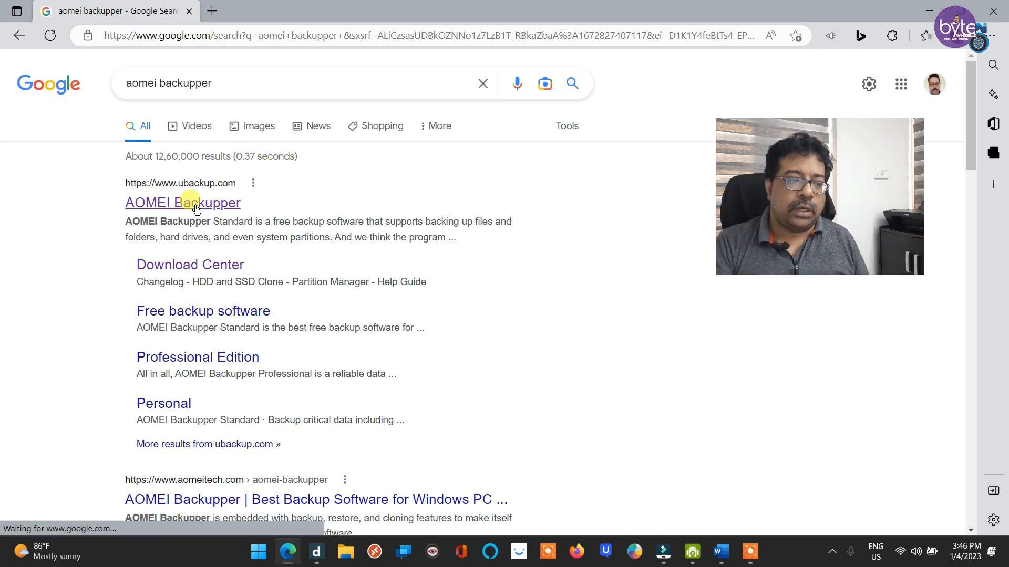
{"action": "left_click", "coordinate": [183, 202]}
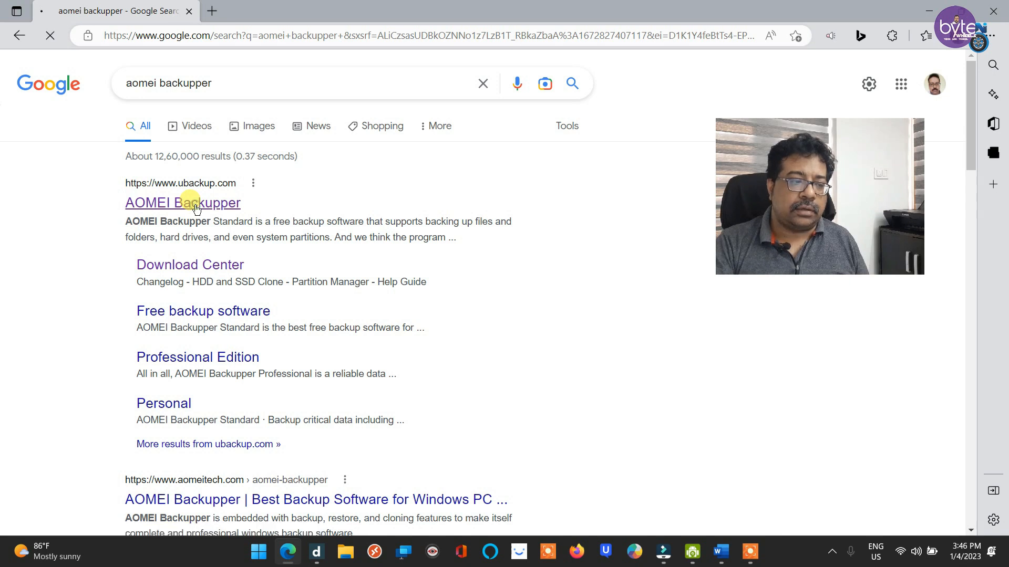
{"action": "left_click", "coordinate": [183, 203]}
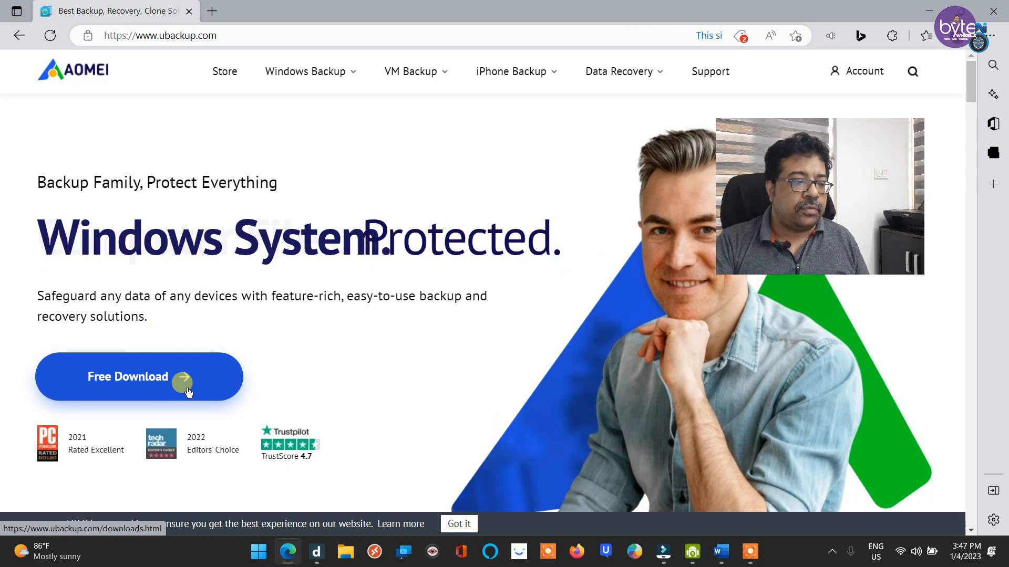
Visit the AOMEI Download Center page and scroll down through its listings
{"action": "left_click", "coordinate": [138, 377]}
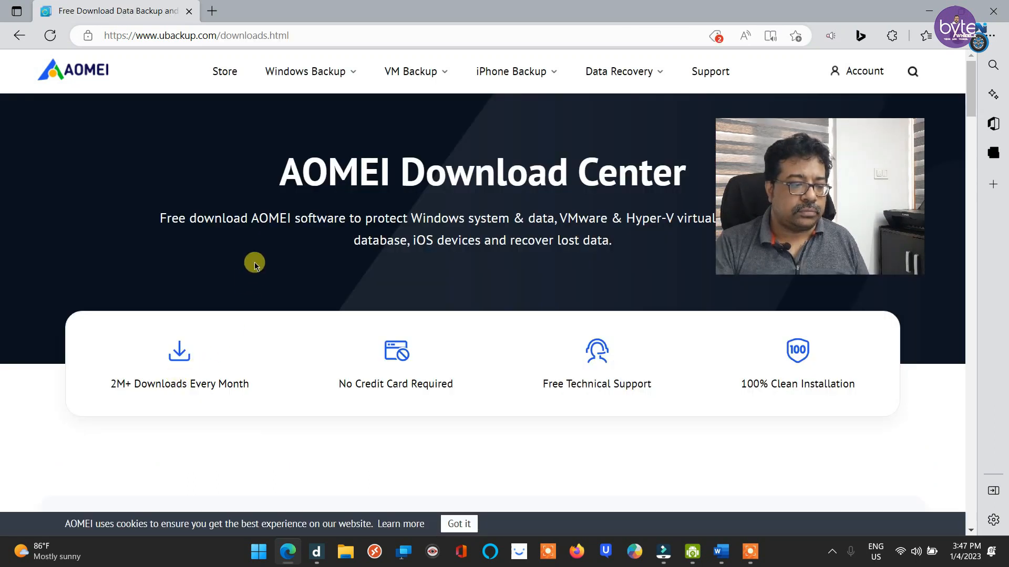
{"action": "scroll", "scroll_direction": "down", "scroll_amount": 3}
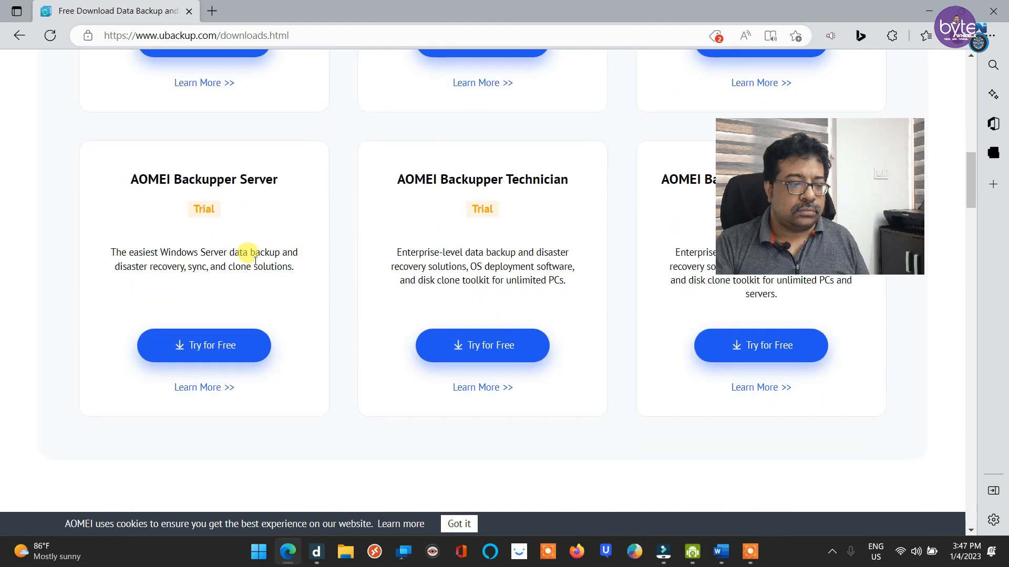
{"action": "scroll", "scroll_direction": "down", "scroll_amount": 3}
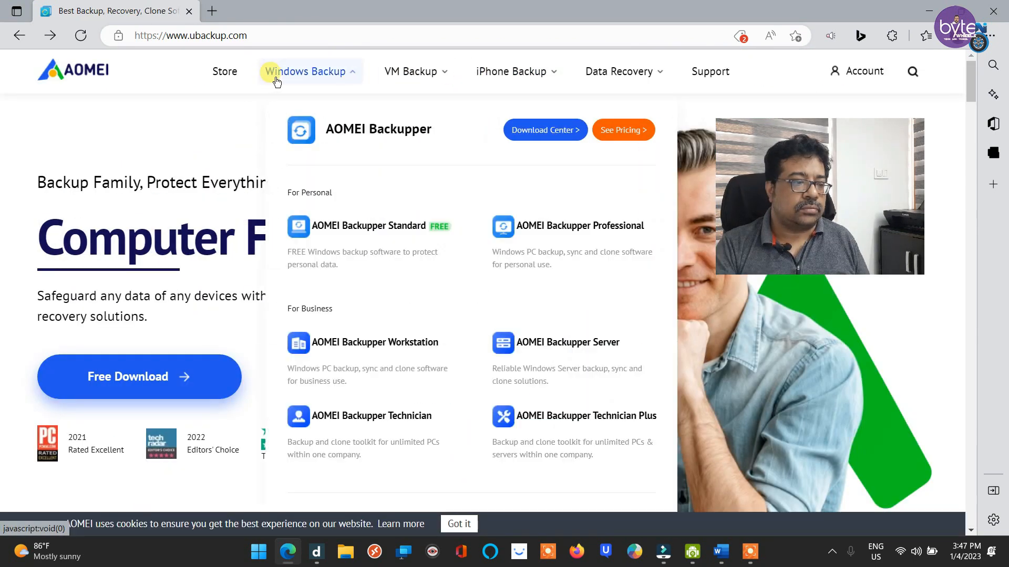
{"action": "mouse_move", "coordinate": [608, 231]}
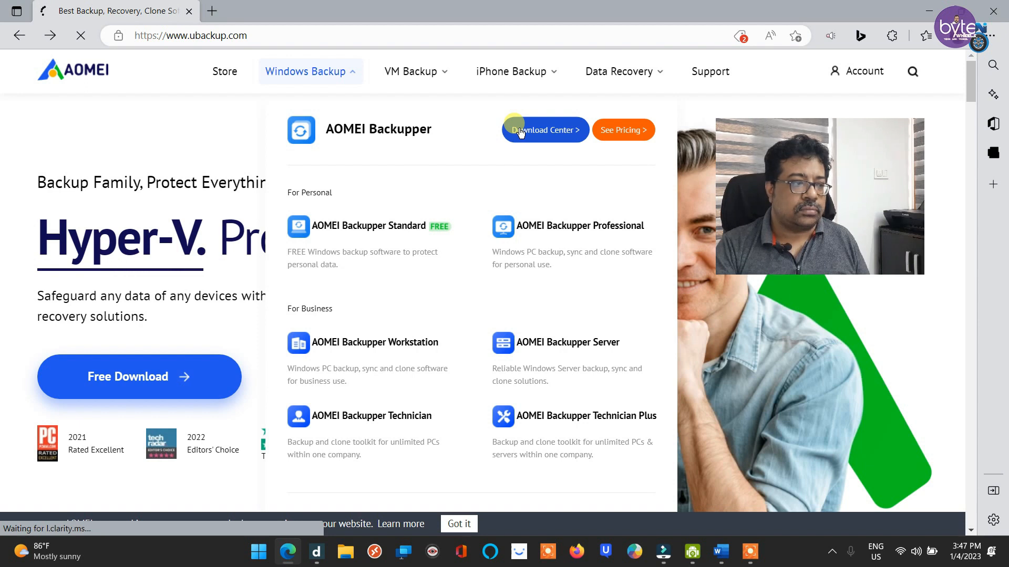
Open the Backupper Standard 7.1.2 free download page and highlight its heading
{"action": "left_click", "coordinate": [544, 129]}
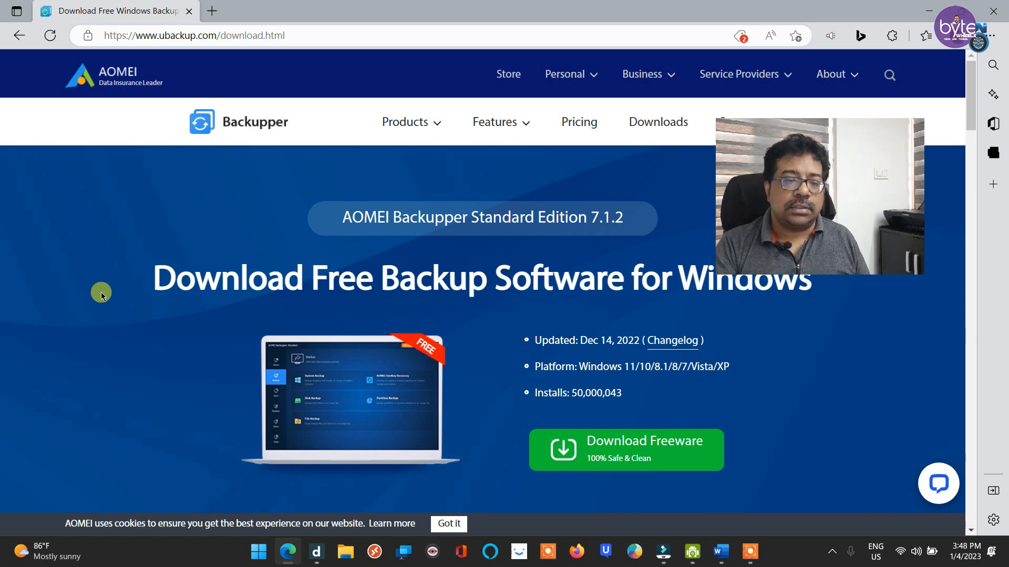
{"action": "mouse_move", "coordinate": [123, 264]}
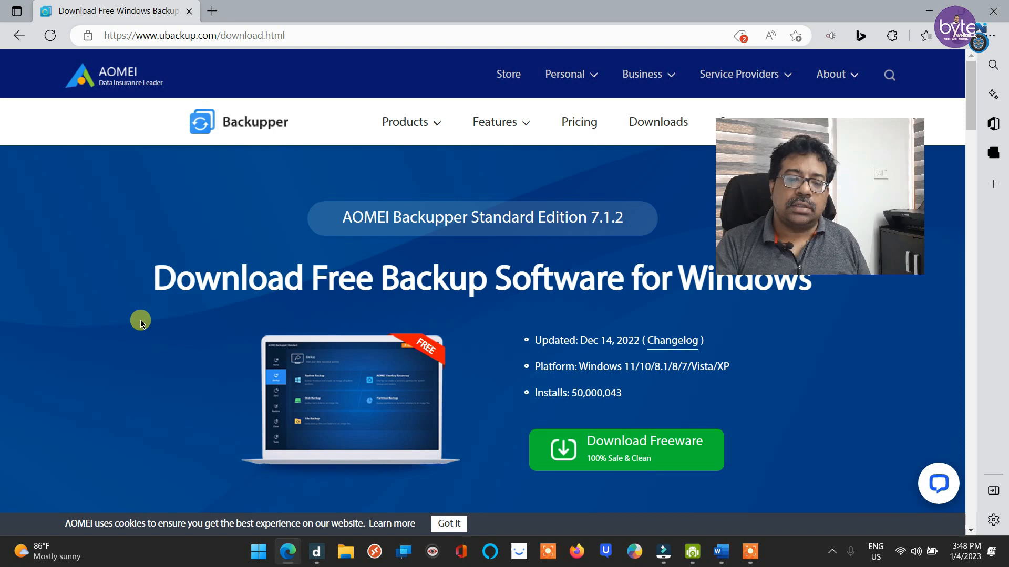
{"action": "mouse_move", "coordinate": [143, 230]}
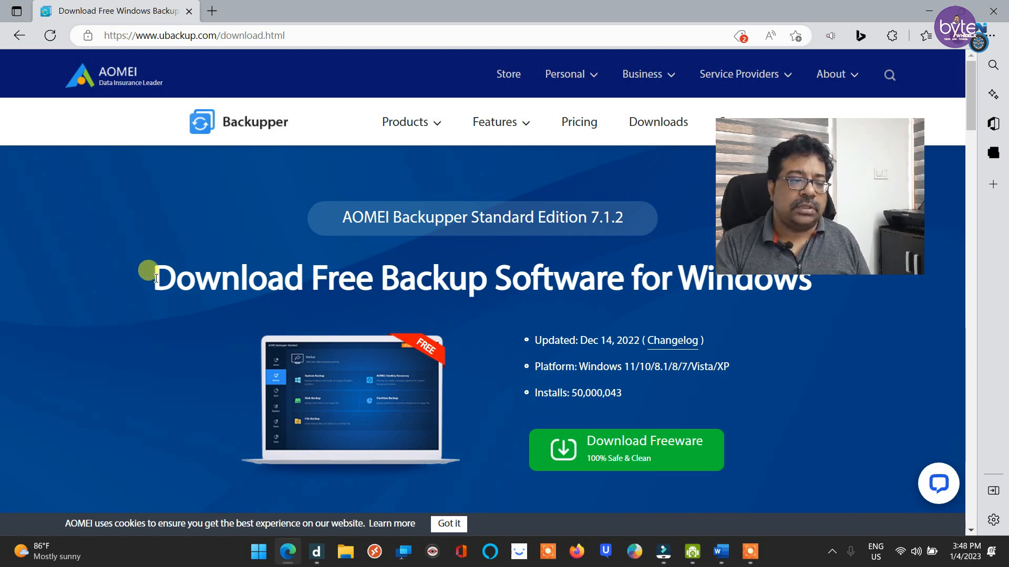
{"action": "left_click_drag", "start_coordinate": [152, 278], "coordinate": [798, 278]}
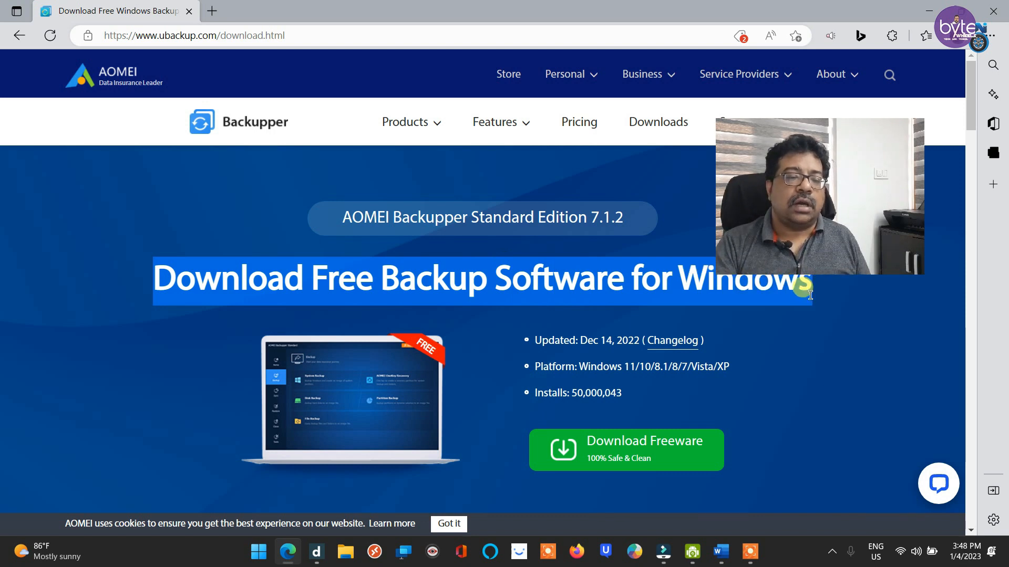
{"action": "mouse_move", "coordinate": [77, 276]}
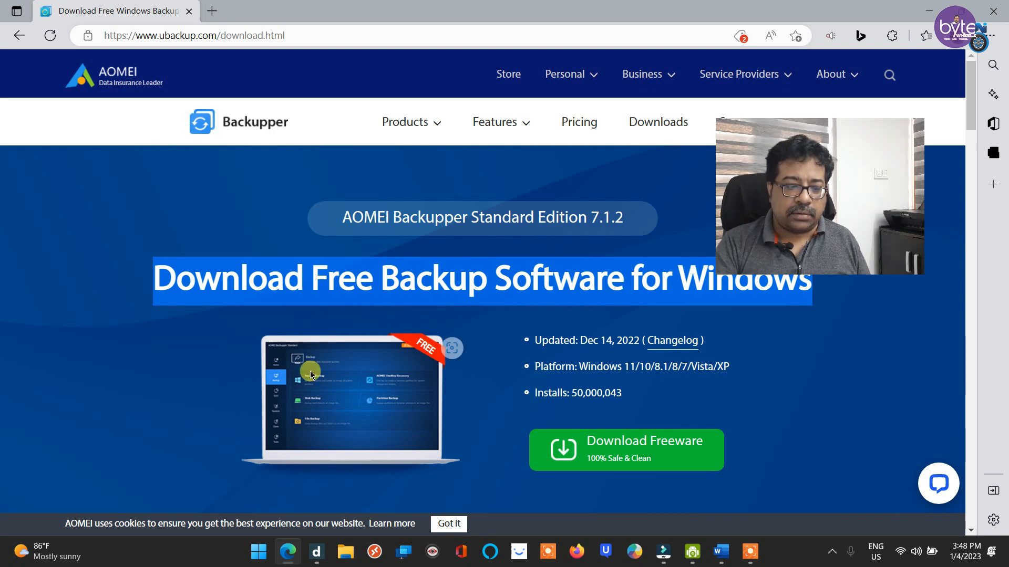
{"action": "left_click", "coordinate": [624, 450]}
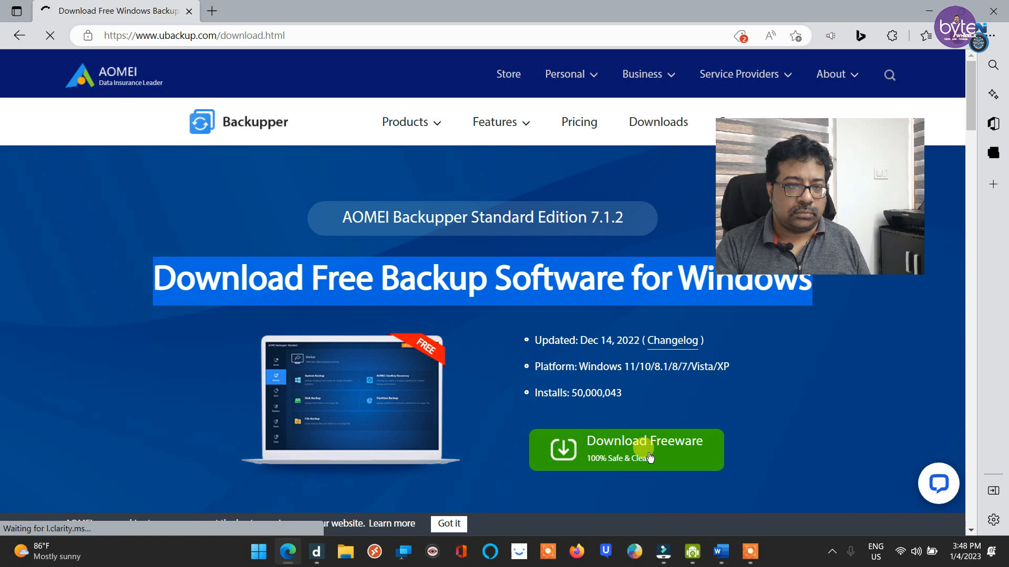
Download the installer AOMEIBackupperStd.zqw80.exe, saving it to the Desktop
{"action": "left_click", "coordinate": [624, 449]}
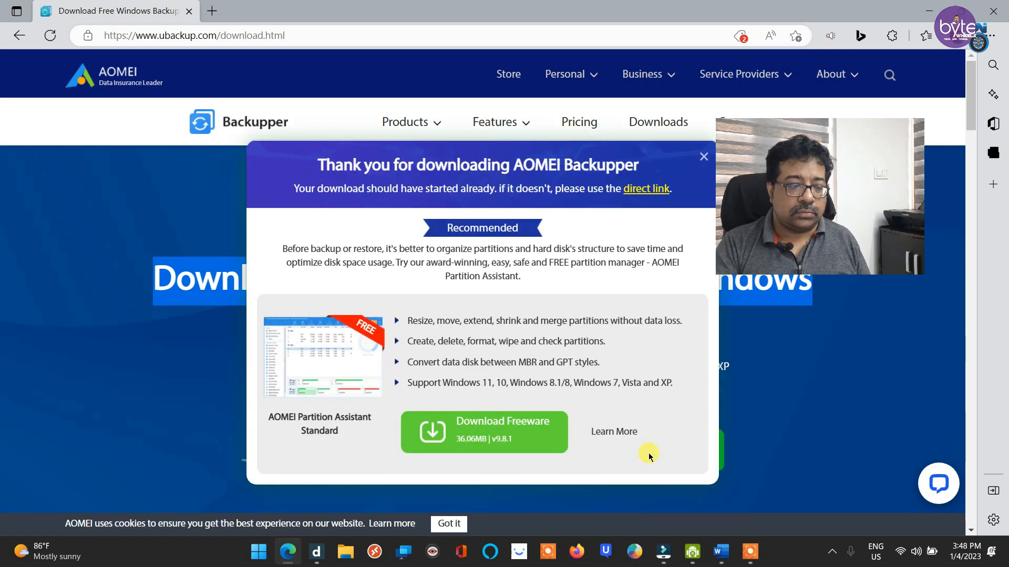
{"action": "left_click", "coordinate": [484, 431]}
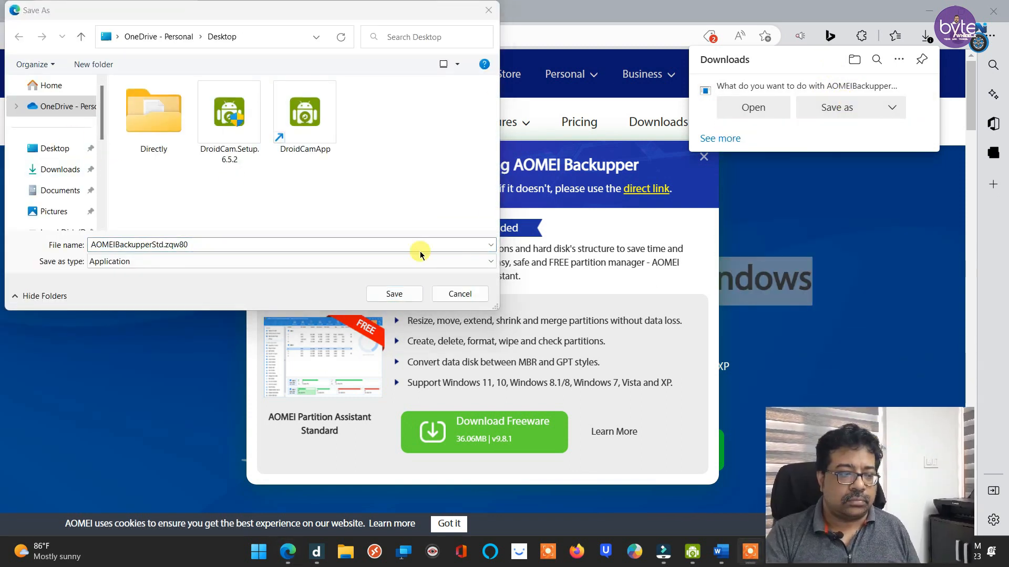
{"action": "left_click", "coordinate": [54, 148]}
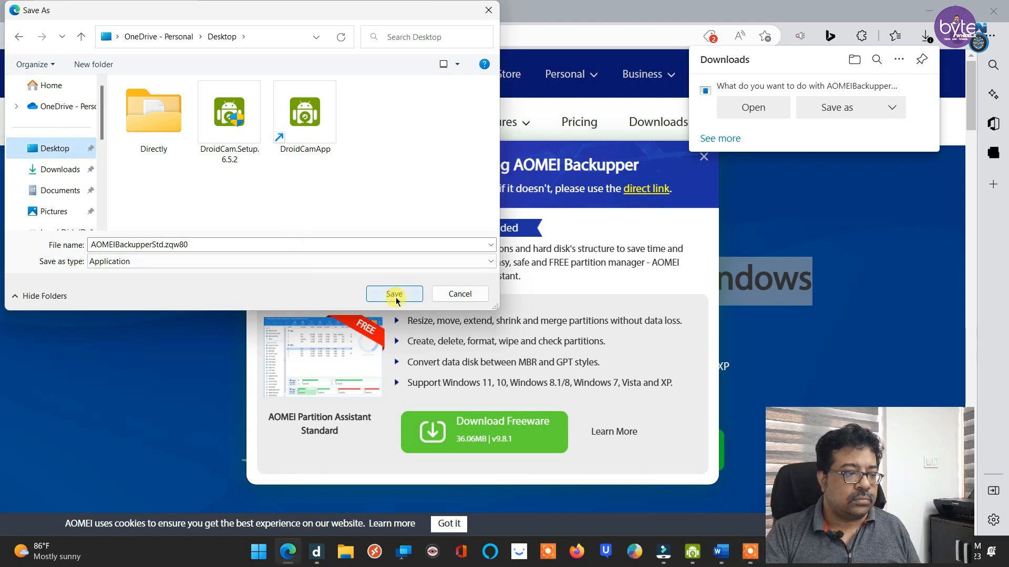
{"action": "left_click", "coordinate": [393, 294]}
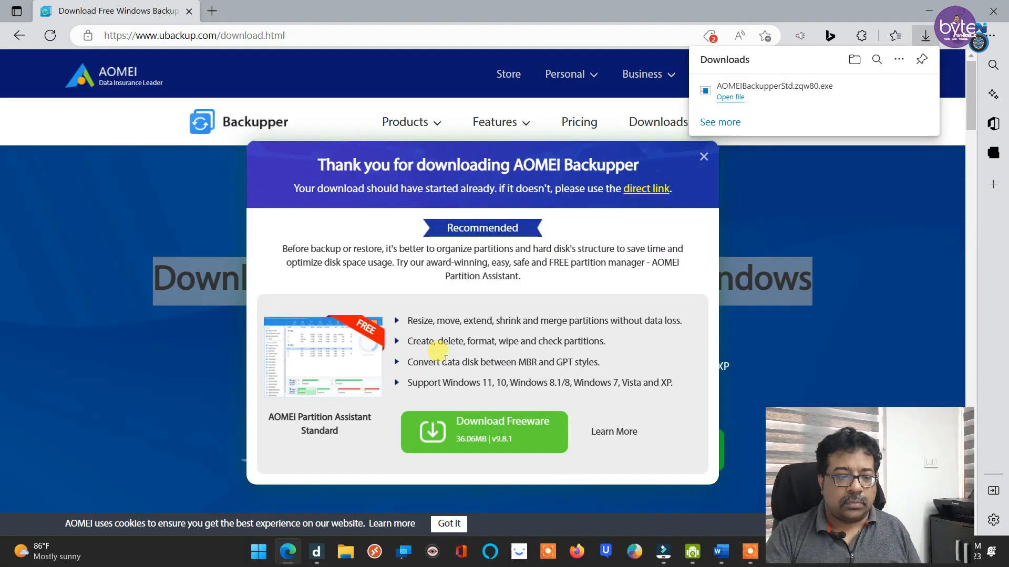
Run the installer in English, skip the Pro trial offer, and install Backupper Standard
{"action": "left_click", "coordinate": [730, 96]}
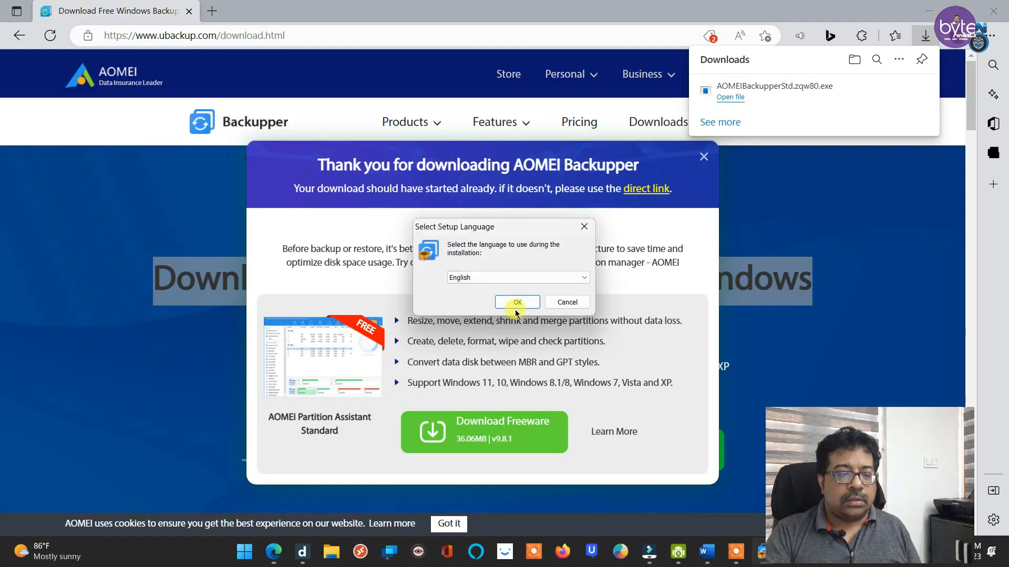
{"action": "left_click", "coordinate": [517, 303]}
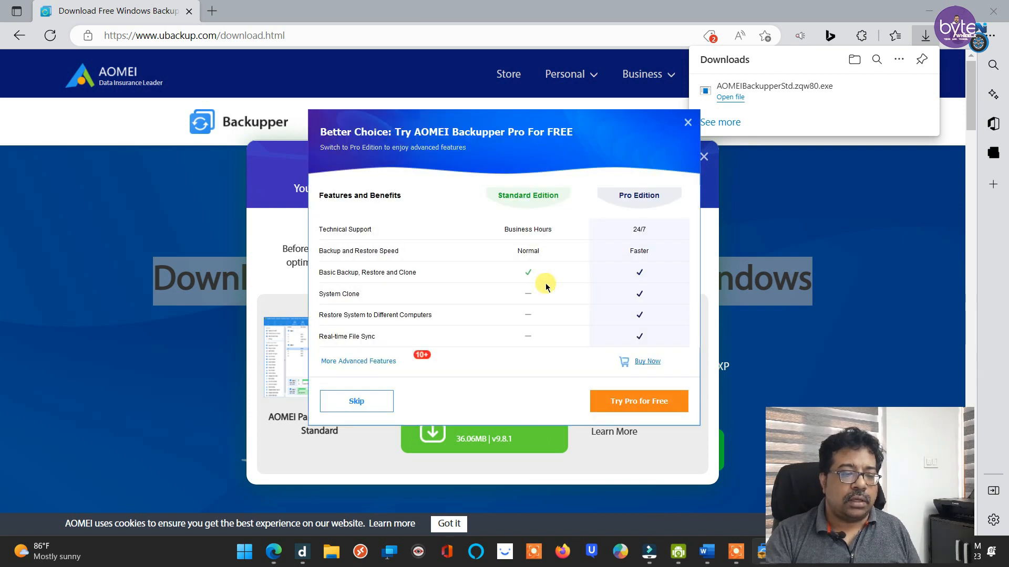
{"action": "mouse_move", "coordinate": [455, 218]}
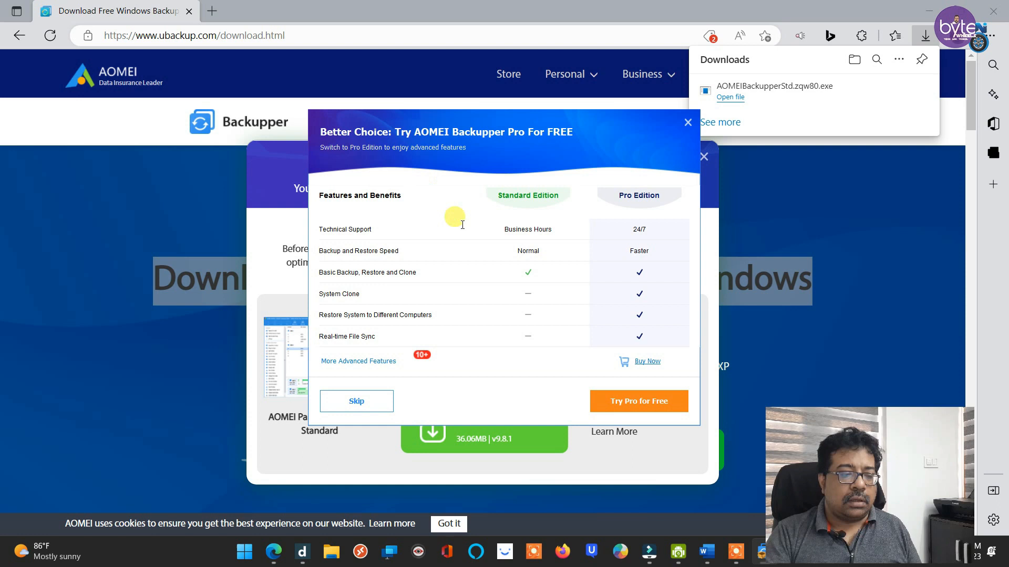
{"action": "mouse_move", "coordinate": [408, 157]}
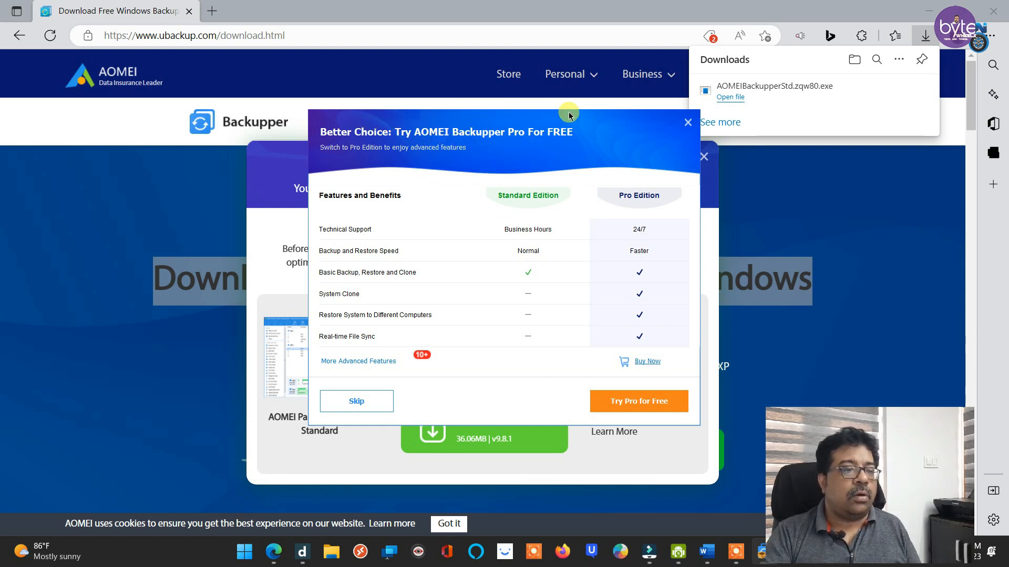
{"action": "mouse_move", "coordinate": [415, 114]}
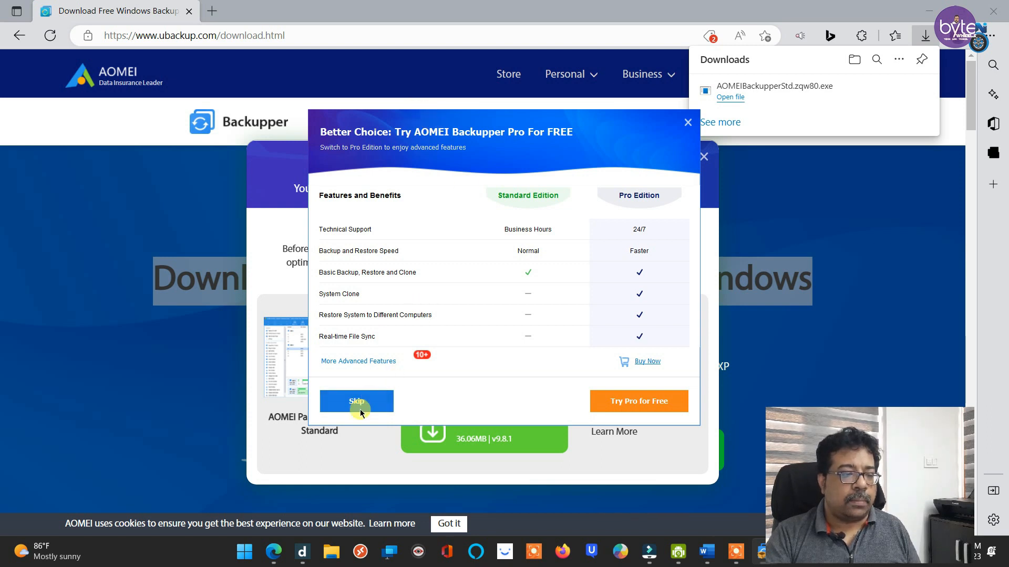
{"action": "left_click", "coordinate": [356, 401]}
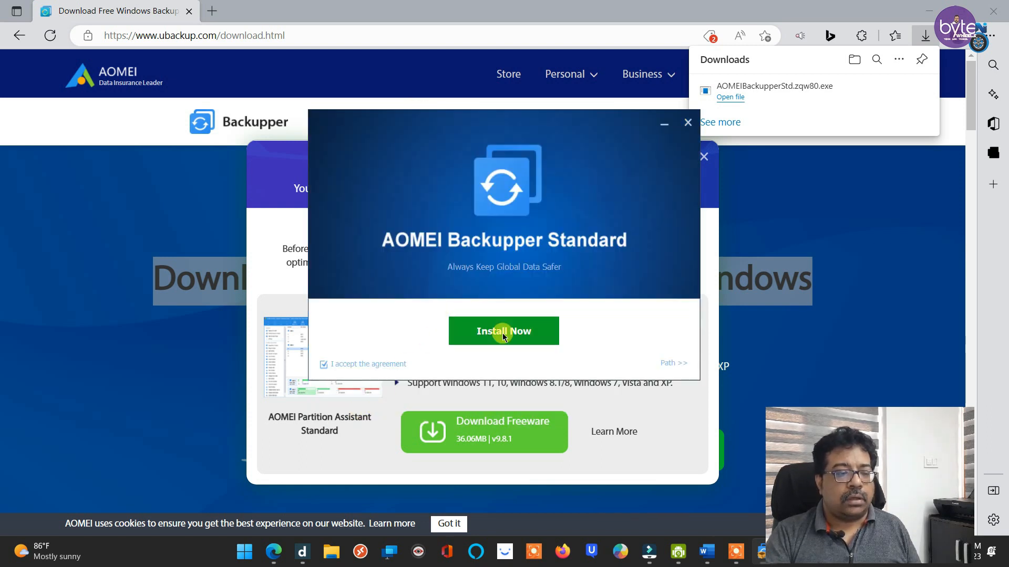
{"action": "left_click", "coordinate": [503, 330]}
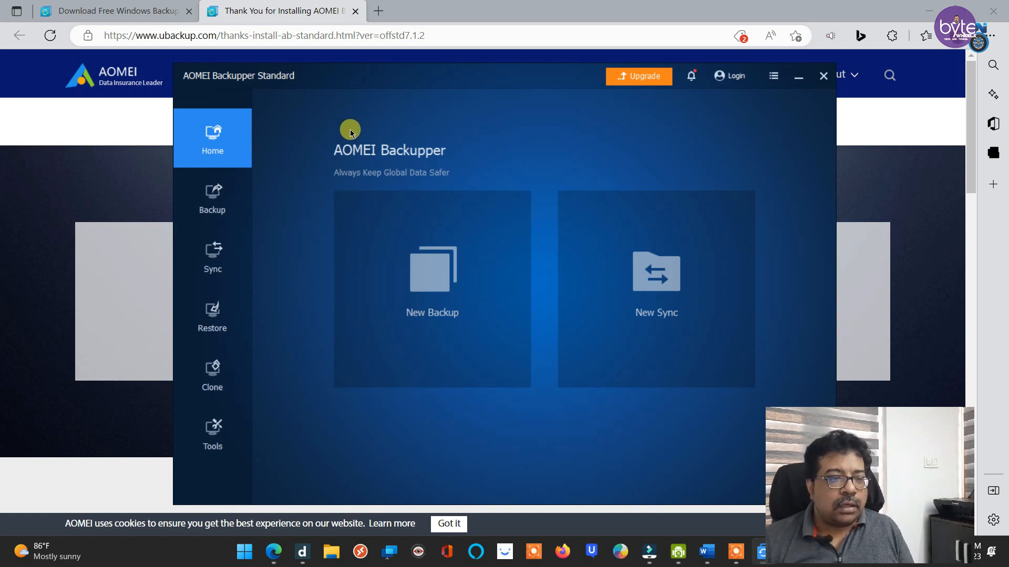
{"action": "mouse_move", "coordinate": [303, 106]}
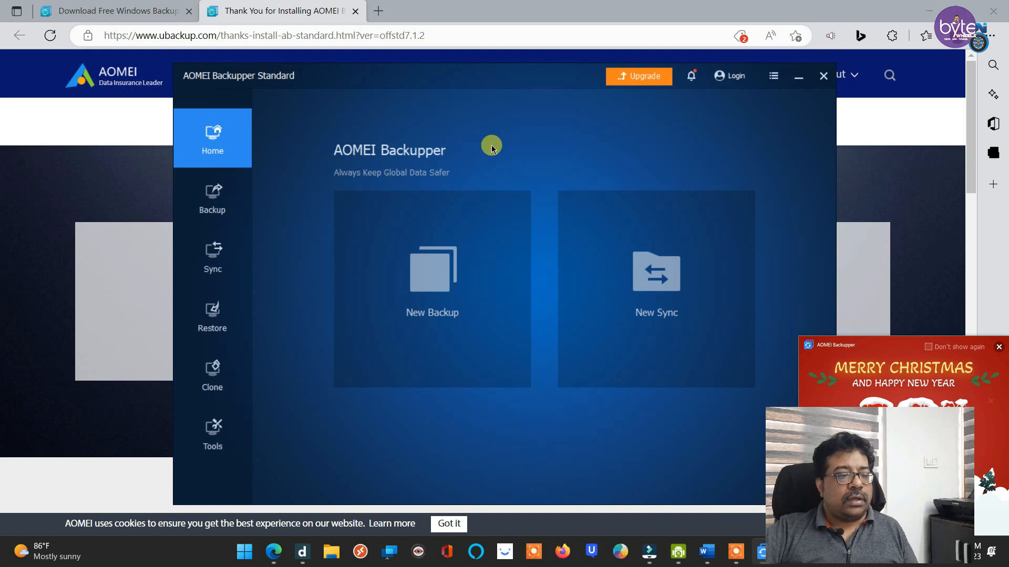
{"action": "mouse_move", "coordinate": [660, 244]}
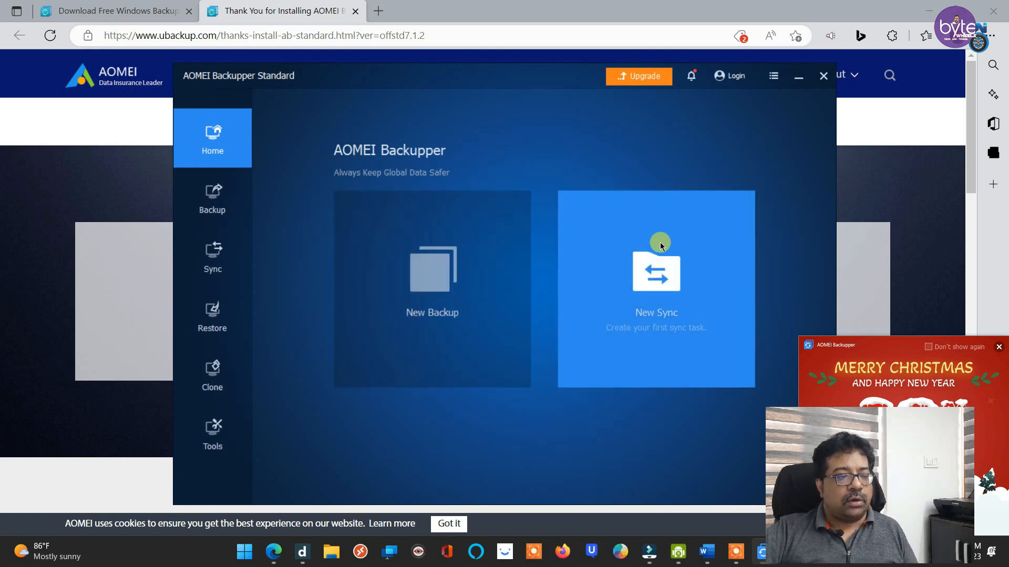
{"action": "mouse_move", "coordinate": [426, 128]}
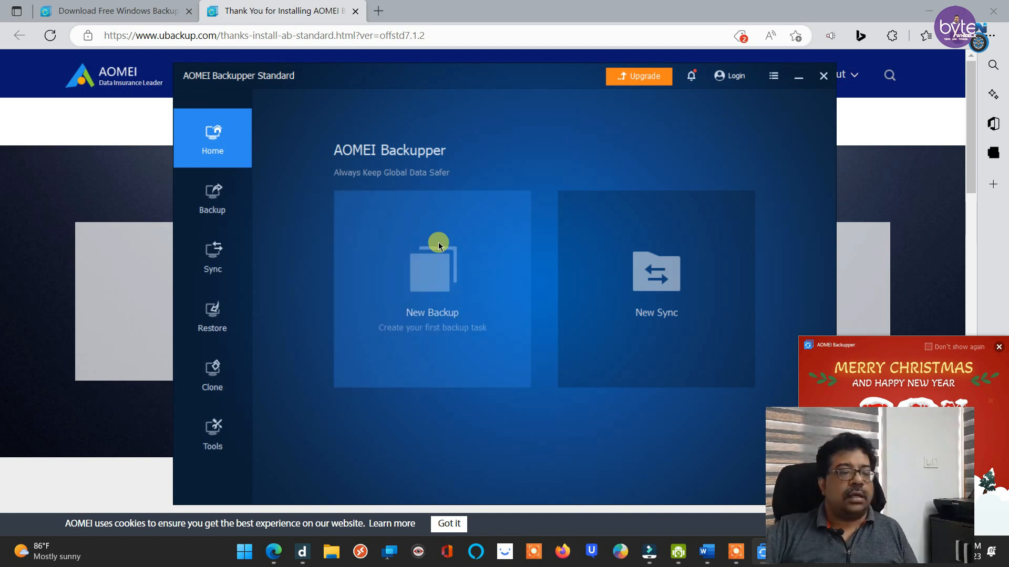
Start a new backup task and dismiss the Merry Christmas promotion popup
{"action": "left_click", "coordinate": [212, 197]}
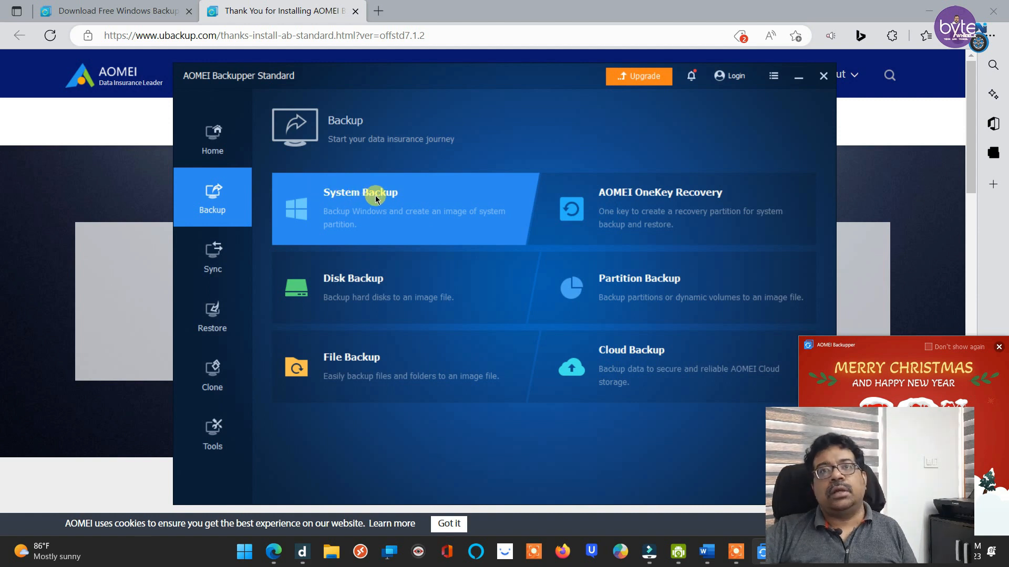
{"action": "mouse_move", "coordinate": [378, 201]}
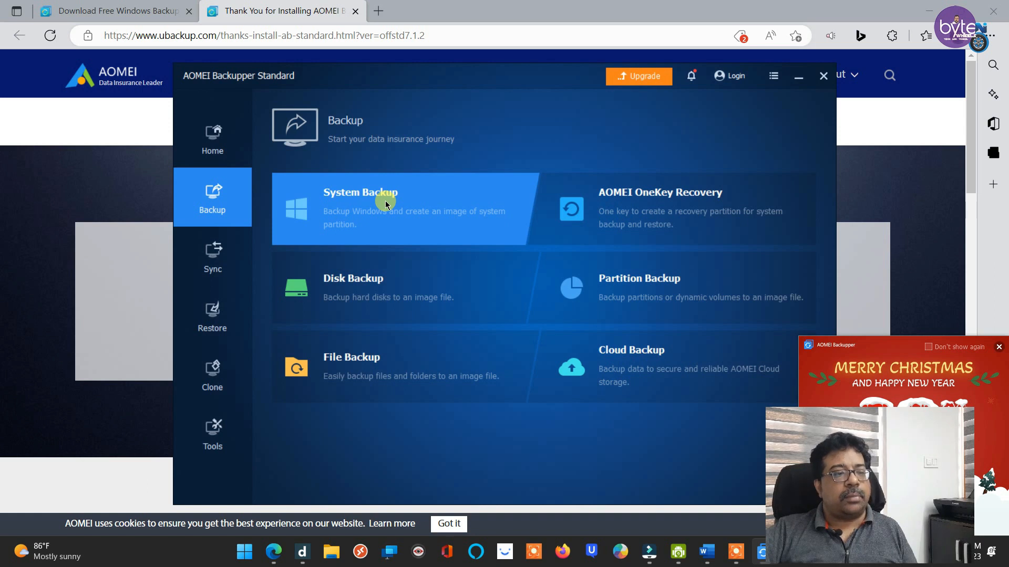
{"action": "mouse_move", "coordinate": [451, 93]}
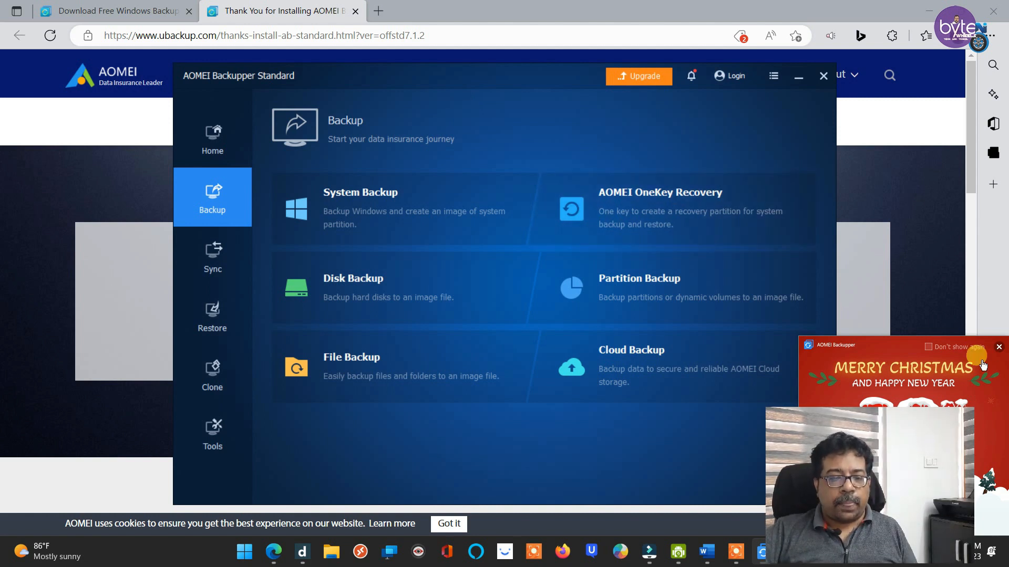
{"action": "left_click", "coordinate": [998, 347]}
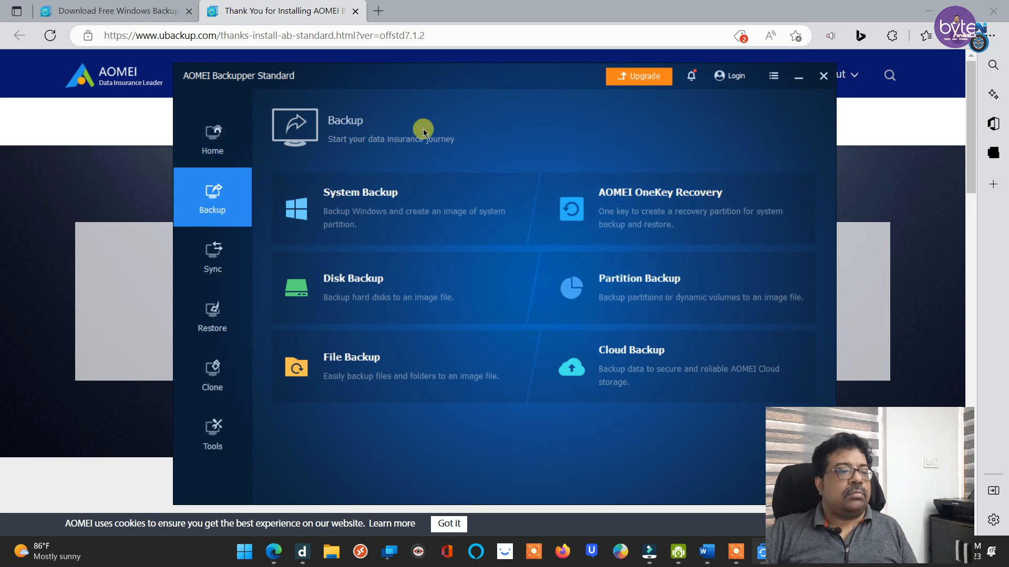
{"action": "mouse_move", "coordinate": [485, 111]}
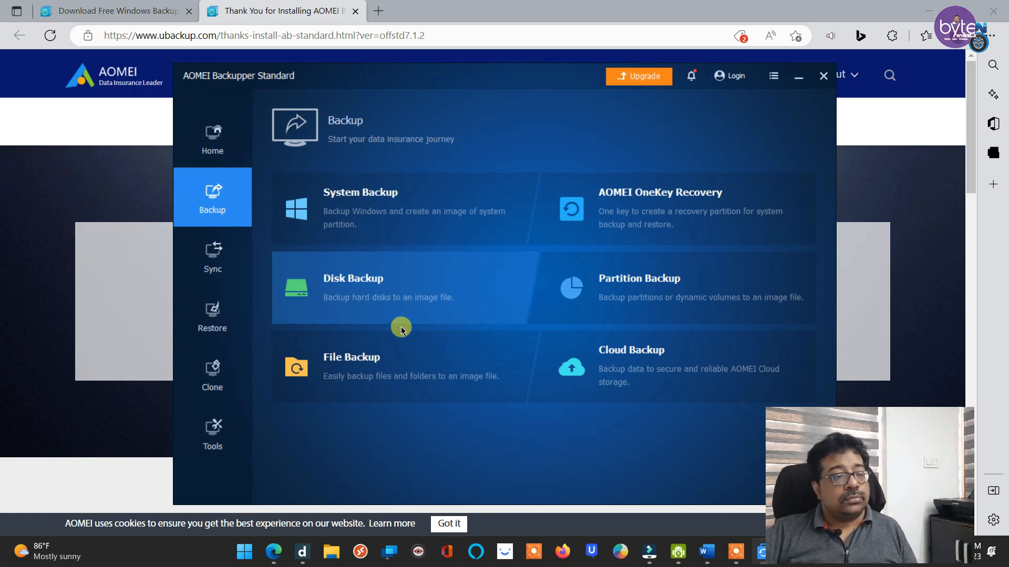
{"action": "left_click", "coordinate": [353, 278]}
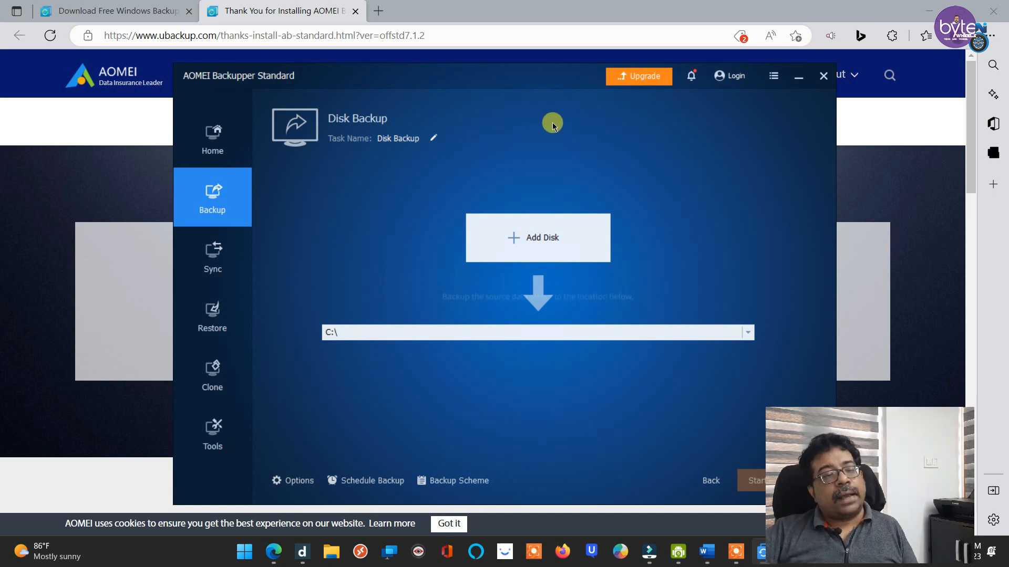
{"action": "mouse_move", "coordinate": [661, 175]}
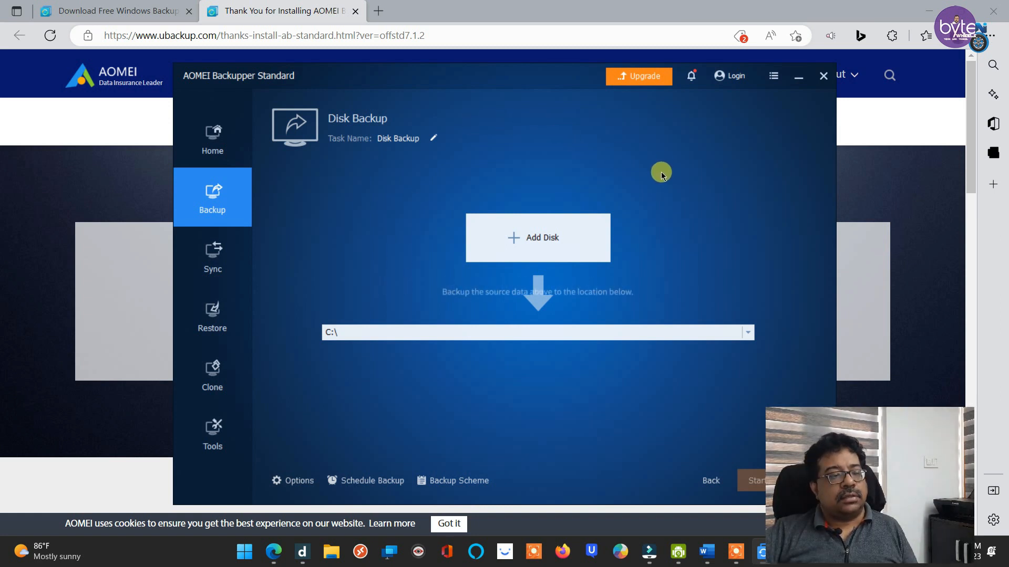
{"action": "mouse_move", "coordinate": [516, 195]}
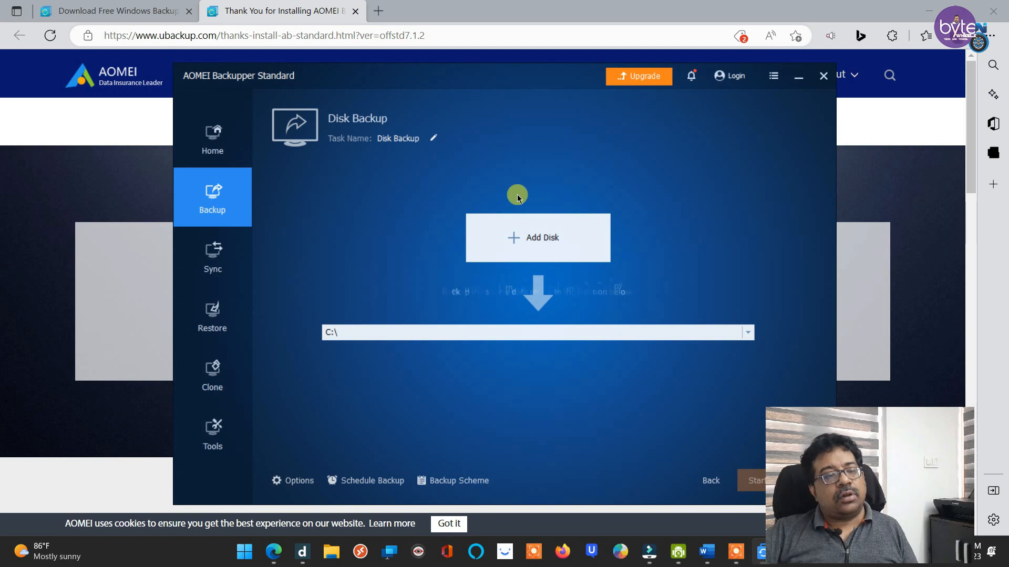
{"action": "mouse_move", "coordinate": [527, 268]}
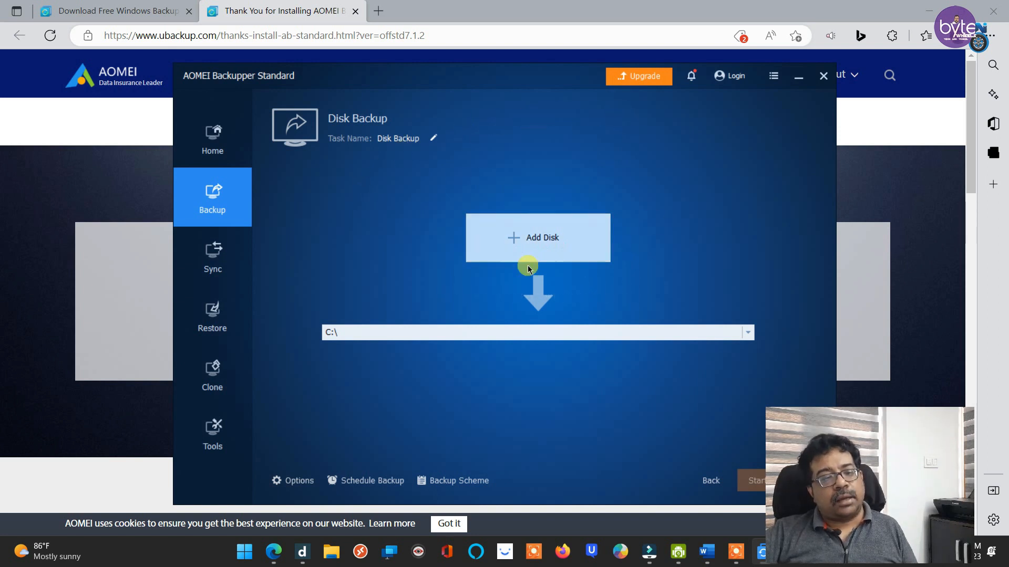
{"action": "left_click", "coordinate": [711, 480]}
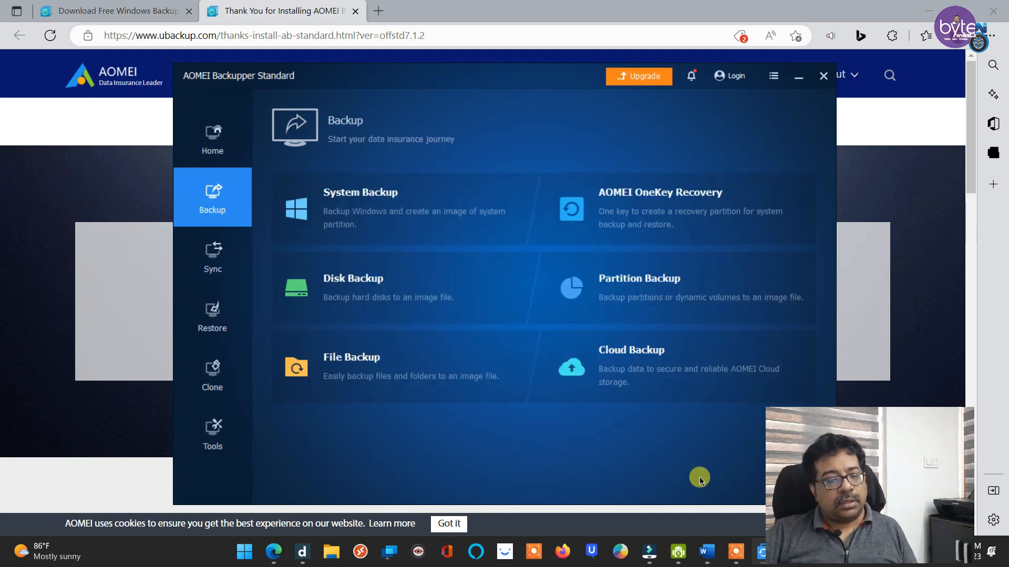
{"action": "mouse_move", "coordinate": [366, 150]}
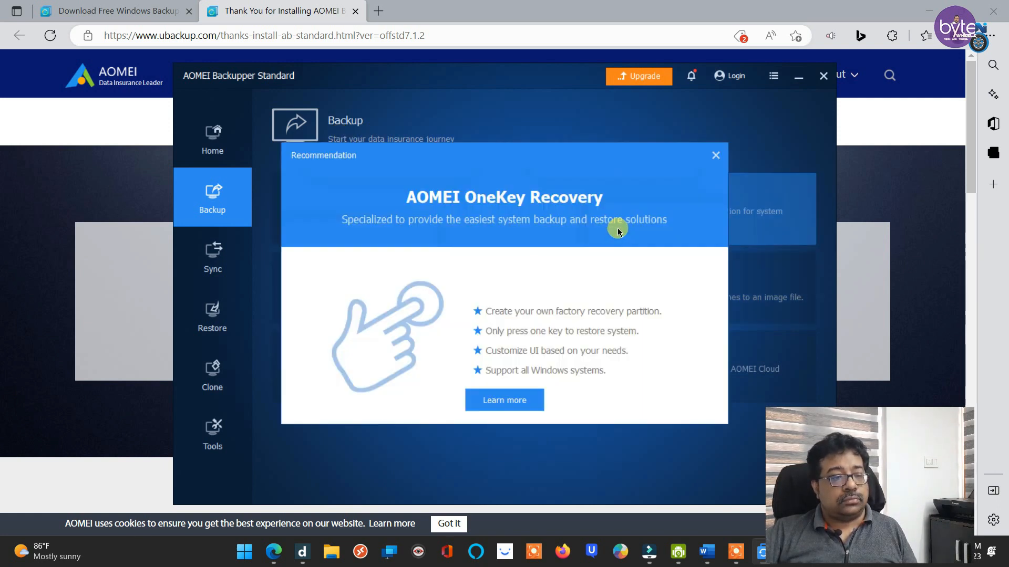
{"action": "mouse_move", "coordinate": [479, 341]}
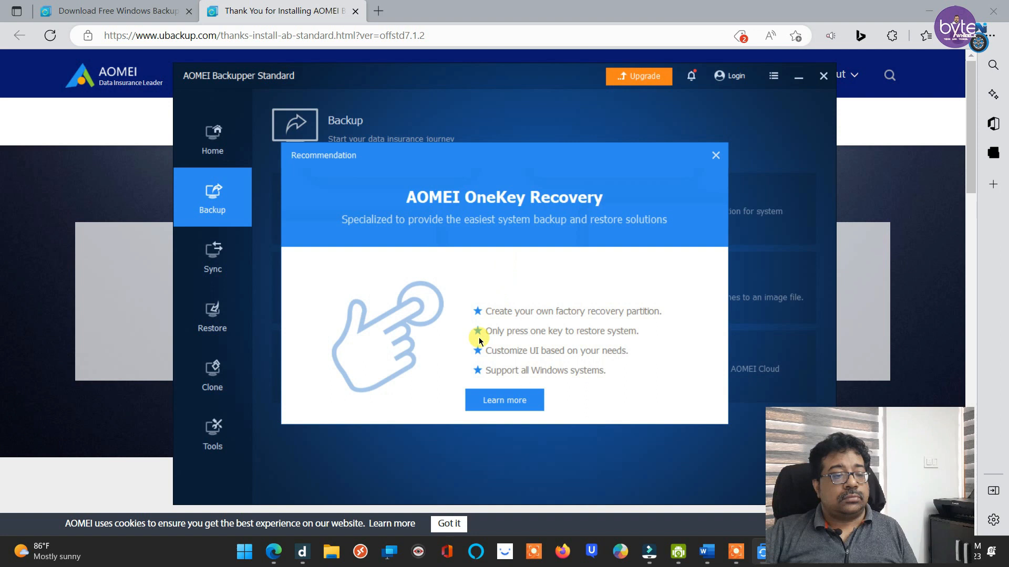
{"action": "mouse_move", "coordinate": [558, 351]}
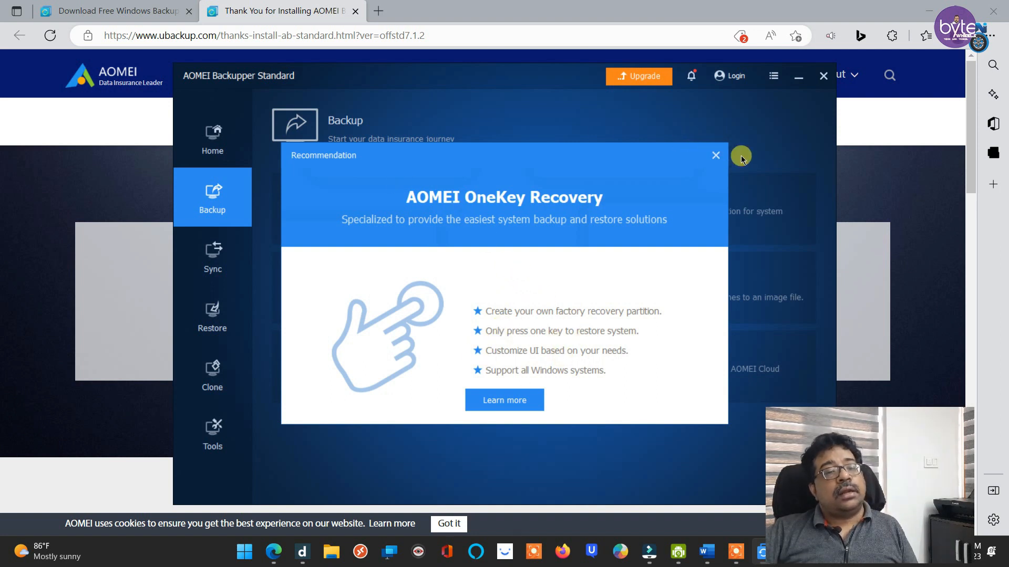
{"action": "mouse_move", "coordinate": [410, 212]}
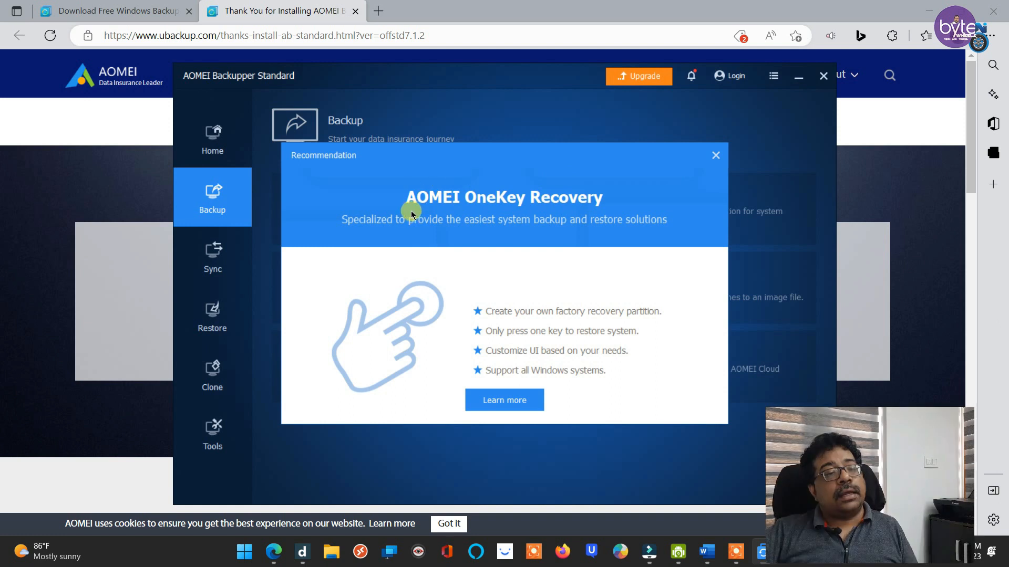
{"action": "mouse_move", "coordinate": [513, 189]}
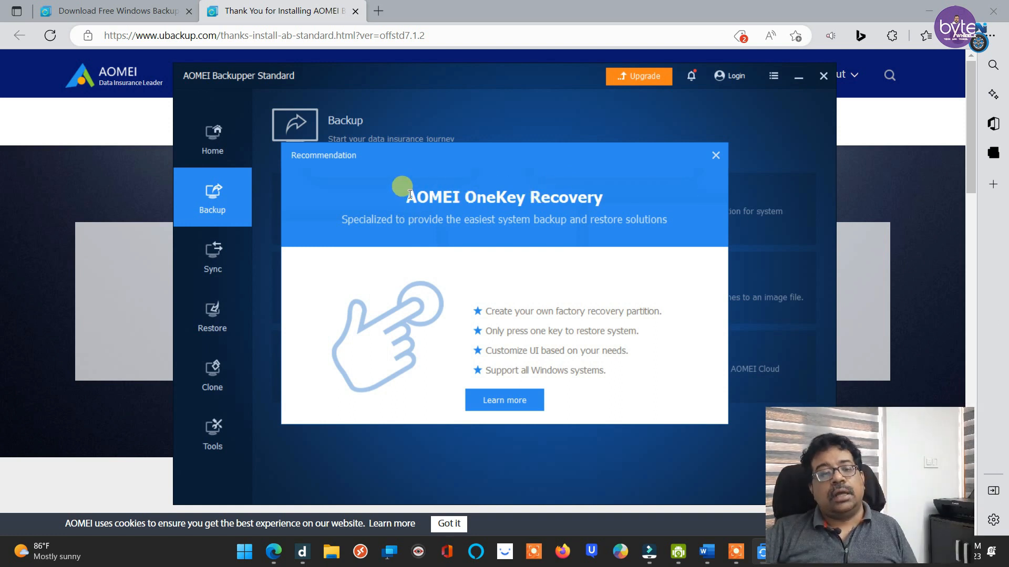
Close the OneKey Recovery recommendation dialog
{"action": "left_click", "coordinate": [715, 155]}
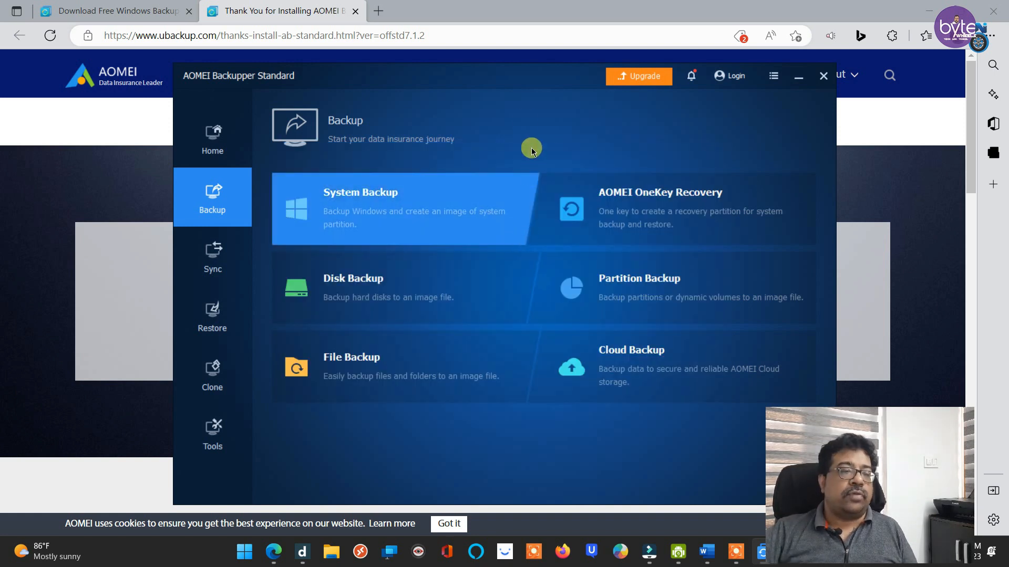
{"action": "mouse_move", "coordinate": [523, 122]}
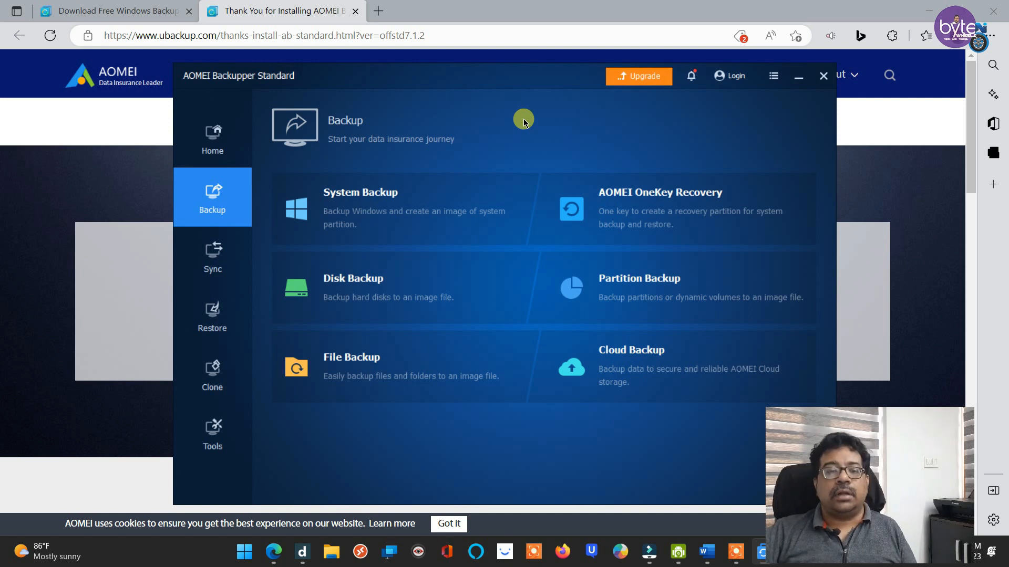
{"action": "mouse_move", "coordinate": [639, 128]}
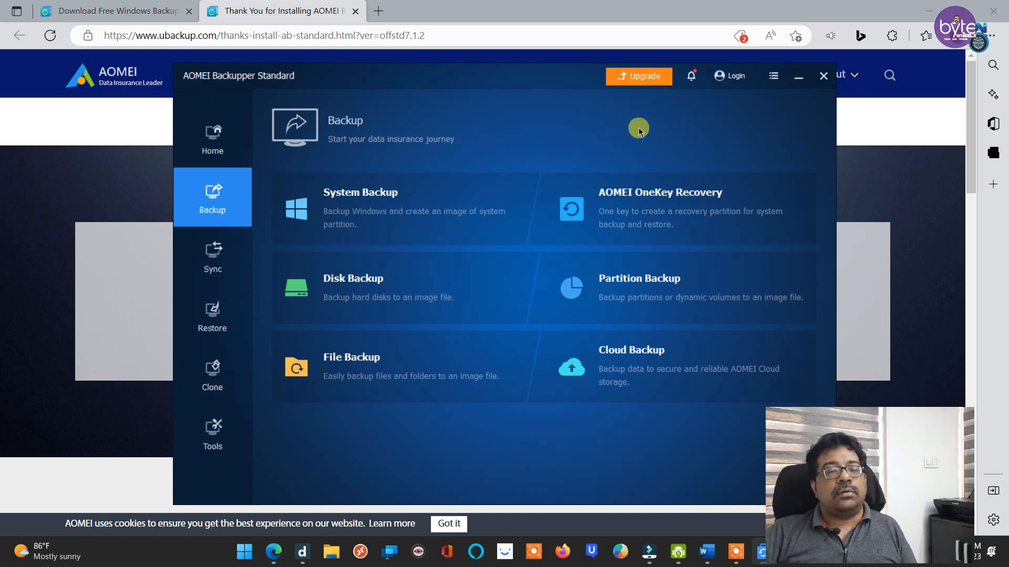
{"action": "mouse_move", "coordinate": [642, 159]}
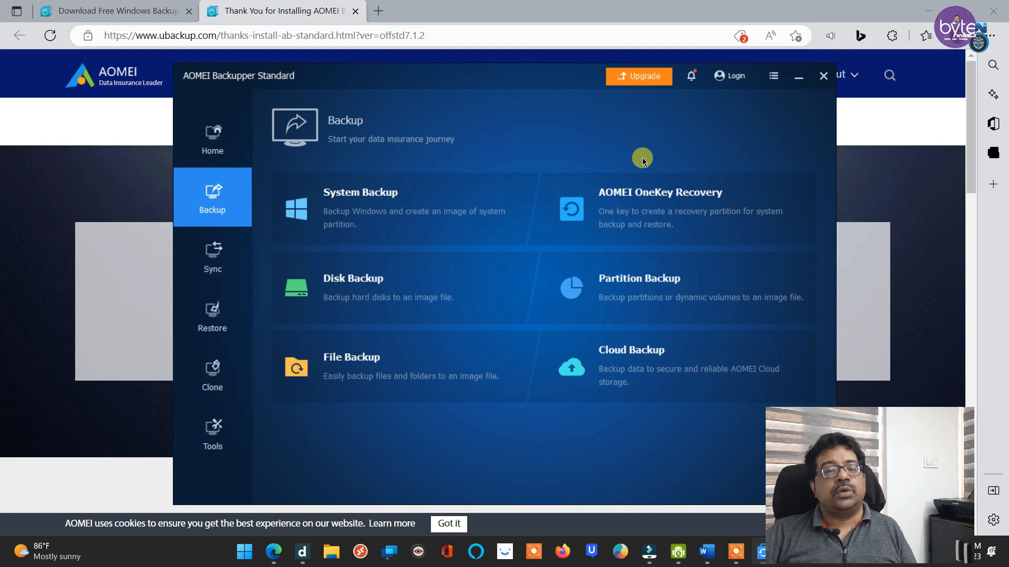
{"action": "mouse_move", "coordinate": [624, 127]}
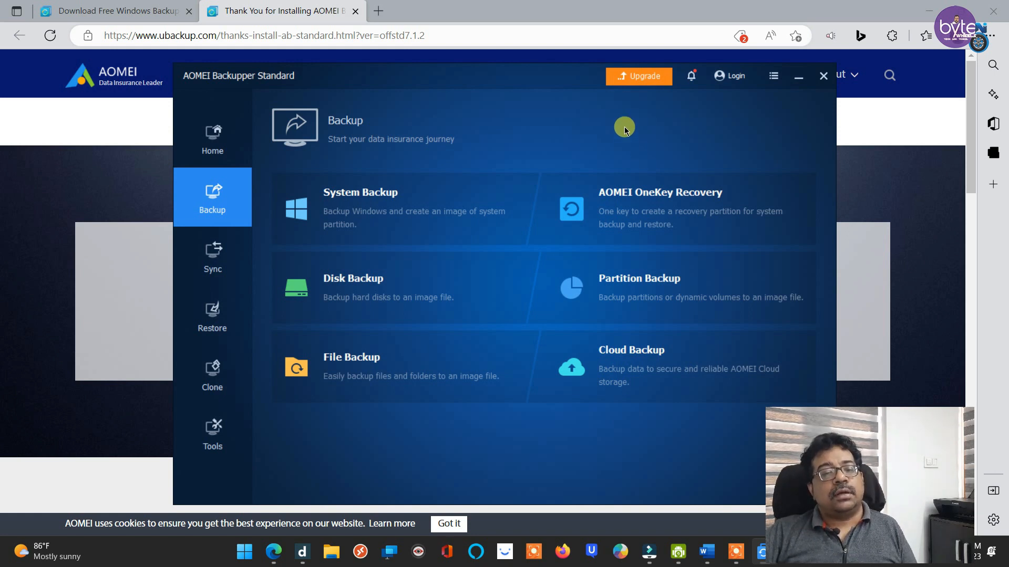
{"action": "mouse_move", "coordinate": [727, 204]}
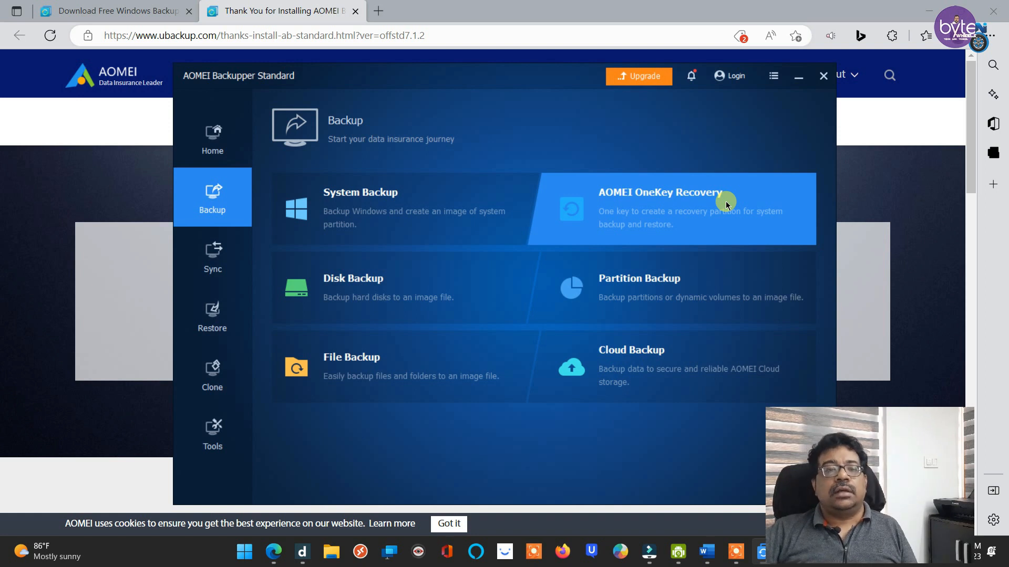
{"action": "mouse_move", "coordinate": [548, 146]}
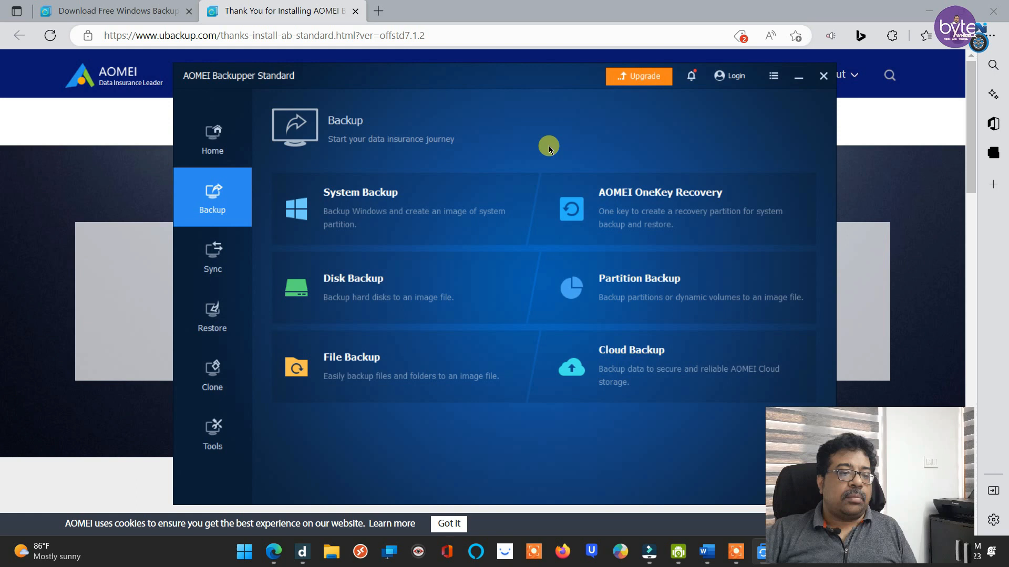
{"action": "mouse_move", "coordinate": [607, 149]}
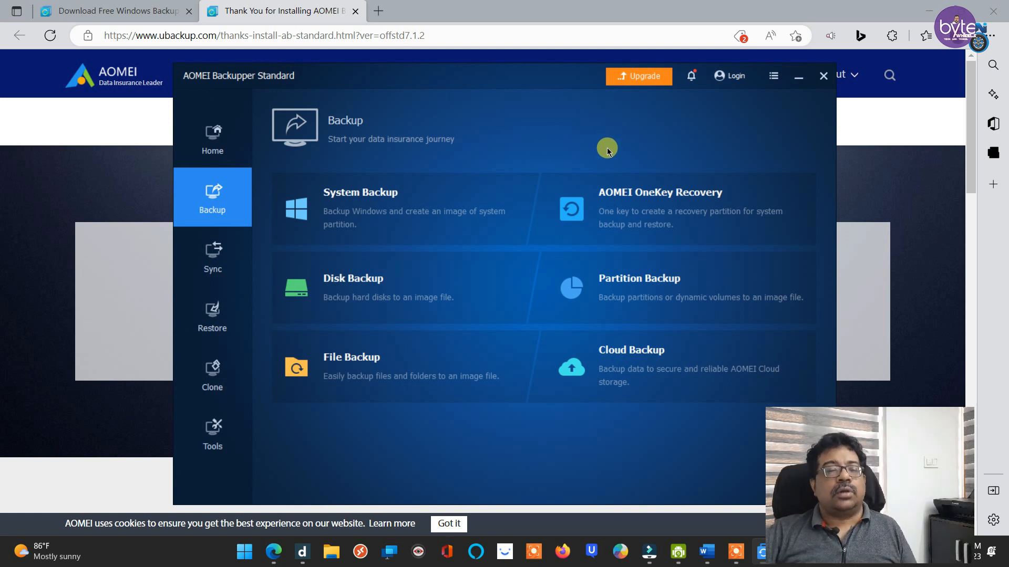
{"action": "mouse_move", "coordinate": [556, 142]}
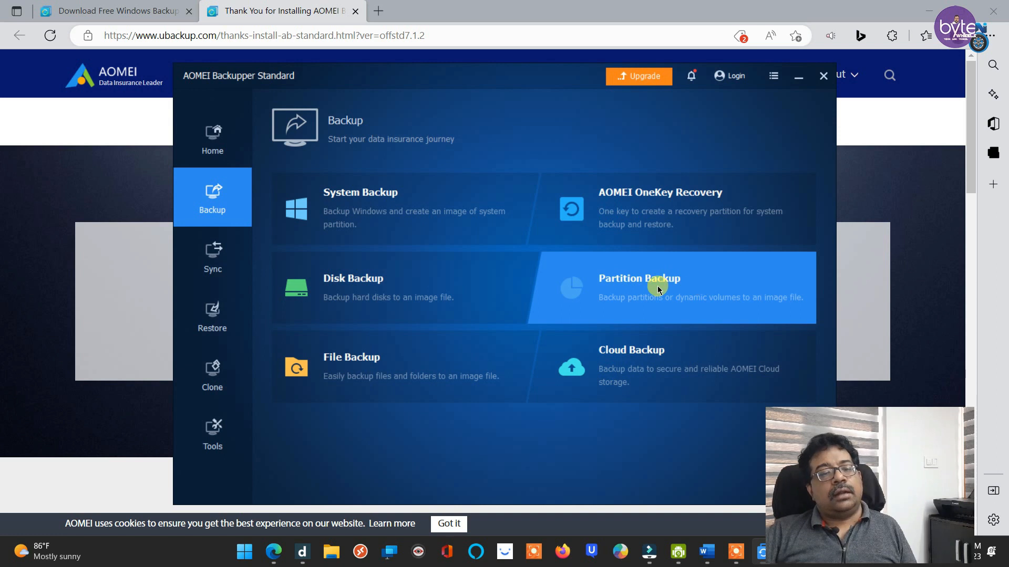
{"action": "left_click", "coordinate": [638, 287]}
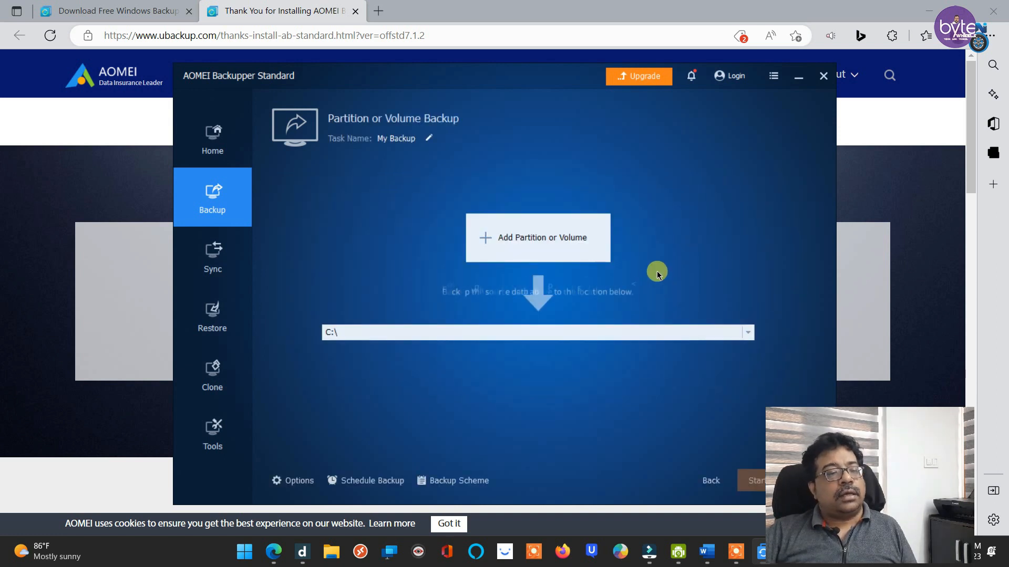
{"action": "mouse_move", "coordinate": [700, 490]}
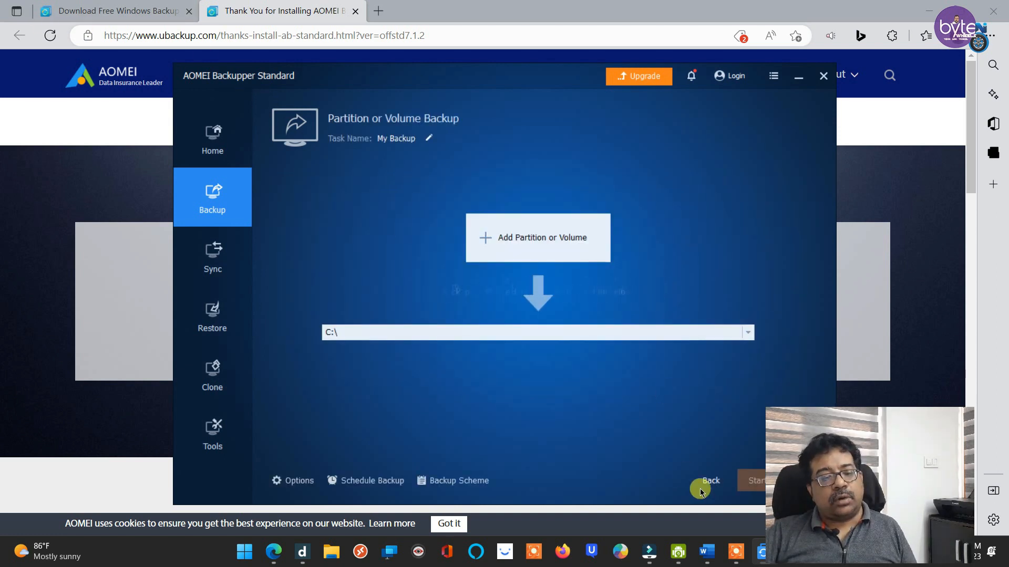
{"action": "left_click", "coordinate": [711, 481]}
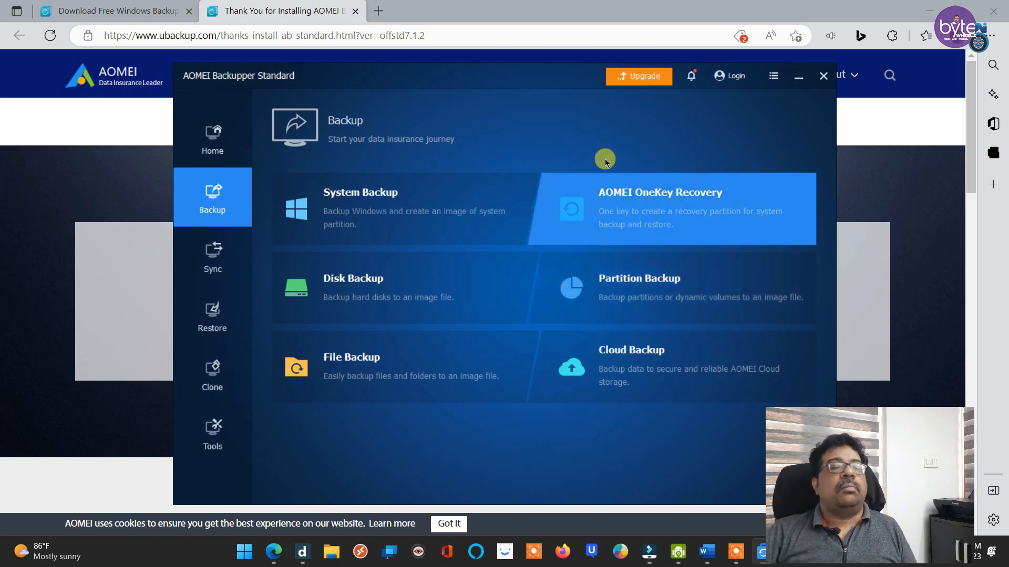
{"action": "mouse_move", "coordinate": [419, 371]}
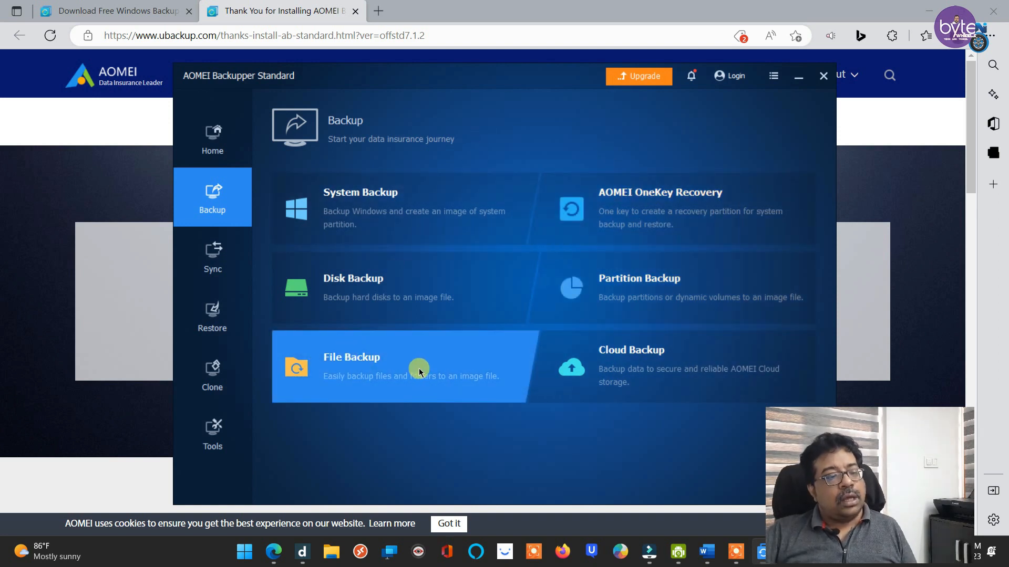
Open the File Backup setup, task My File Backup with C:\ destination
{"action": "left_click", "coordinate": [351, 367]}
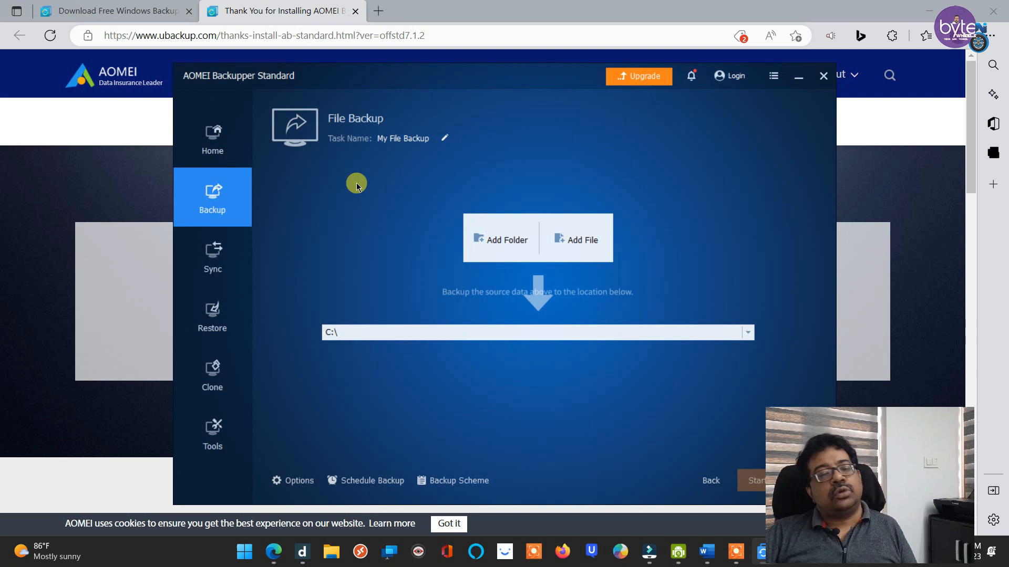
{"action": "mouse_move", "coordinate": [390, 200]}
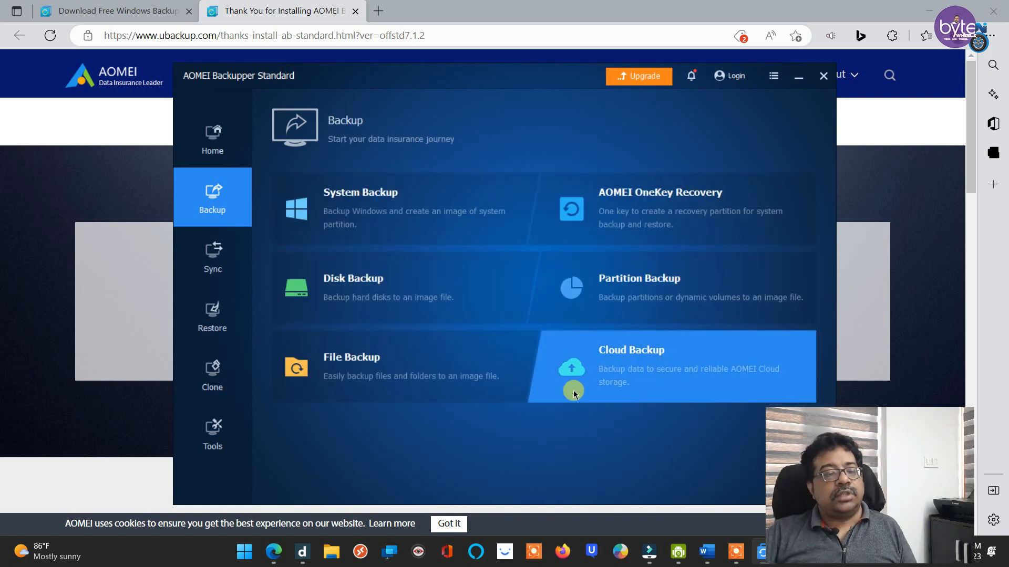
{"action": "mouse_move", "coordinate": [294, 129]}
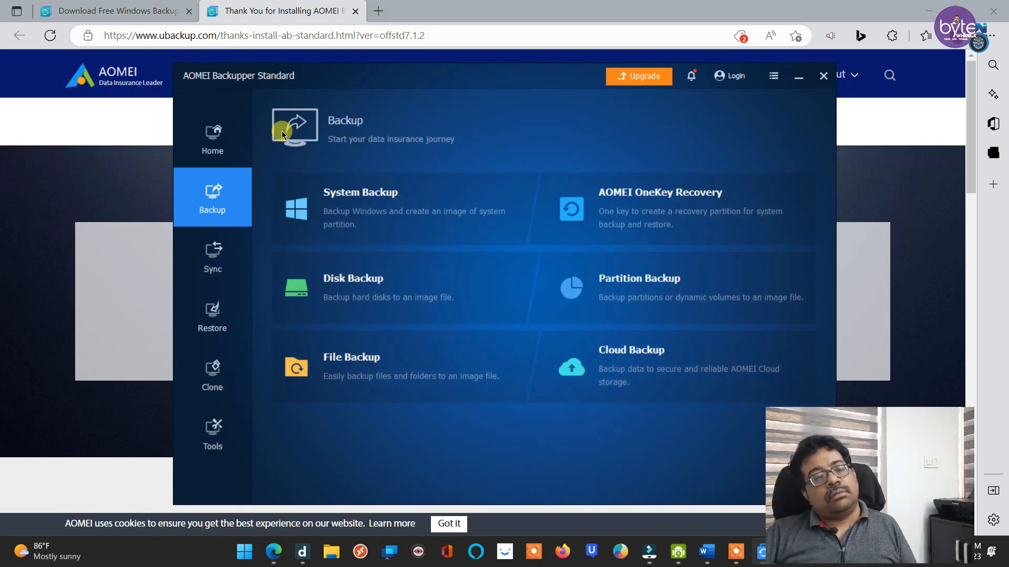
{"action": "mouse_move", "coordinate": [487, 424]}
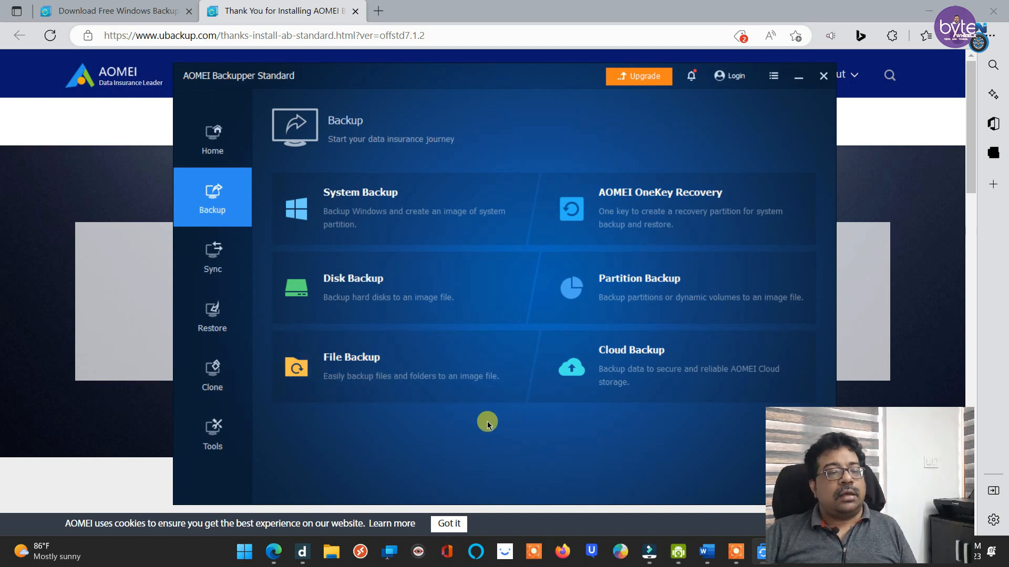
{"action": "mouse_move", "coordinate": [592, 143]}
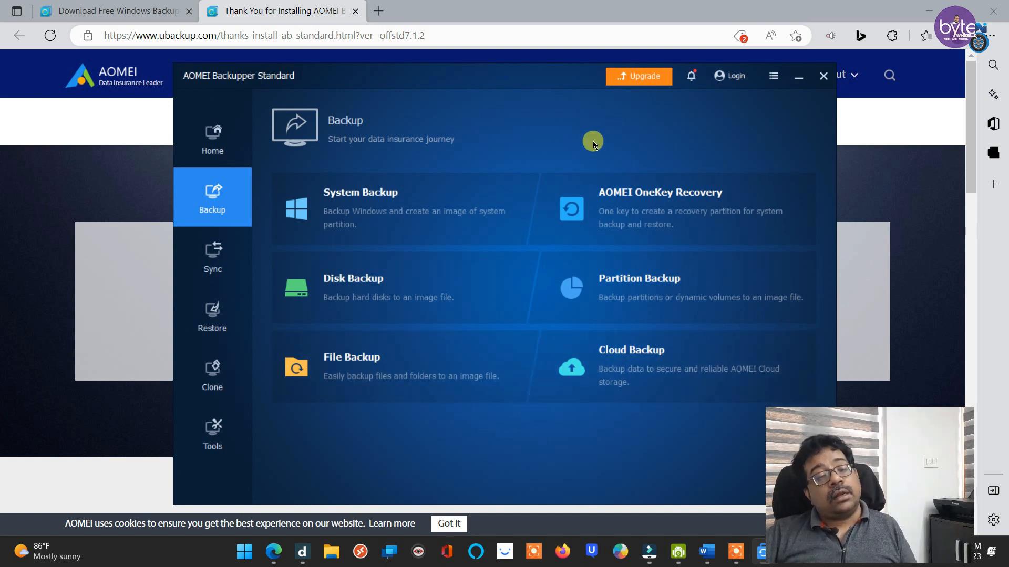
Open the Backup to AOMEI Cloud setup for the My Cloud Backup task
{"action": "left_click", "coordinate": [630, 350]}
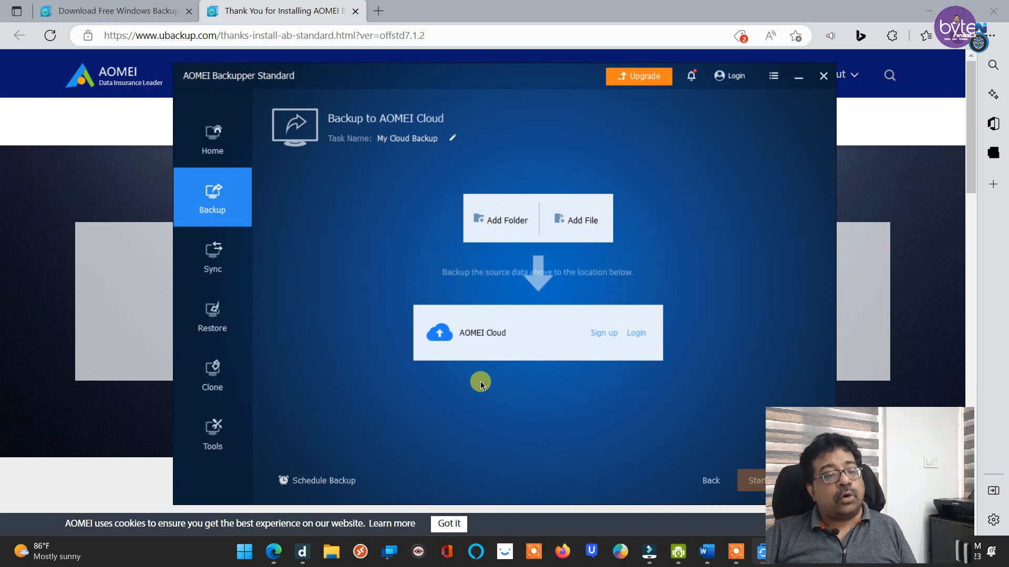
{"action": "mouse_move", "coordinate": [289, 215]}
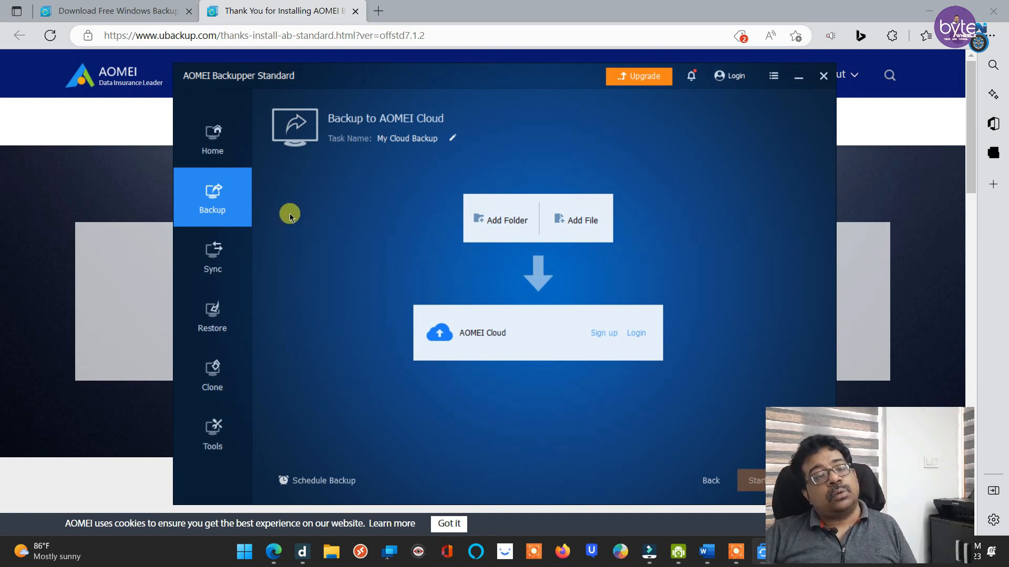
{"action": "mouse_move", "coordinate": [296, 222]}
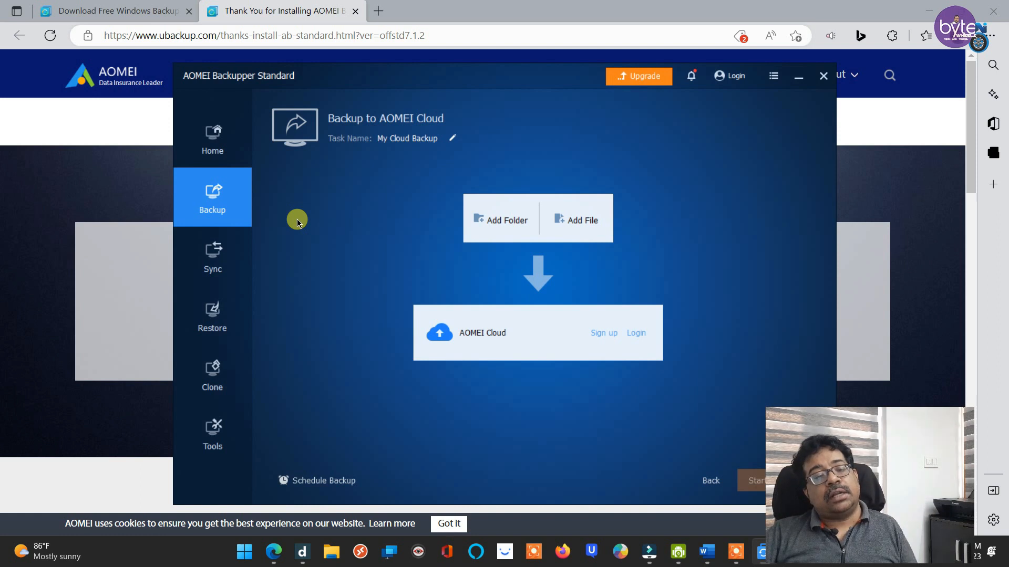
{"action": "mouse_move", "coordinate": [315, 231]}
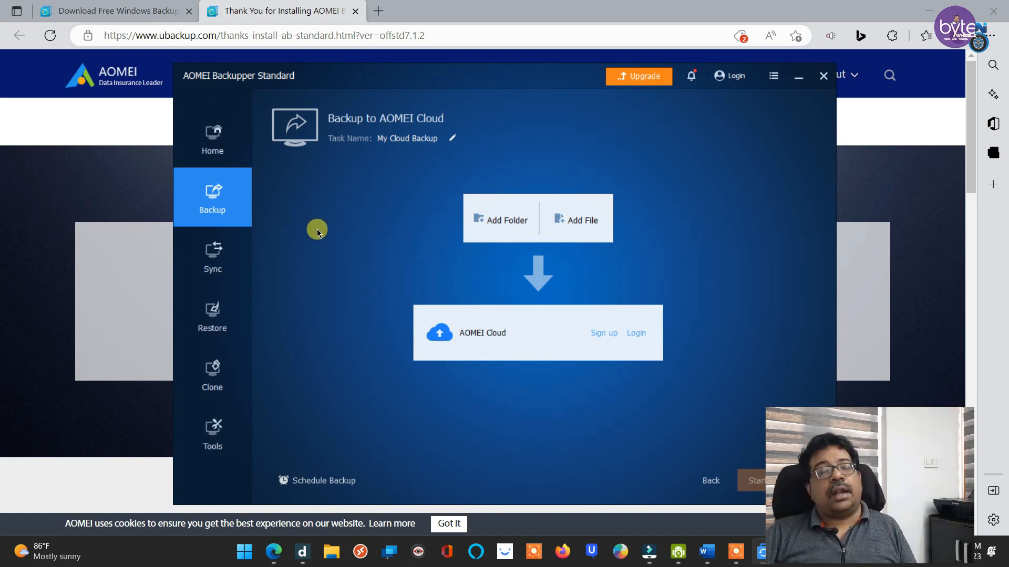
{"action": "mouse_move", "coordinate": [356, 191]}
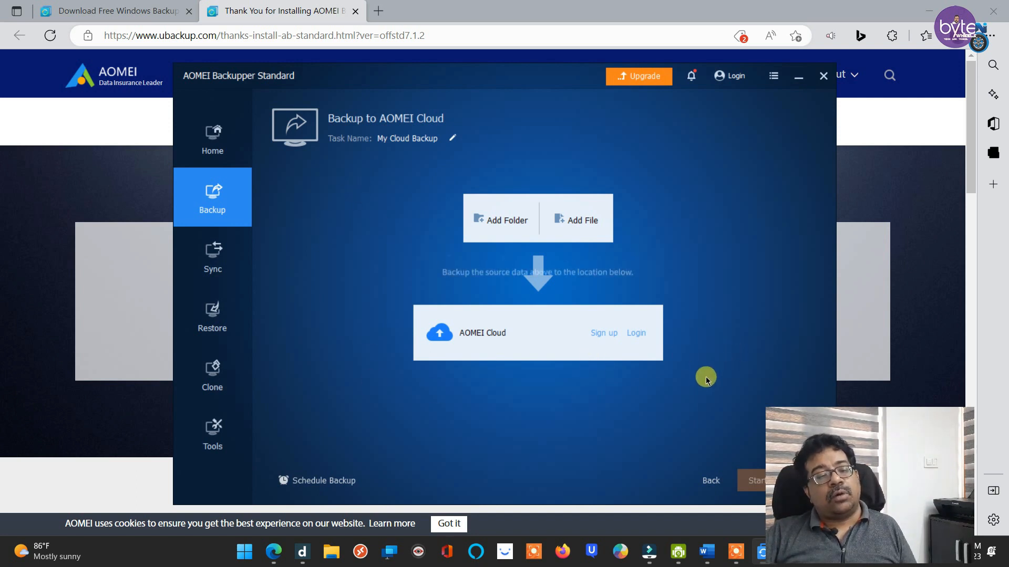
{"action": "mouse_move", "coordinate": [431, 310]}
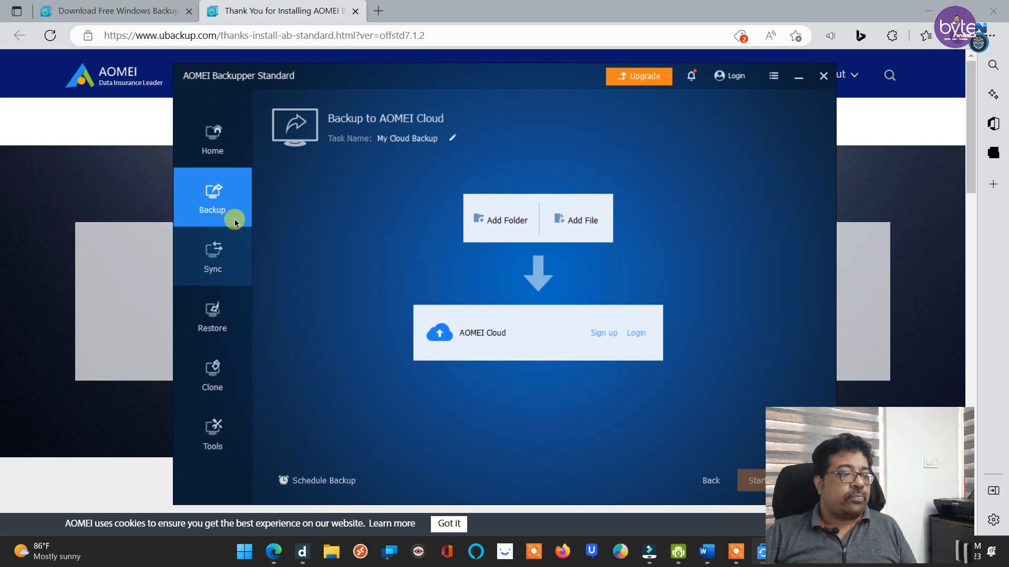
Abandon the cloud backup setup via Home and view the four Sync modes
{"action": "left_click", "coordinate": [212, 137]}
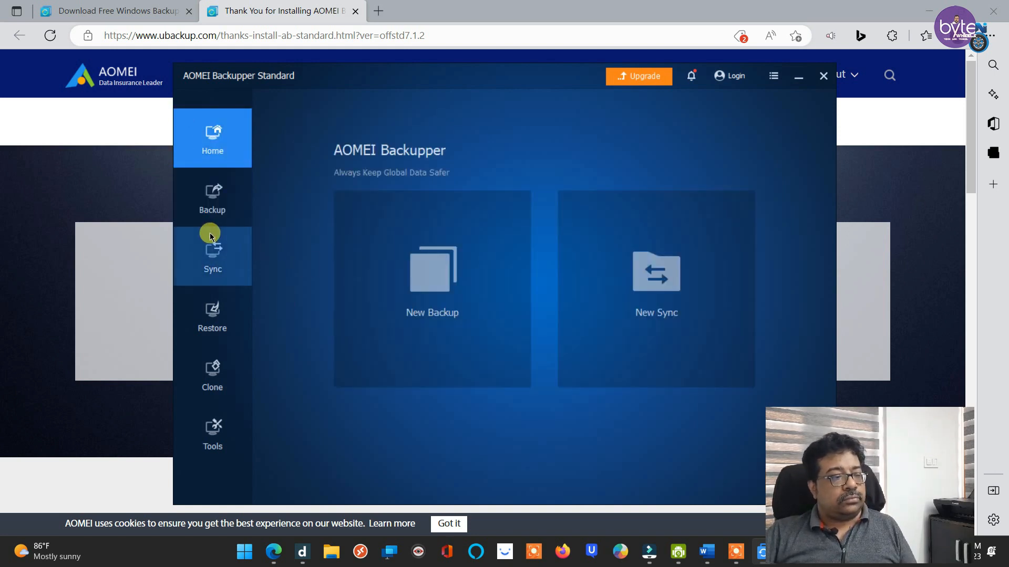
{"action": "left_click", "coordinate": [213, 256]}
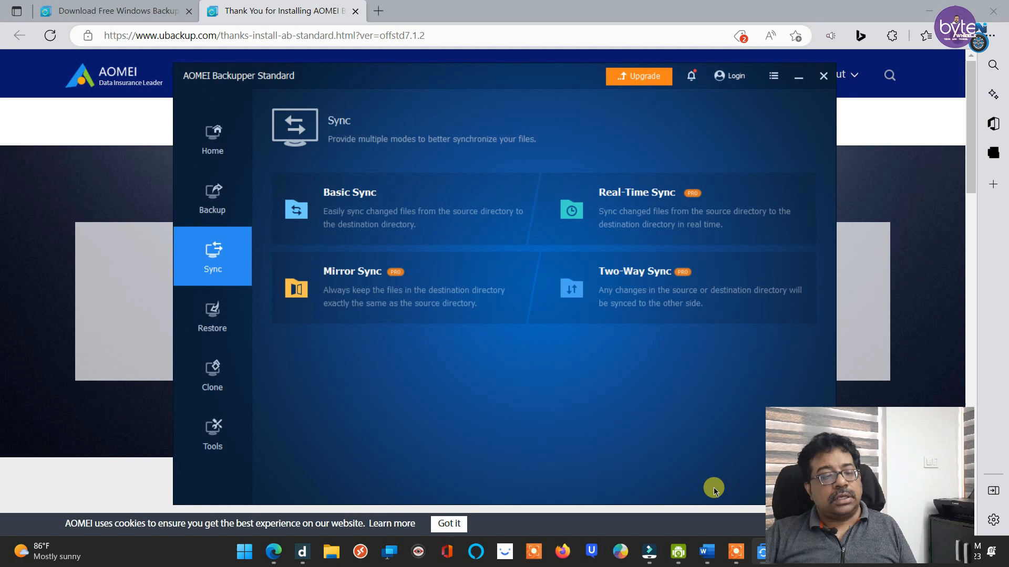
{"action": "mouse_move", "coordinate": [443, 176]}
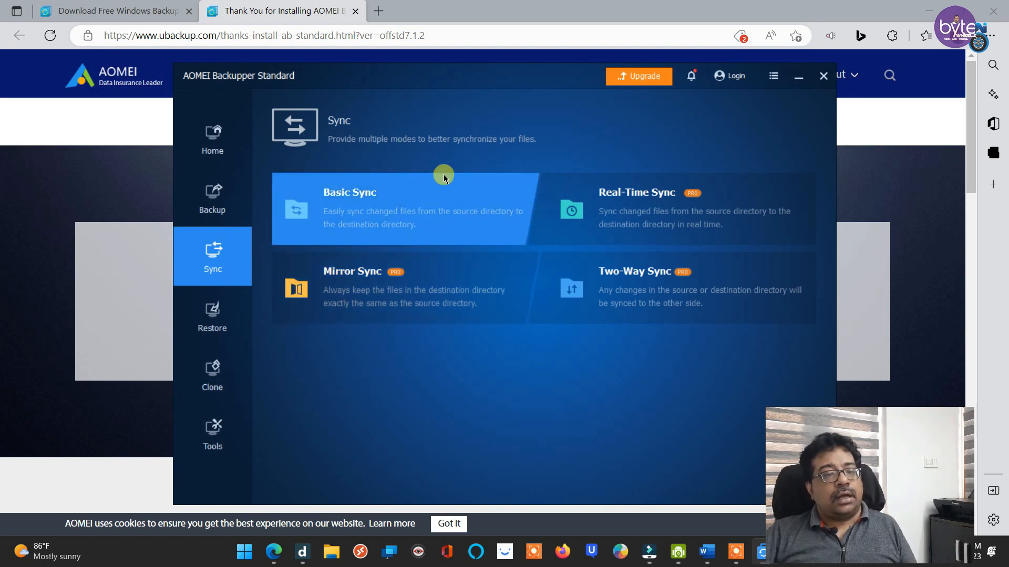
{"action": "mouse_move", "coordinate": [527, 106]}
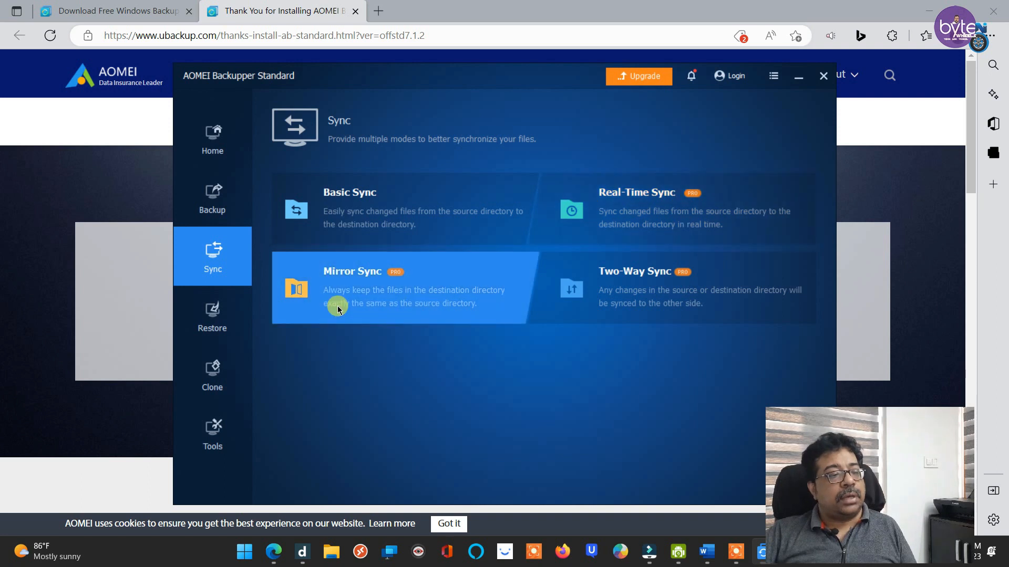
{"action": "mouse_move", "coordinate": [573, 393]}
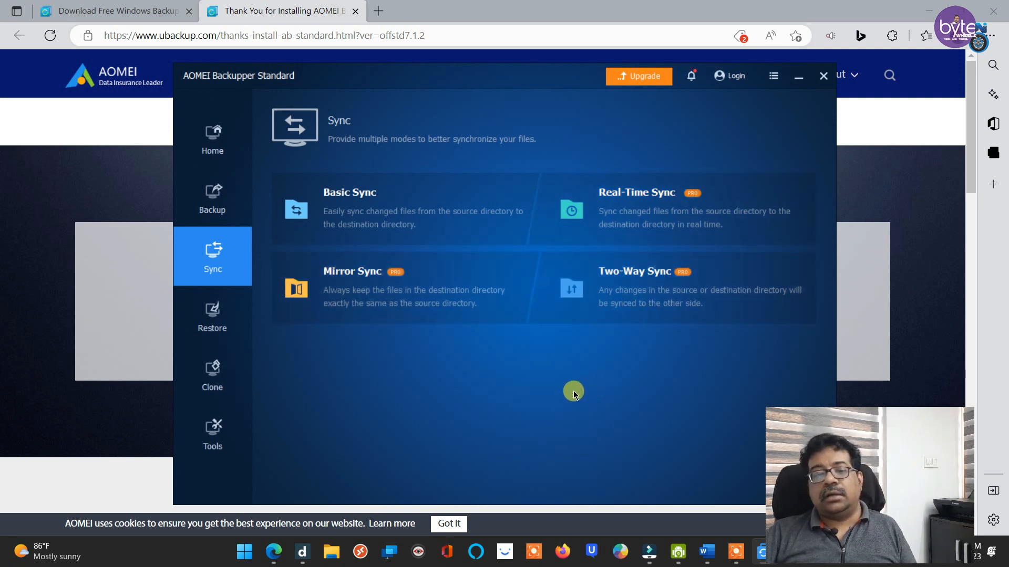
{"action": "mouse_move", "coordinate": [404, 393]}
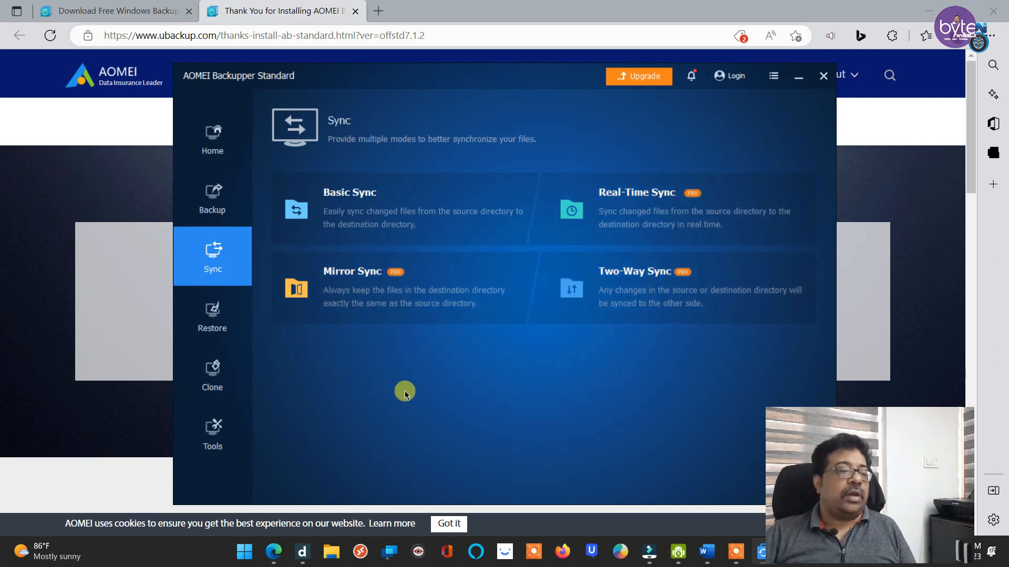
{"action": "mouse_move", "coordinate": [370, 393]}
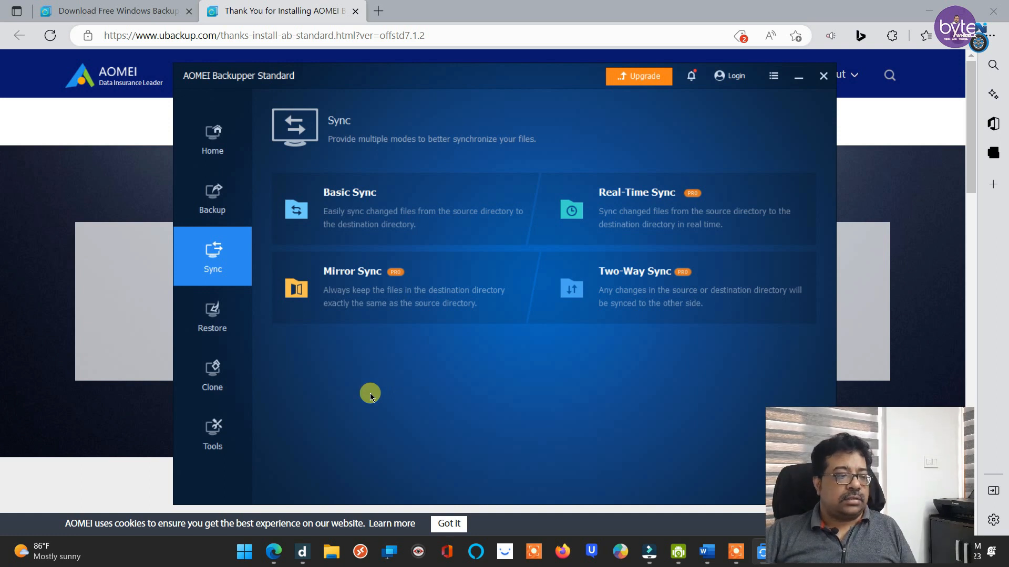
{"action": "mouse_move", "coordinate": [212, 318]}
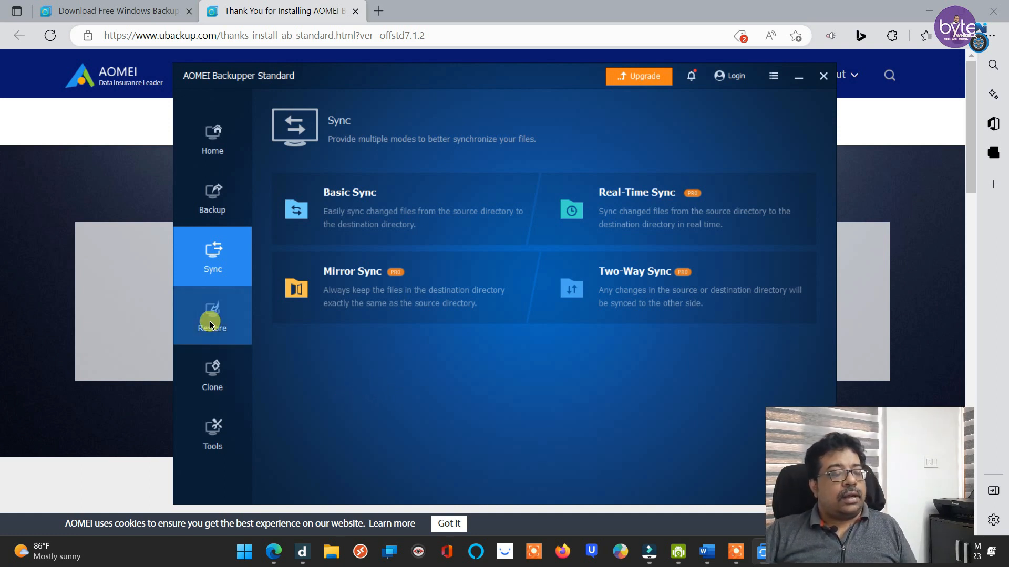
Switch to the Restore section to restore from a backup image file
{"action": "left_click", "coordinate": [213, 316]}
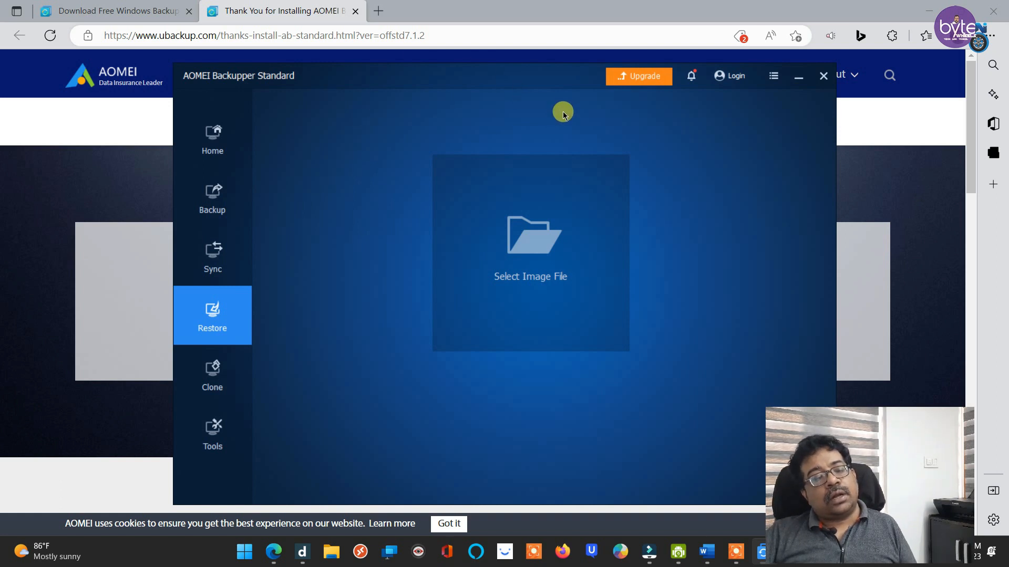
{"action": "mouse_move", "coordinate": [298, 345]}
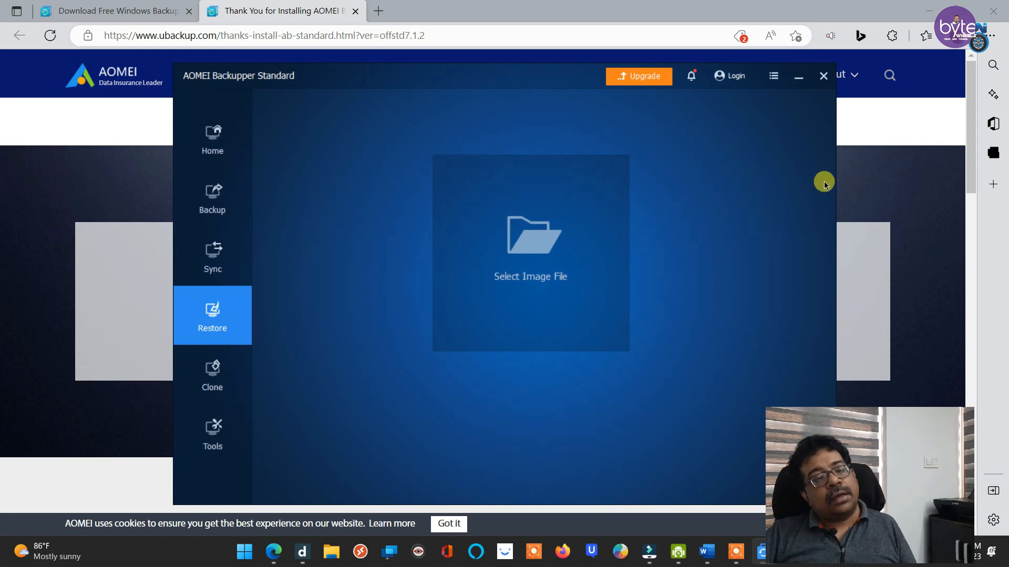
{"action": "mouse_move", "coordinate": [688, 177]}
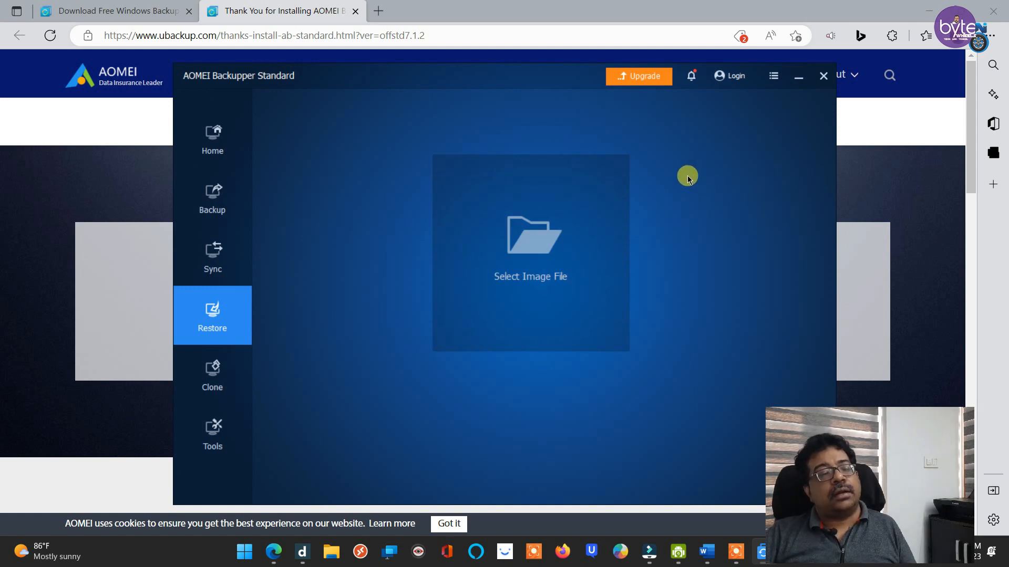
{"action": "mouse_move", "coordinate": [530, 231]}
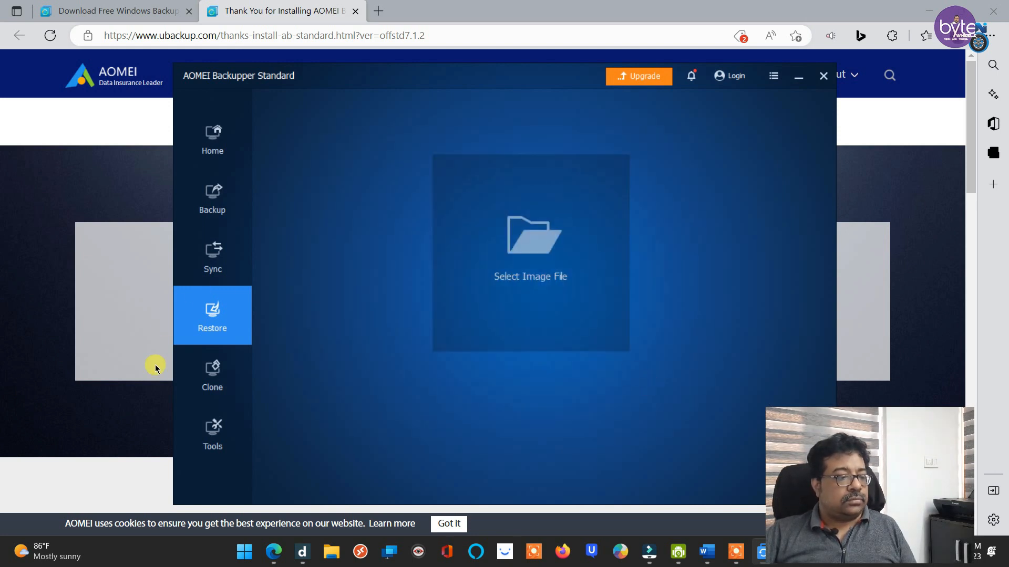
Show the Clone section with System Clone, Disk Clone and Partition Clone options
{"action": "left_click", "coordinate": [213, 375]}
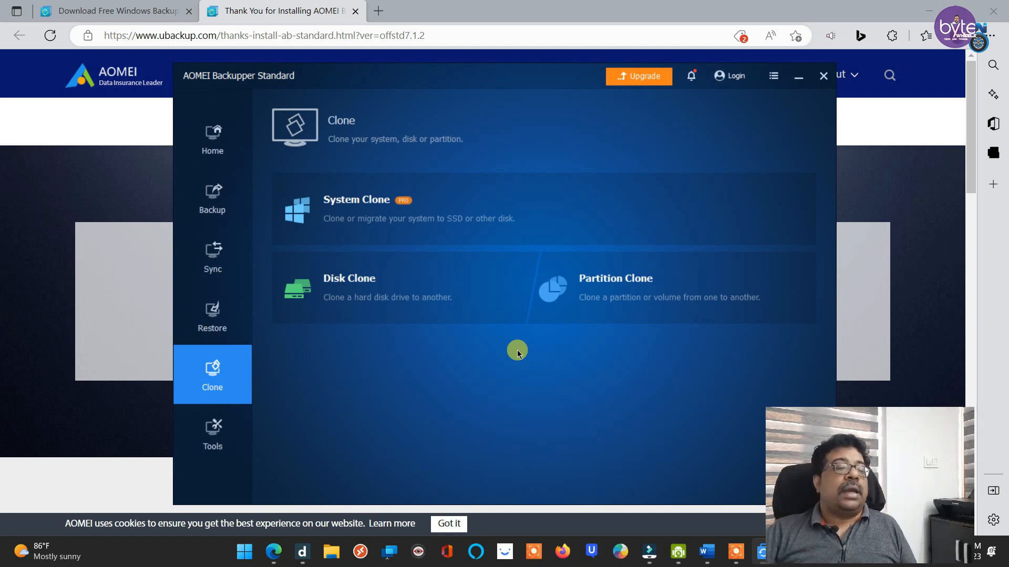
{"action": "mouse_move", "coordinate": [455, 375]}
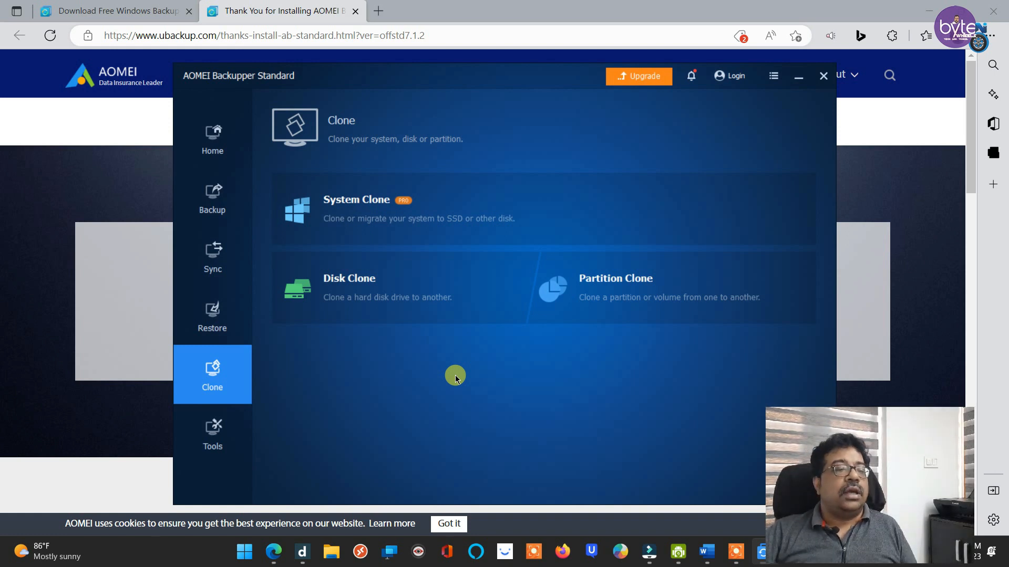
{"action": "mouse_move", "coordinate": [407, 370]}
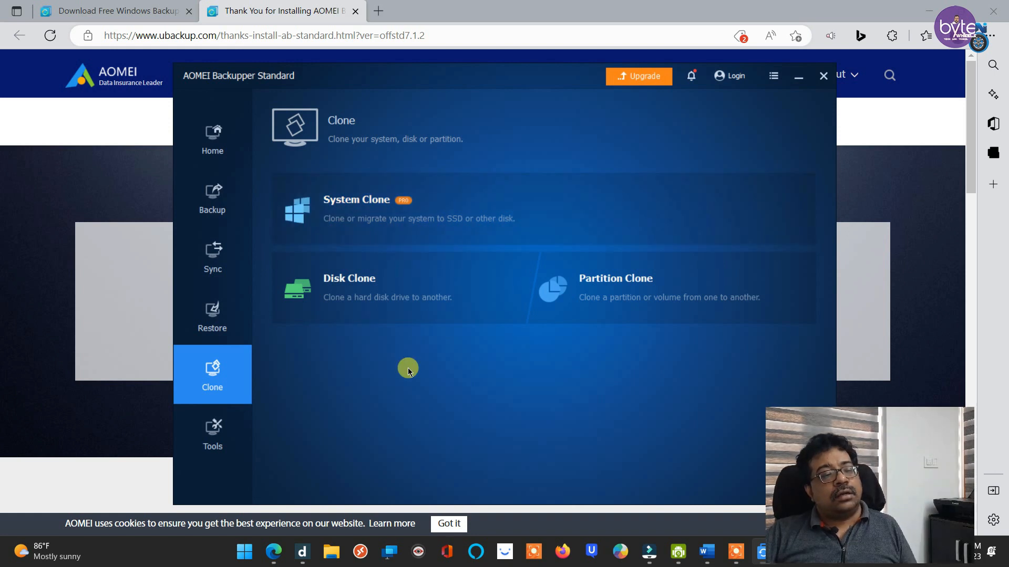
{"action": "mouse_move", "coordinate": [365, 221]}
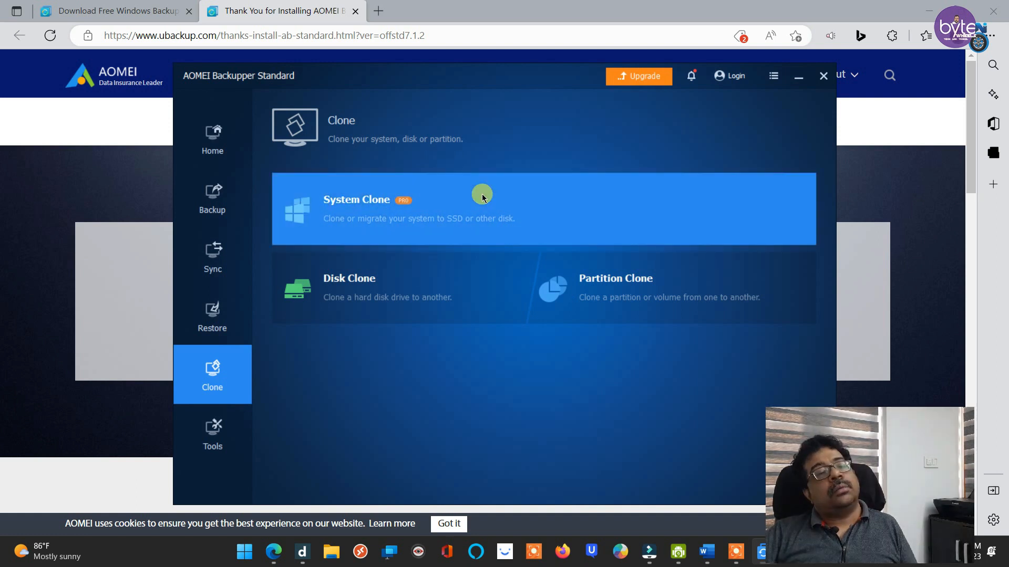
{"action": "mouse_move", "coordinate": [368, 310]}
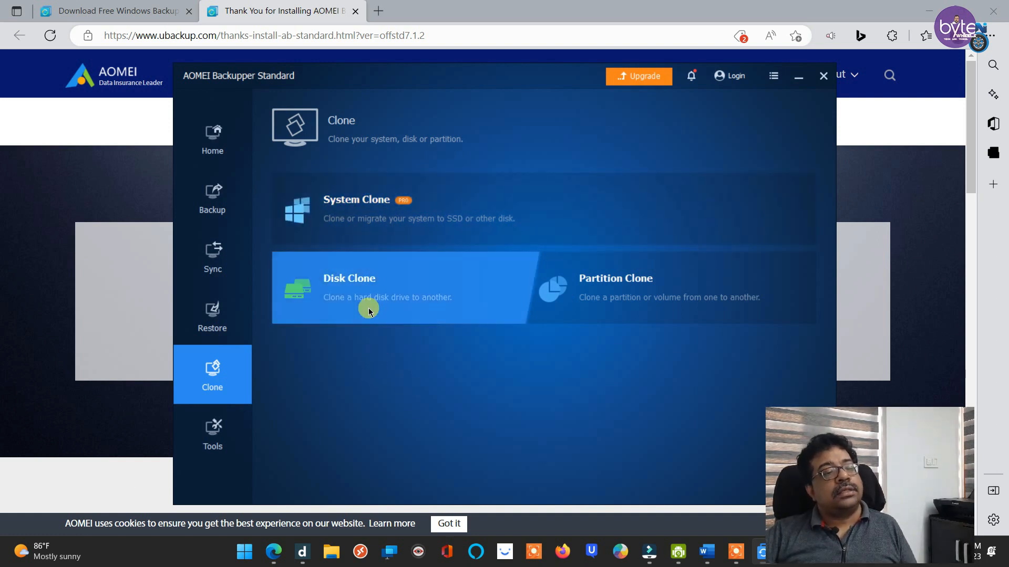
{"action": "mouse_move", "coordinate": [367, 355]}
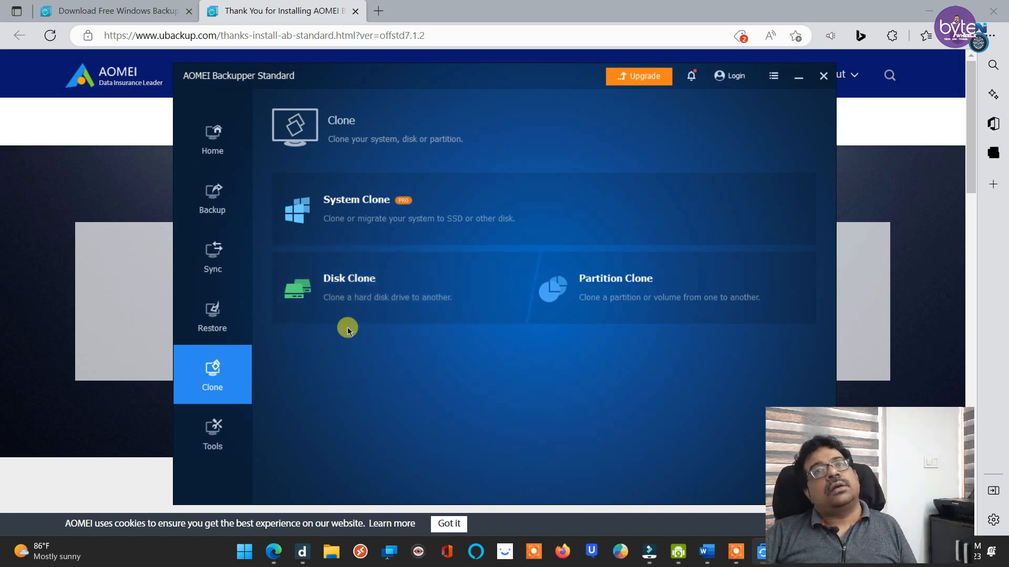
{"action": "mouse_move", "coordinate": [348, 325]}
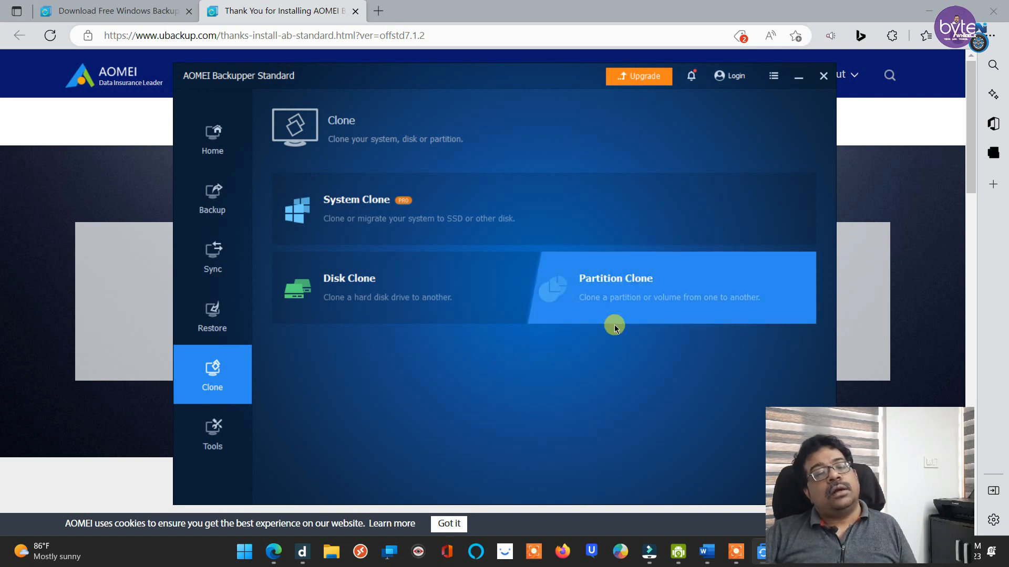
{"action": "mouse_move", "coordinate": [420, 358]}
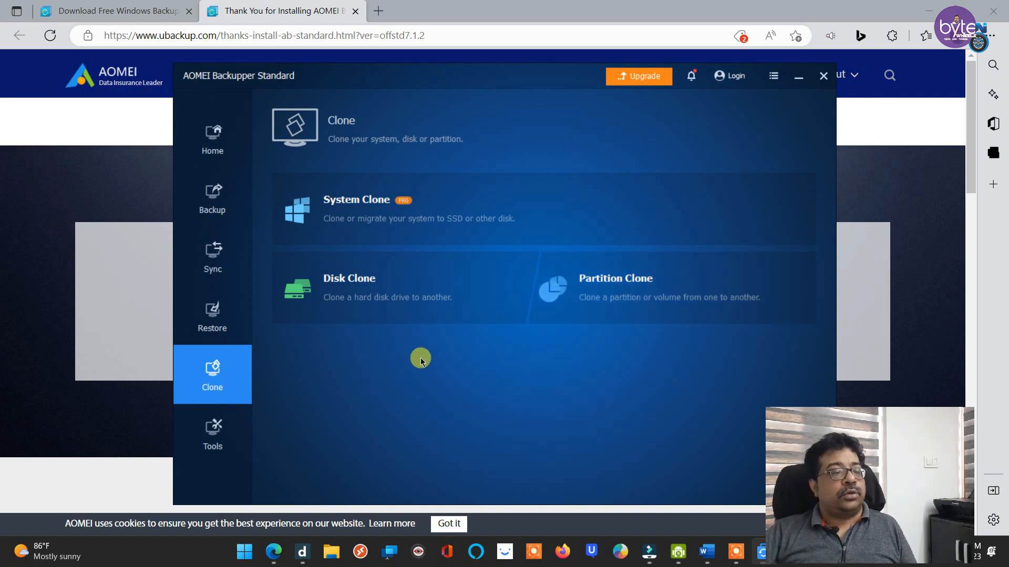
{"action": "left_click", "coordinate": [212, 433]}
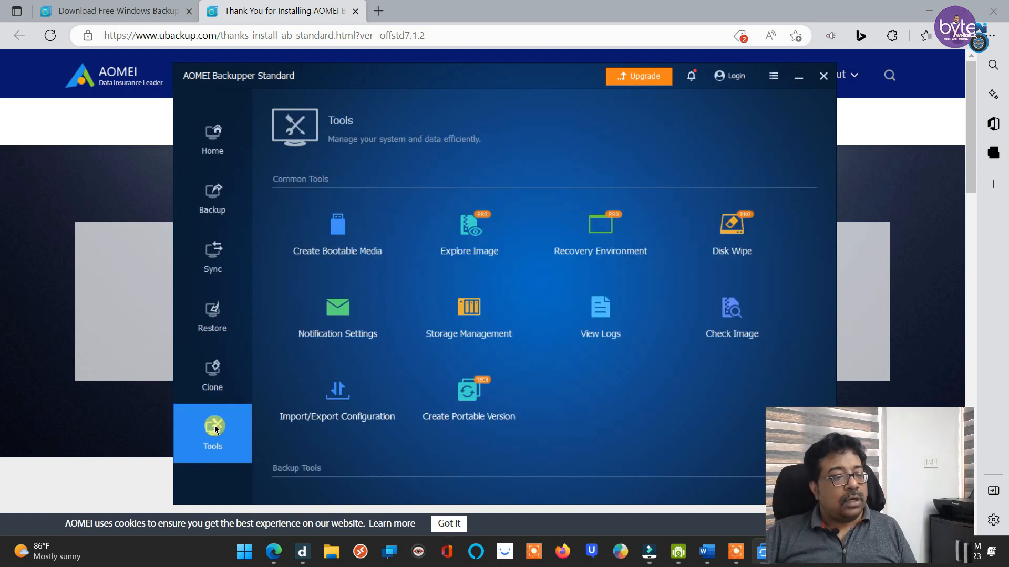
{"action": "mouse_move", "coordinate": [312, 213]}
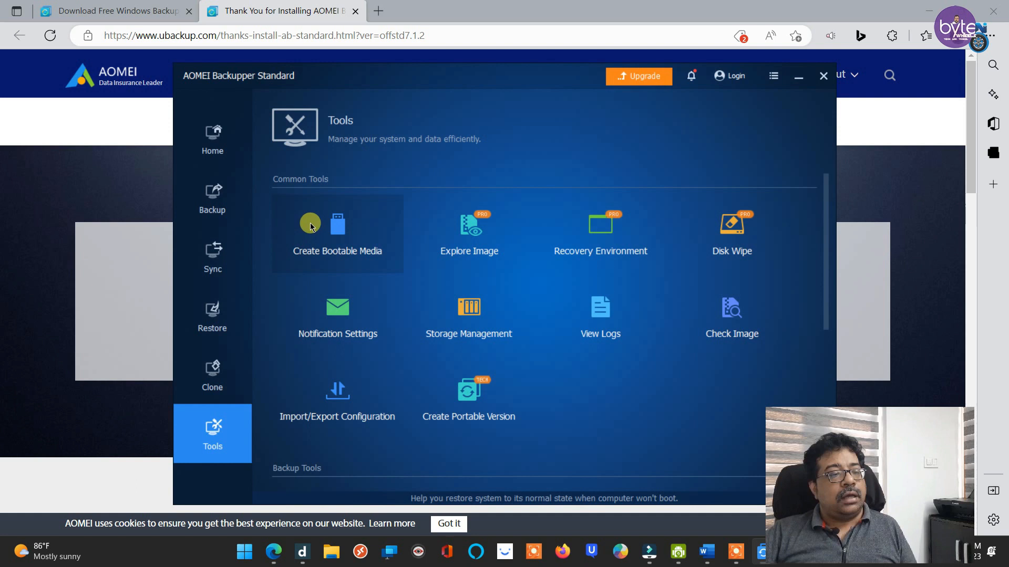
{"action": "mouse_move", "coordinate": [637, 283]}
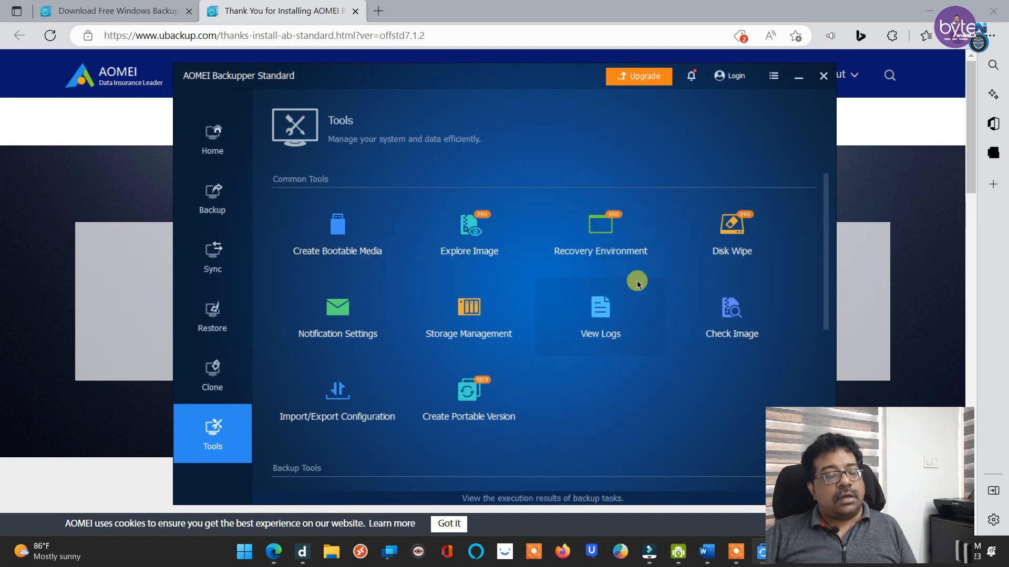
{"action": "mouse_move", "coordinate": [596, 177]}
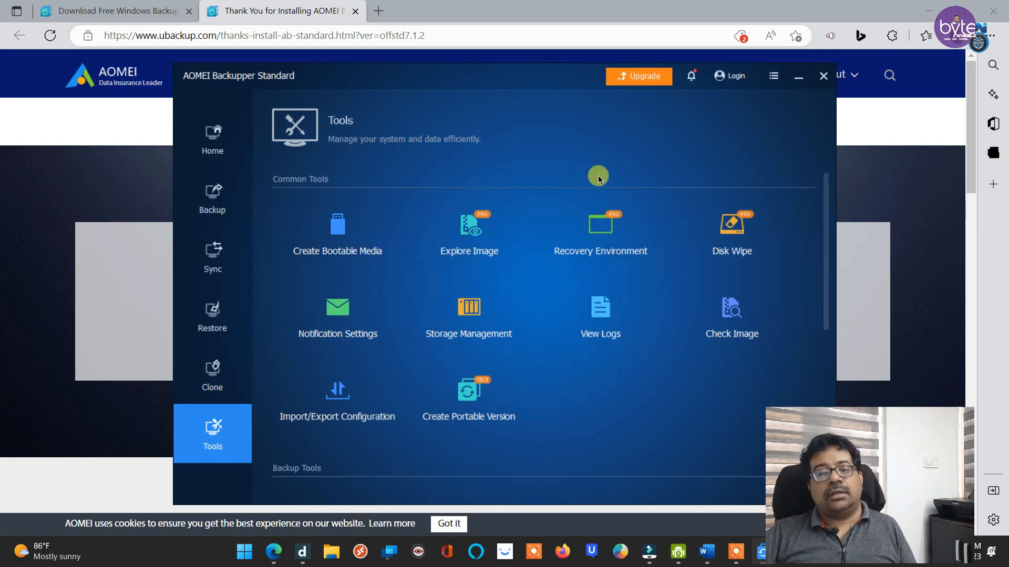
{"action": "mouse_move", "coordinate": [600, 264]}
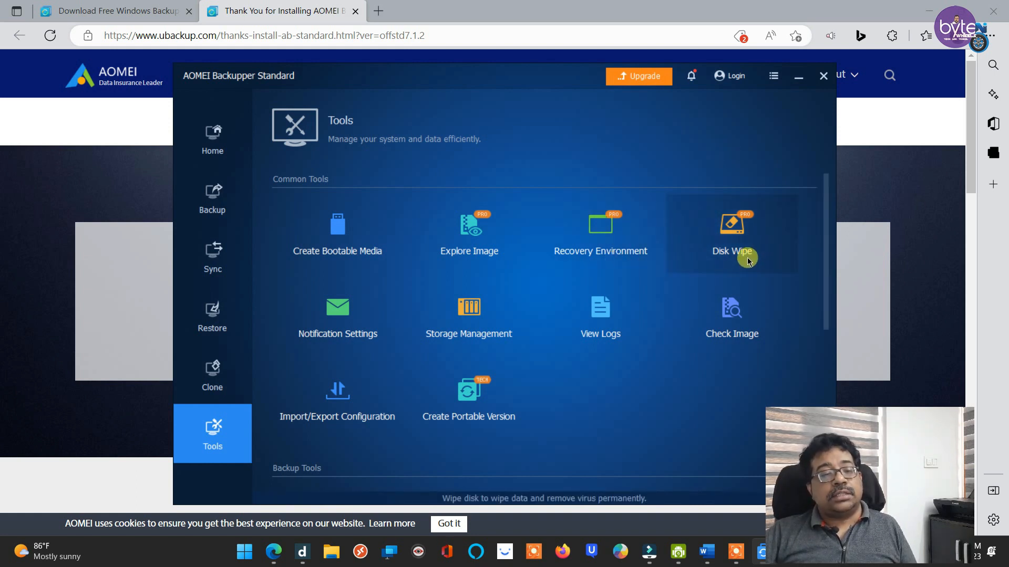
{"action": "mouse_move", "coordinate": [610, 247]}
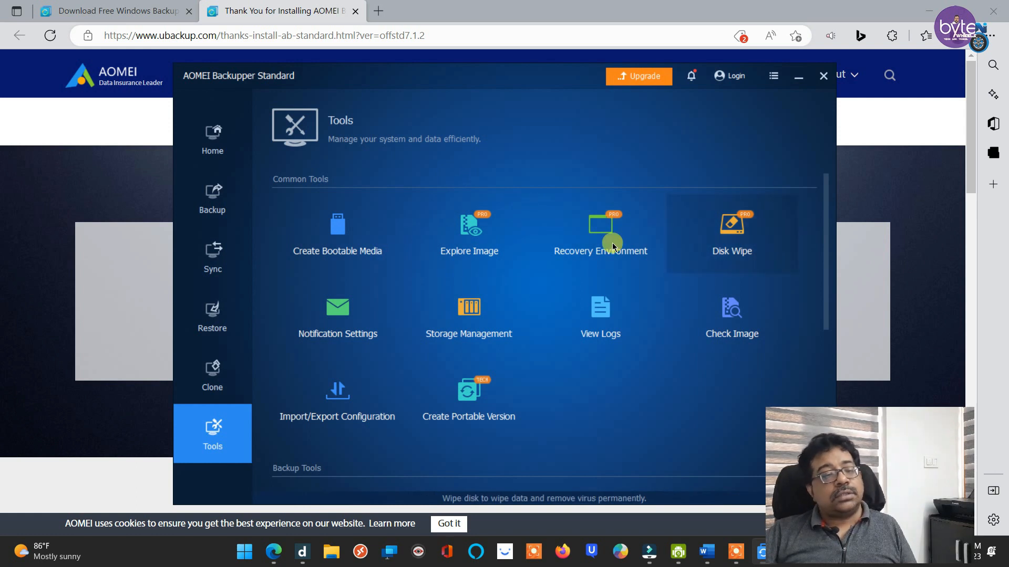
{"action": "mouse_move", "coordinate": [752, 272]}
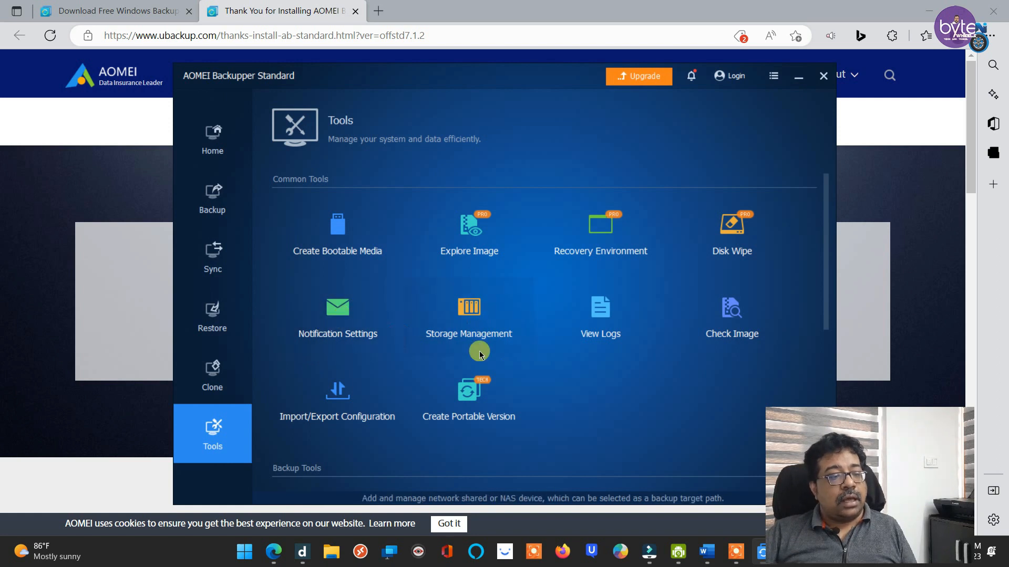
{"action": "mouse_move", "coordinate": [684, 354]}
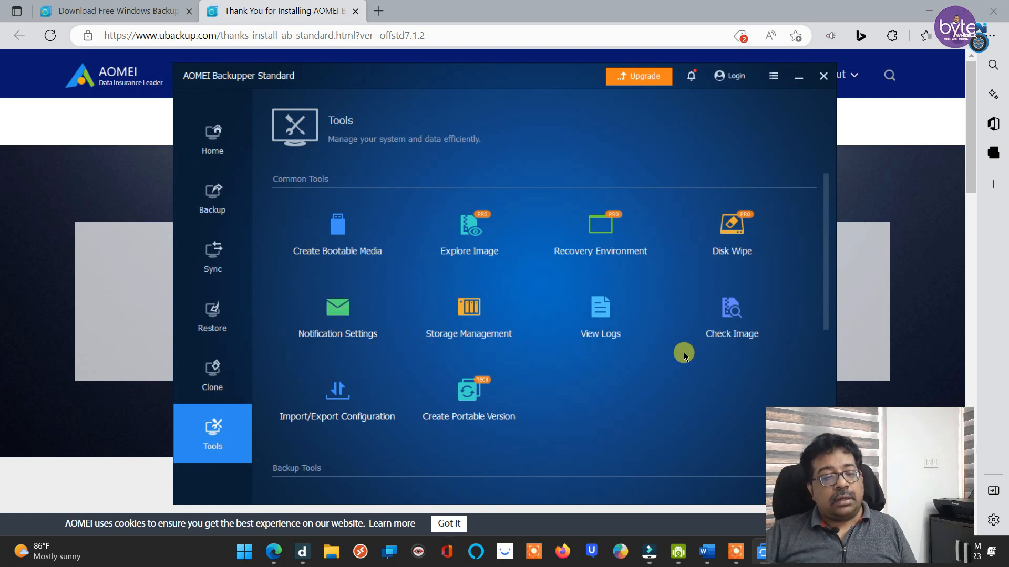
{"action": "mouse_move", "coordinate": [599, 316]}
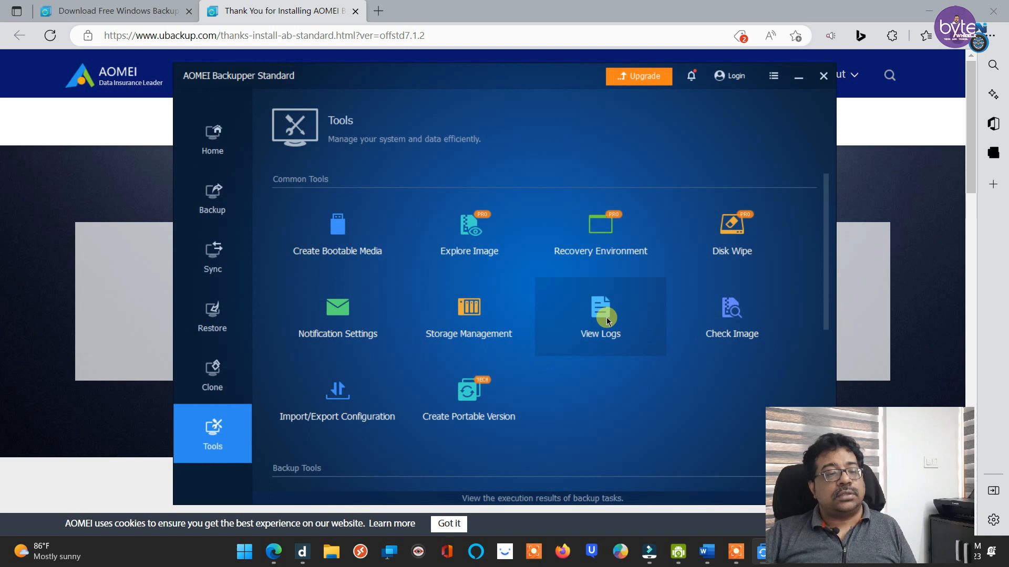
{"action": "mouse_move", "coordinate": [586, 376]}
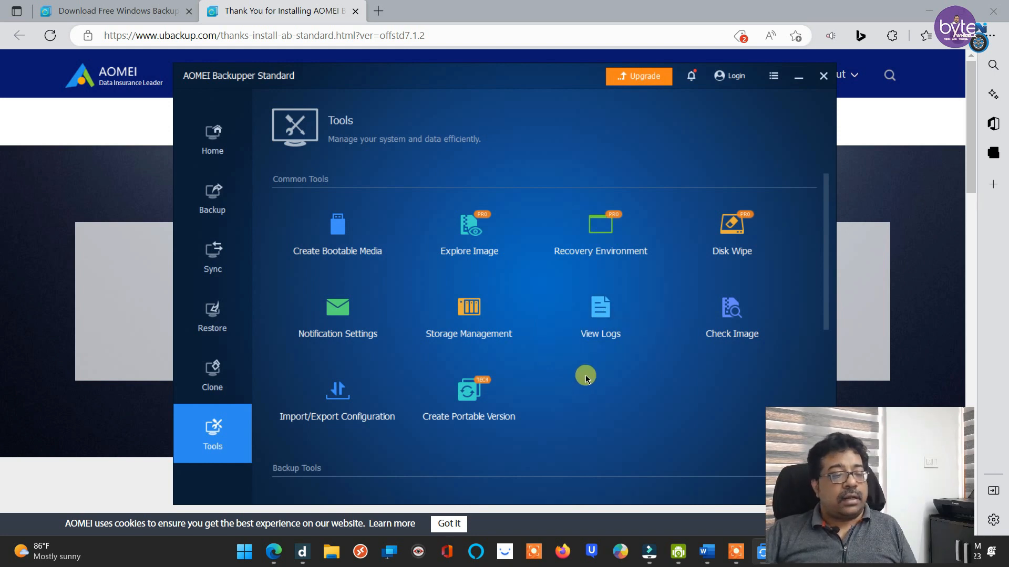
{"action": "mouse_move", "coordinate": [587, 431]}
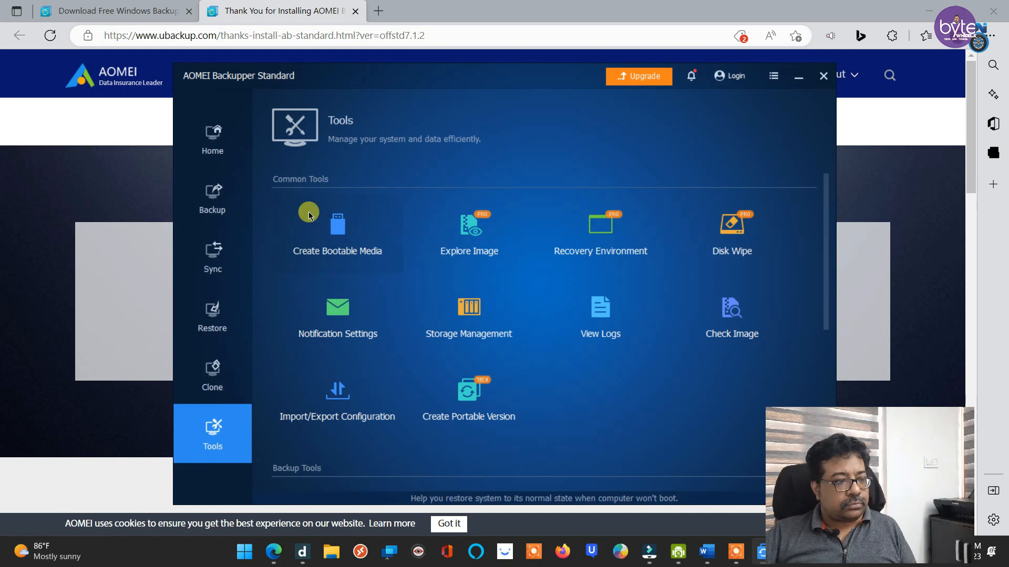
Start a new System Backup task from Home and select its destination path box
{"action": "left_click", "coordinate": [212, 137]}
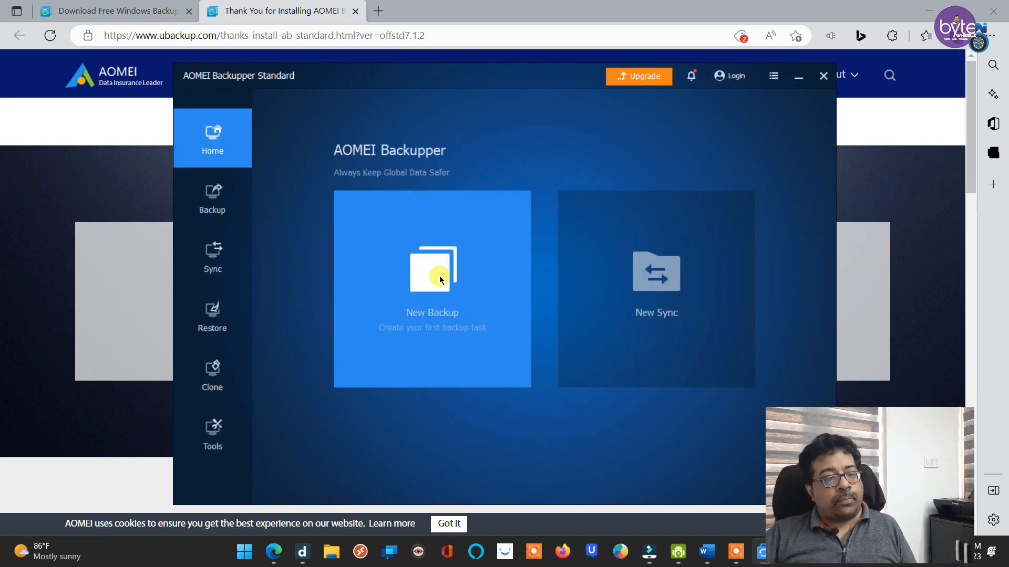
{"action": "left_click", "coordinate": [212, 198]}
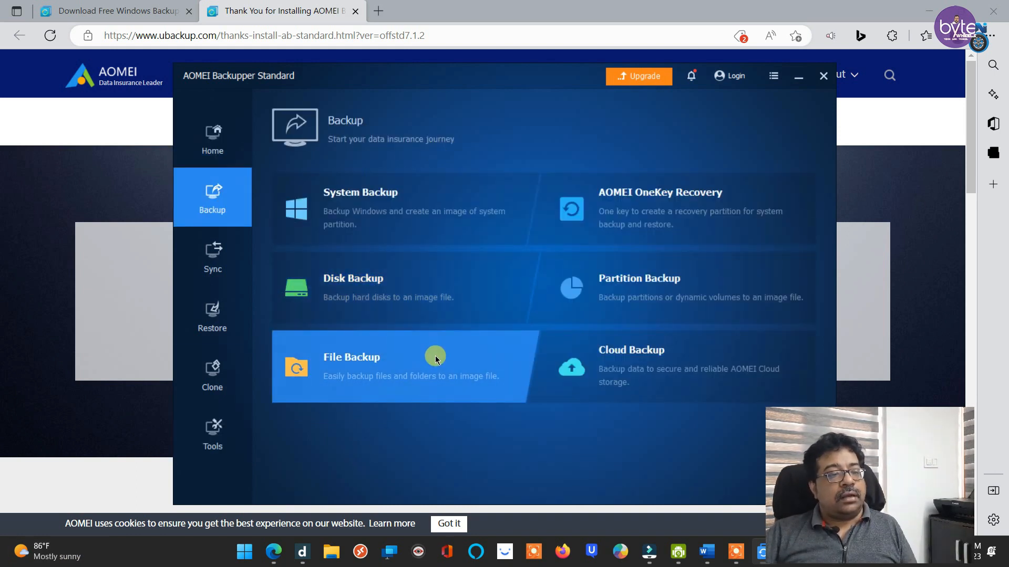
{"action": "mouse_move", "coordinate": [361, 206]}
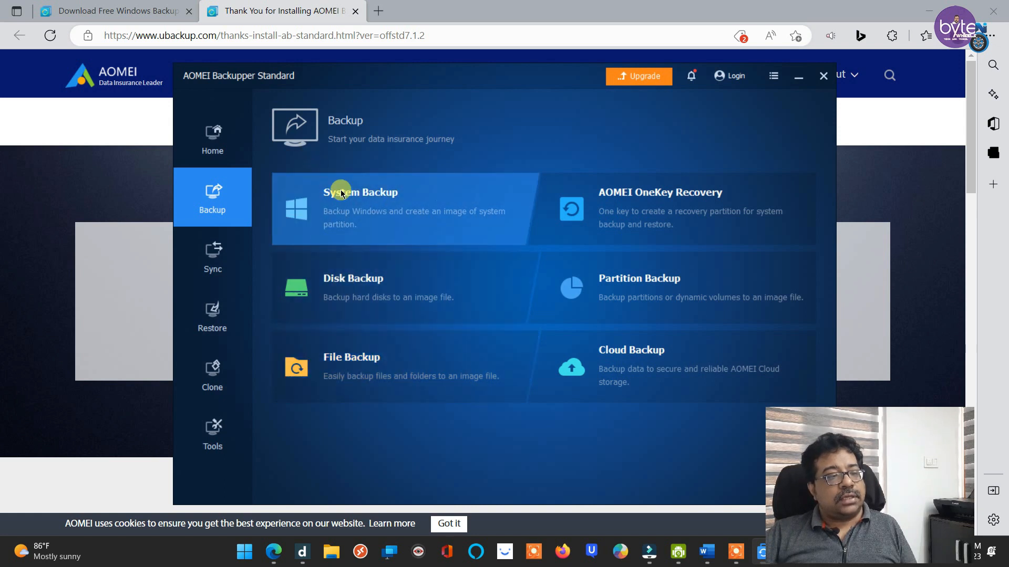
{"action": "left_click", "coordinate": [360, 192]}
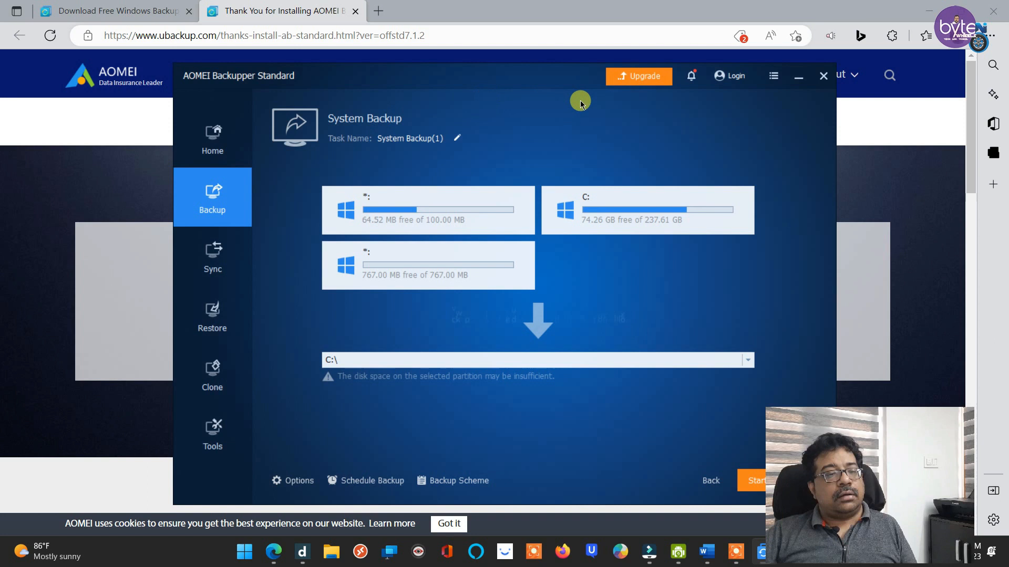
{"action": "mouse_move", "coordinate": [466, 160]}
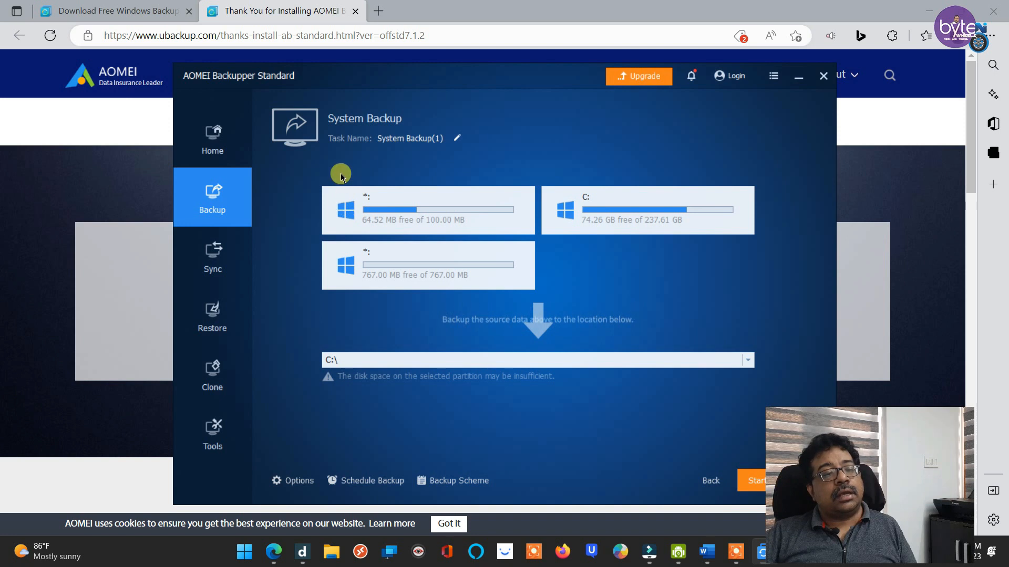
{"action": "mouse_move", "coordinate": [364, 205]}
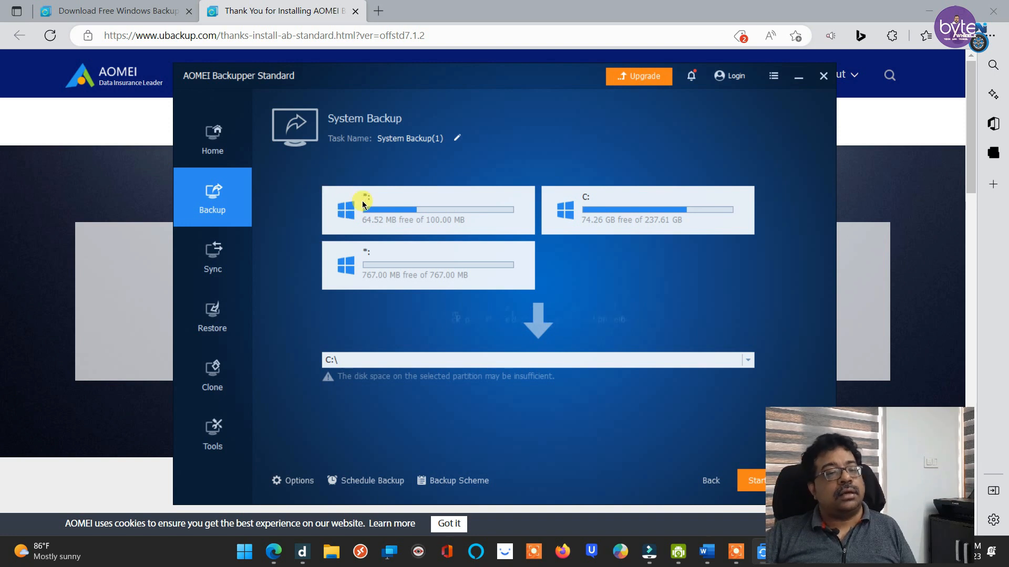
{"action": "mouse_move", "coordinate": [431, 284]}
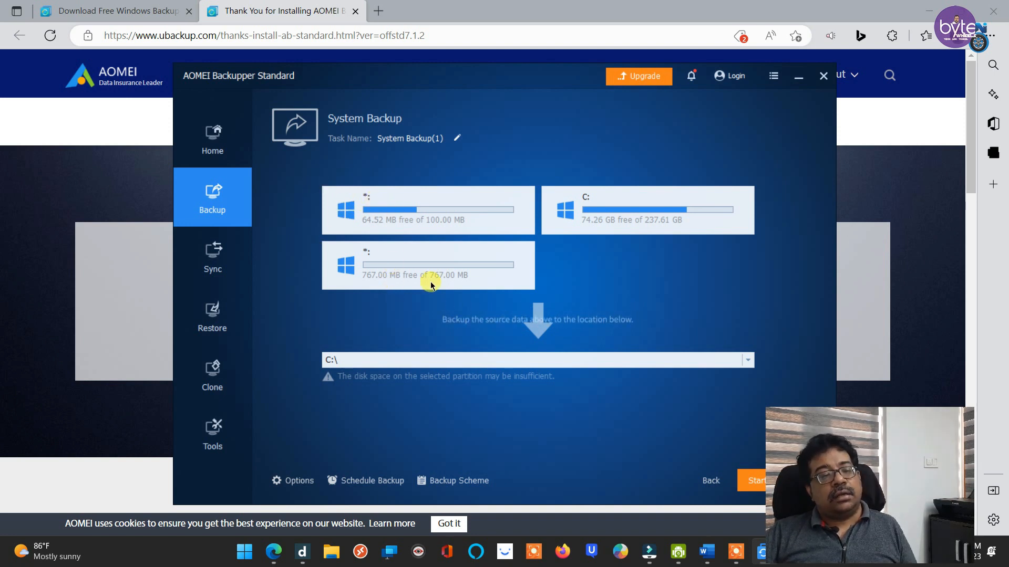
{"action": "mouse_move", "coordinate": [619, 271]}
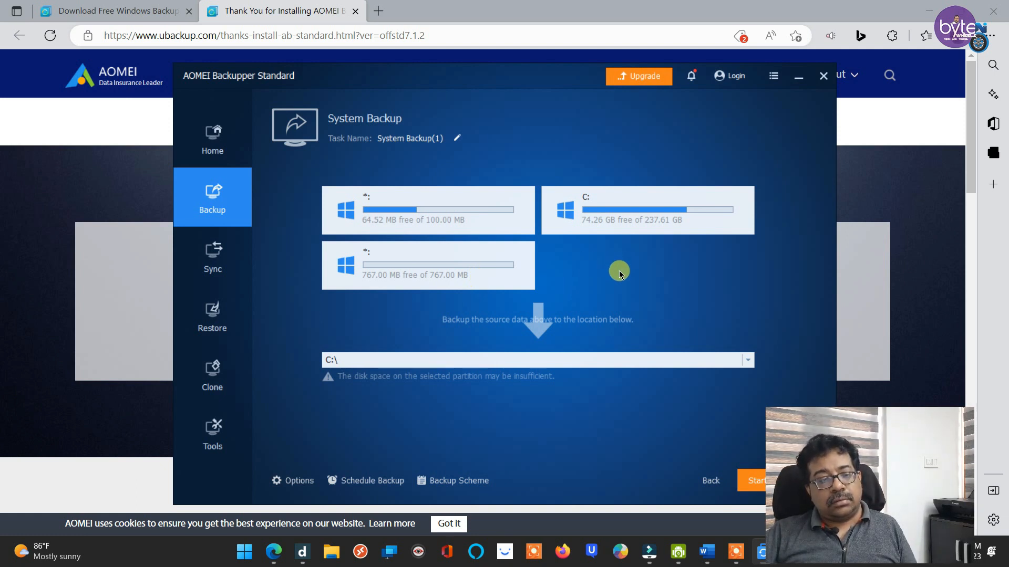
{"action": "mouse_move", "coordinate": [427, 157]}
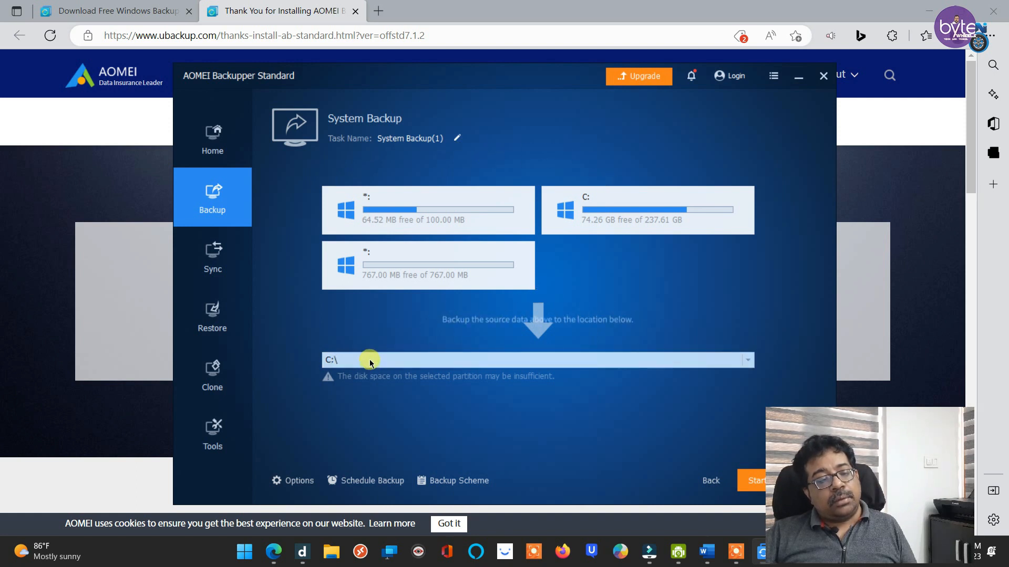
{"action": "left_click", "coordinate": [745, 359]}
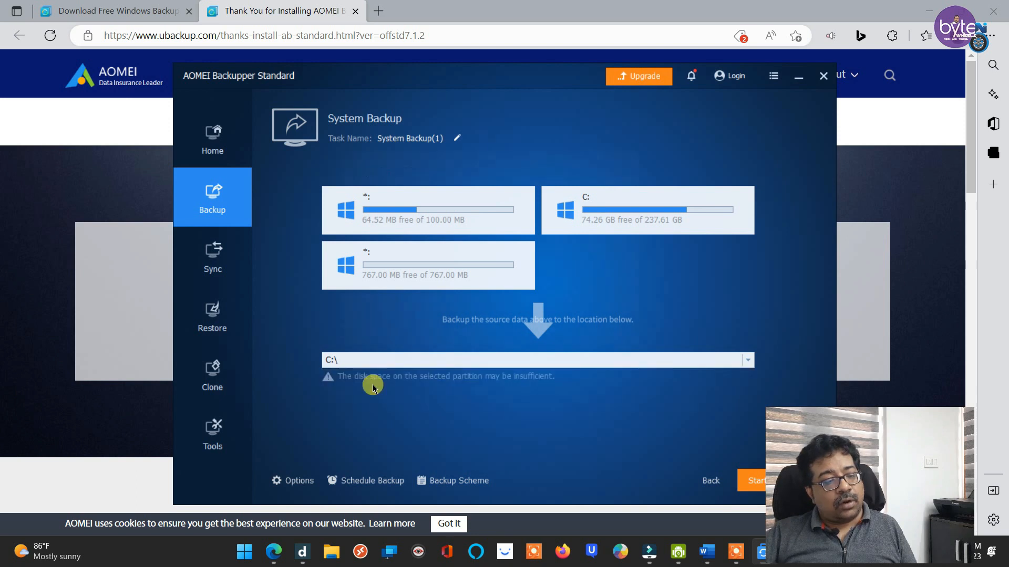
Browse This PC and set New Volume (G:) as the backup destination
{"action": "left_click", "coordinate": [746, 360]}
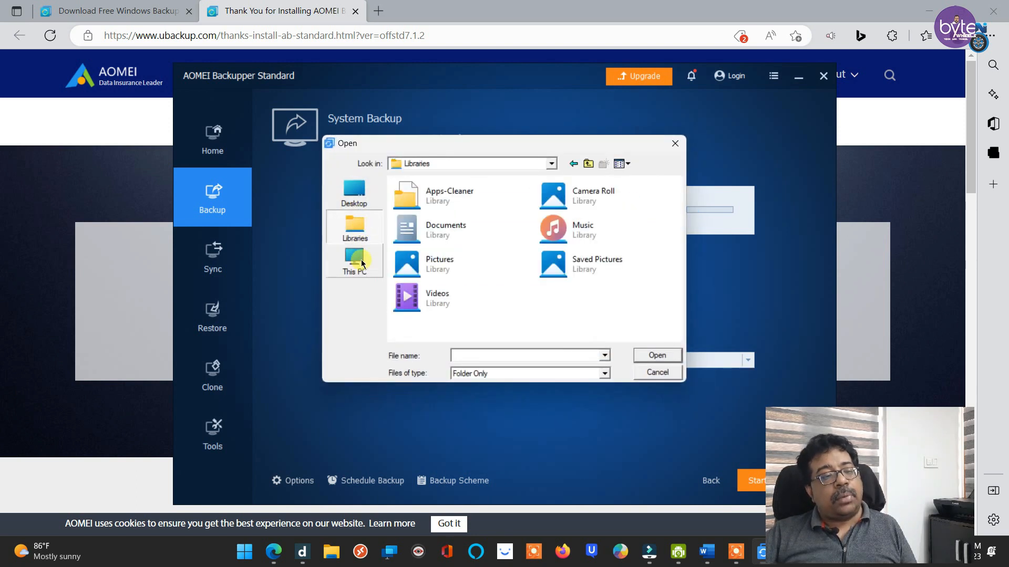
{"action": "left_click", "coordinate": [353, 261]}
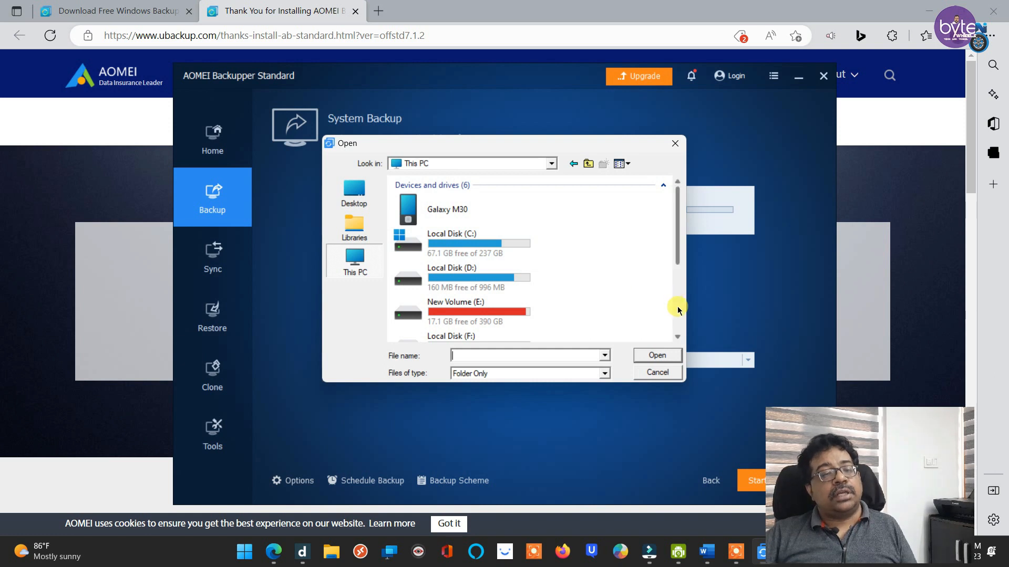
{"action": "scroll", "scroll_direction": "down", "scroll_amount": 3}
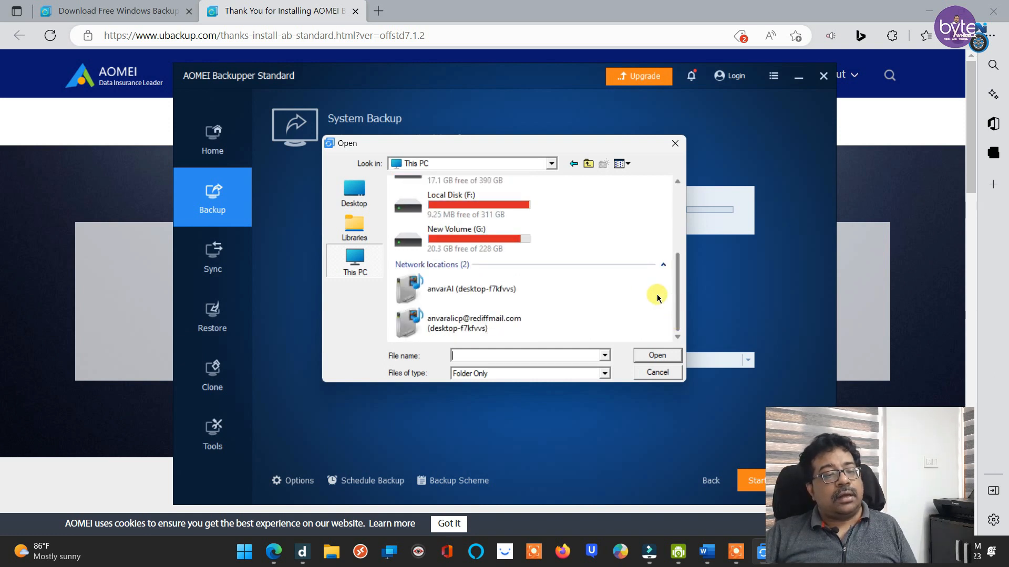
{"action": "left_click", "coordinate": [456, 239]}
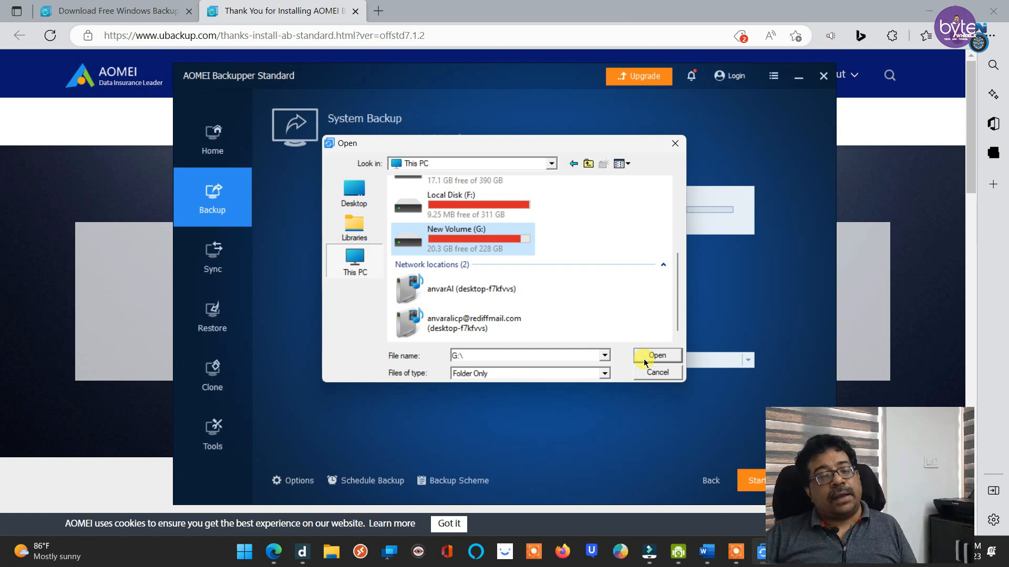
{"action": "left_click", "coordinate": [657, 355]}
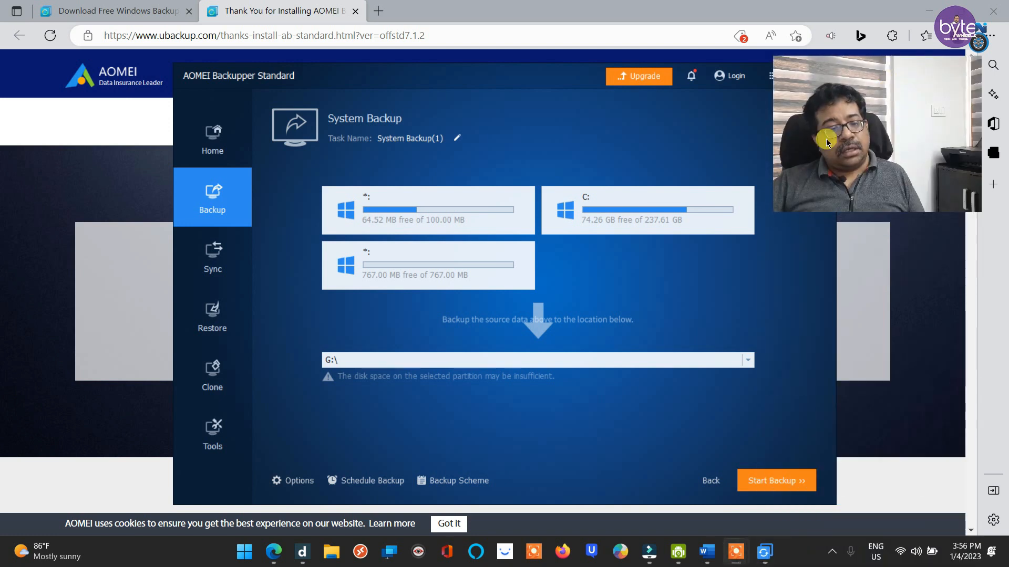
{"action": "mouse_move", "coordinate": [631, 442]}
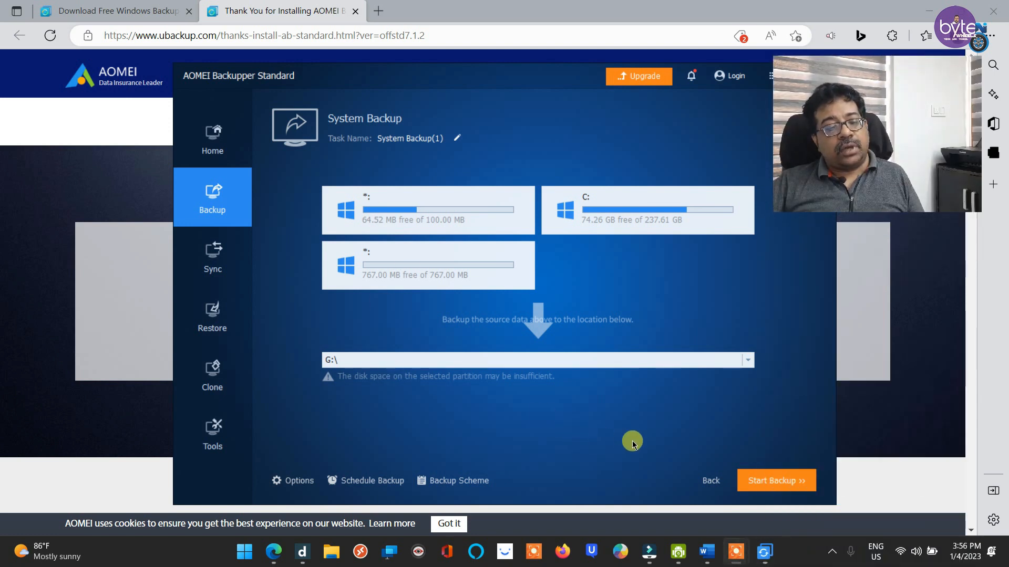
{"action": "mouse_move", "coordinate": [803, 450]}
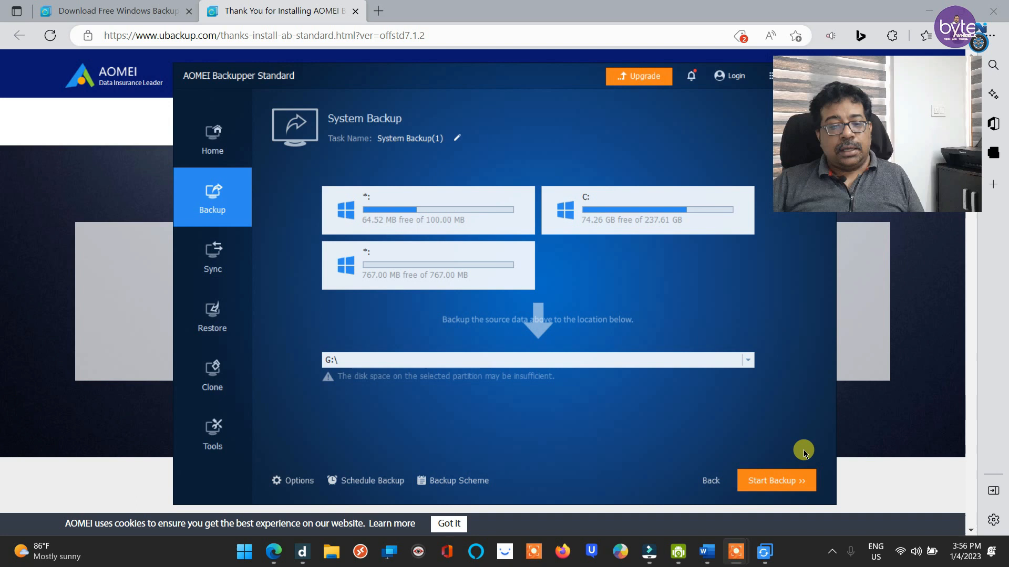
{"action": "mouse_move", "coordinate": [545, 412]}
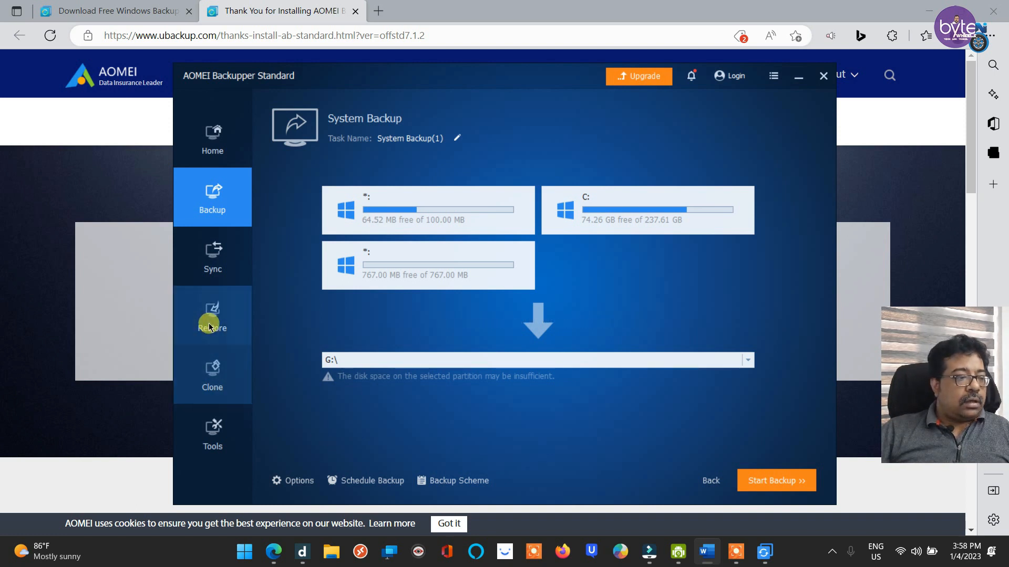
Leave the G:\ System Backup setup for the Restore section awaiting an image file
{"action": "left_click", "coordinate": [212, 315]}
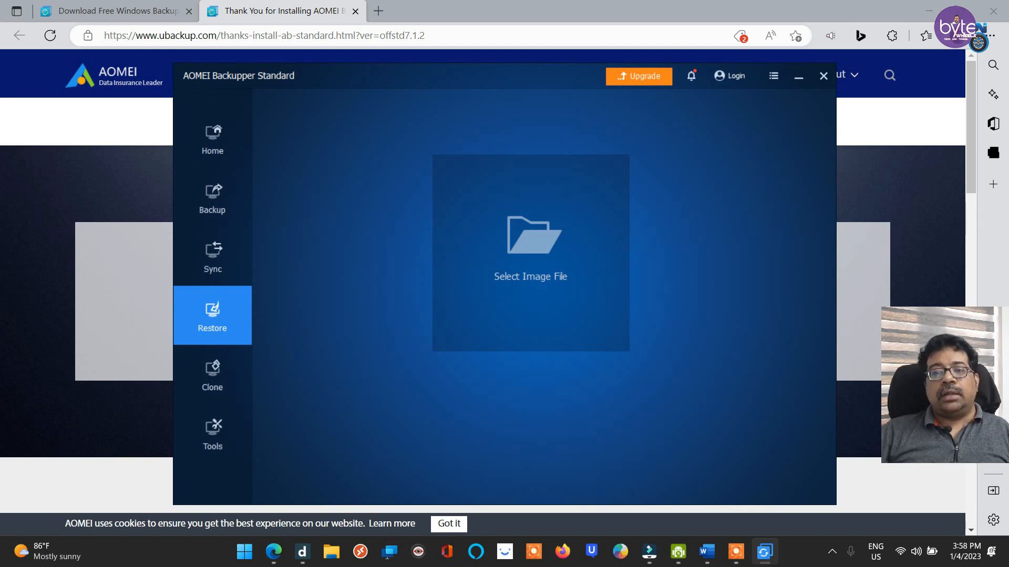
{"action": "mouse_move", "coordinate": [882, 361]}
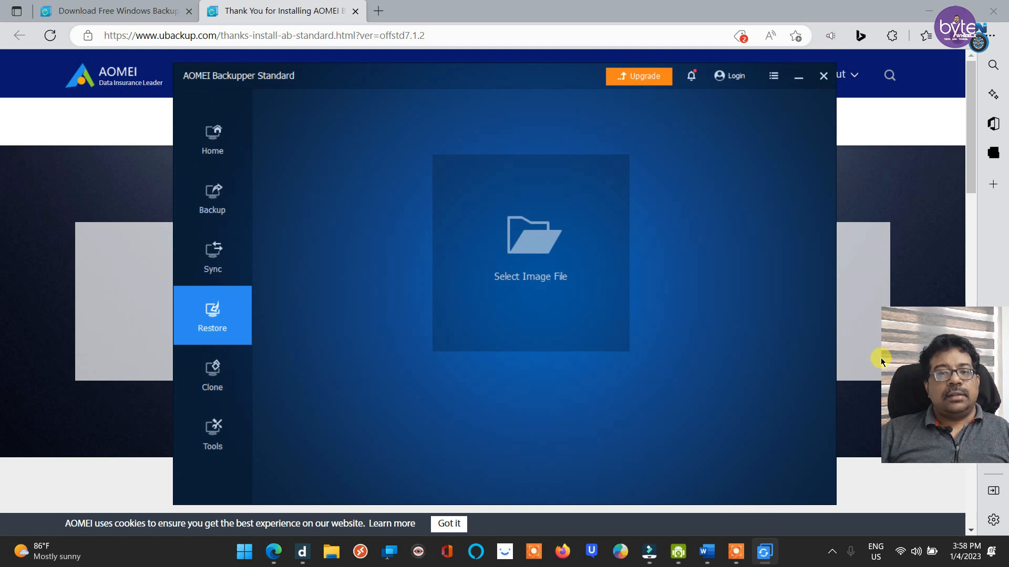